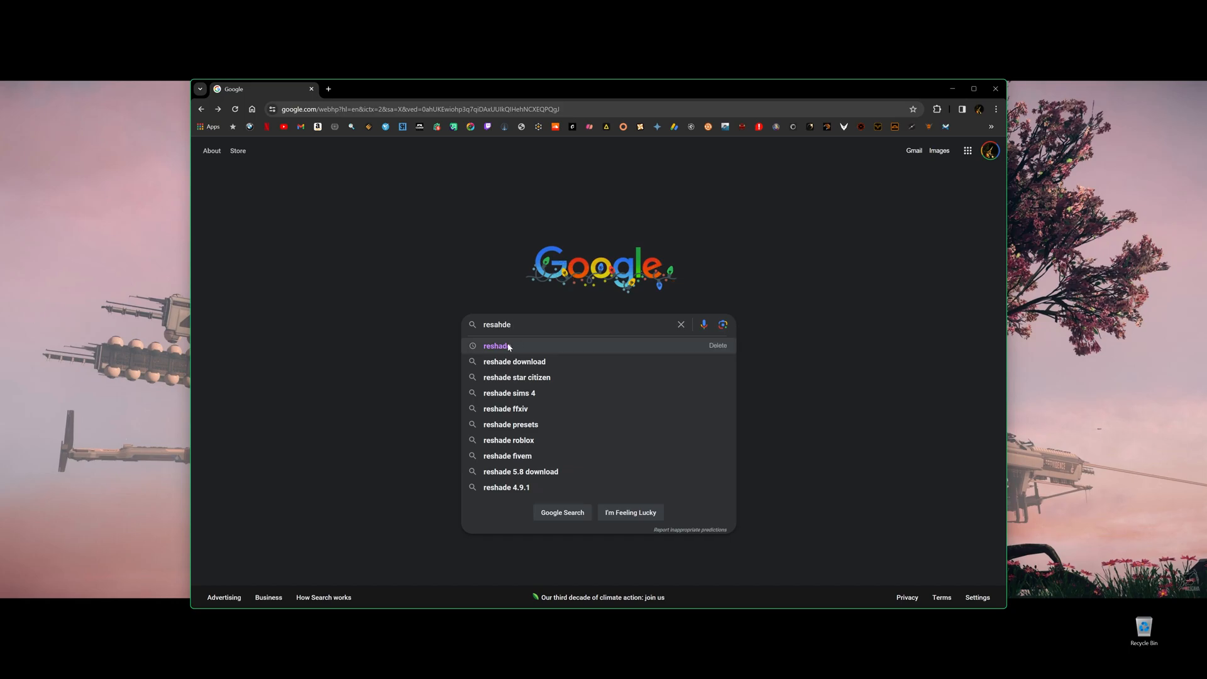
mouse_move(515, 352)
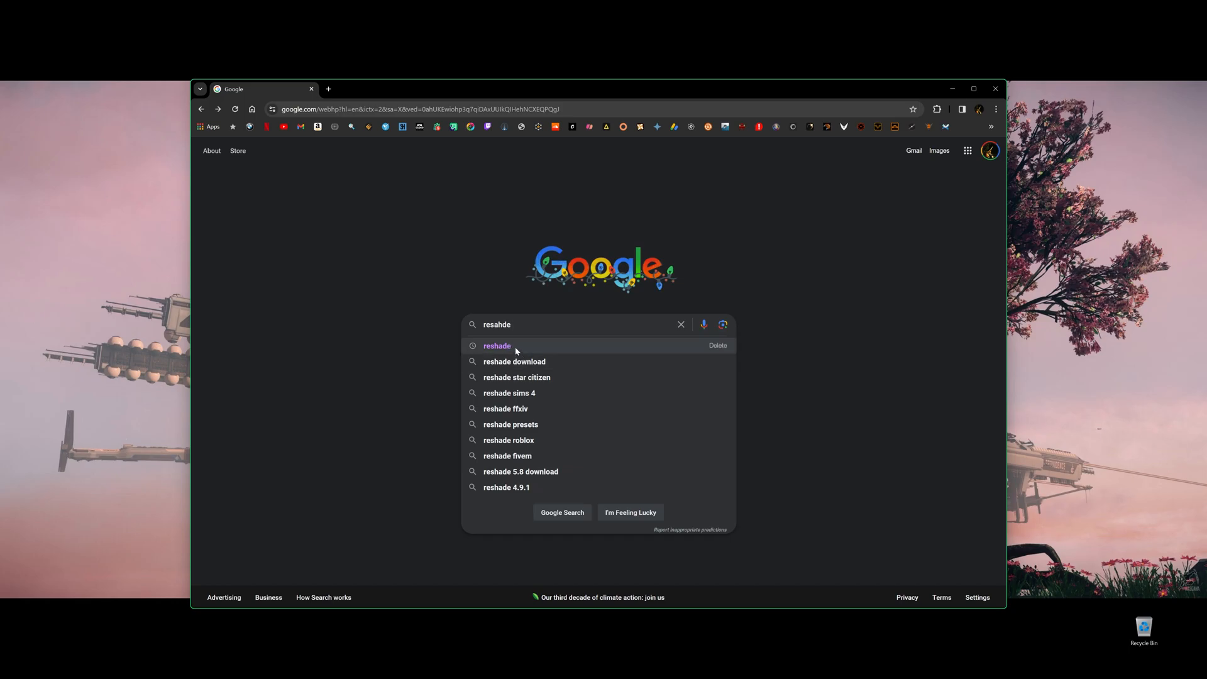
Reach the reshade.me homepage from the search results and accept the cookie notice
left_click(497, 346)
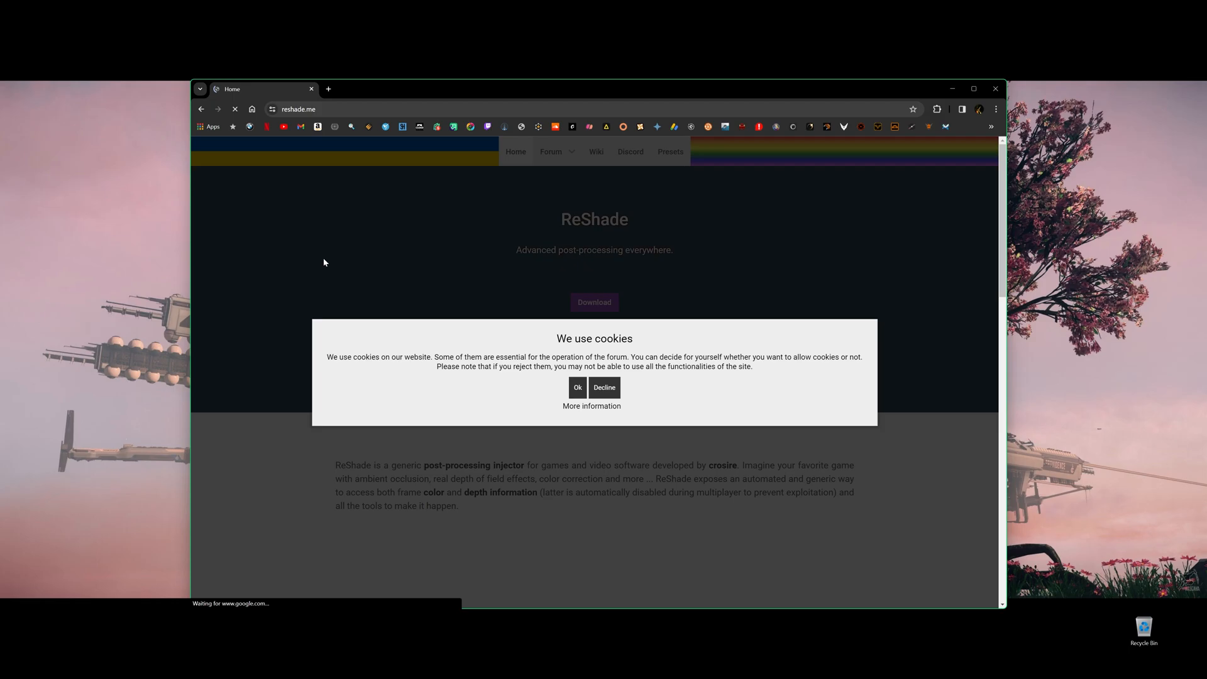
left_click(577, 387)
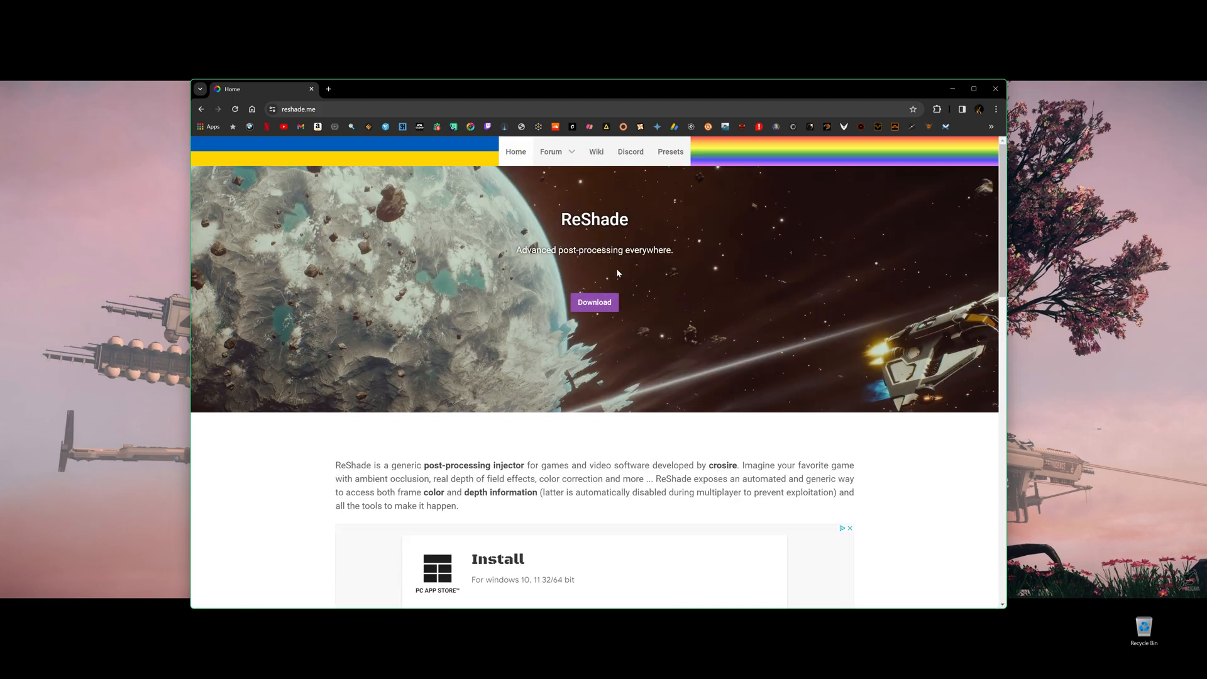
Jump to the Download section listing ReShade 5.9.2 with and without add-on support
left_click(593, 301)
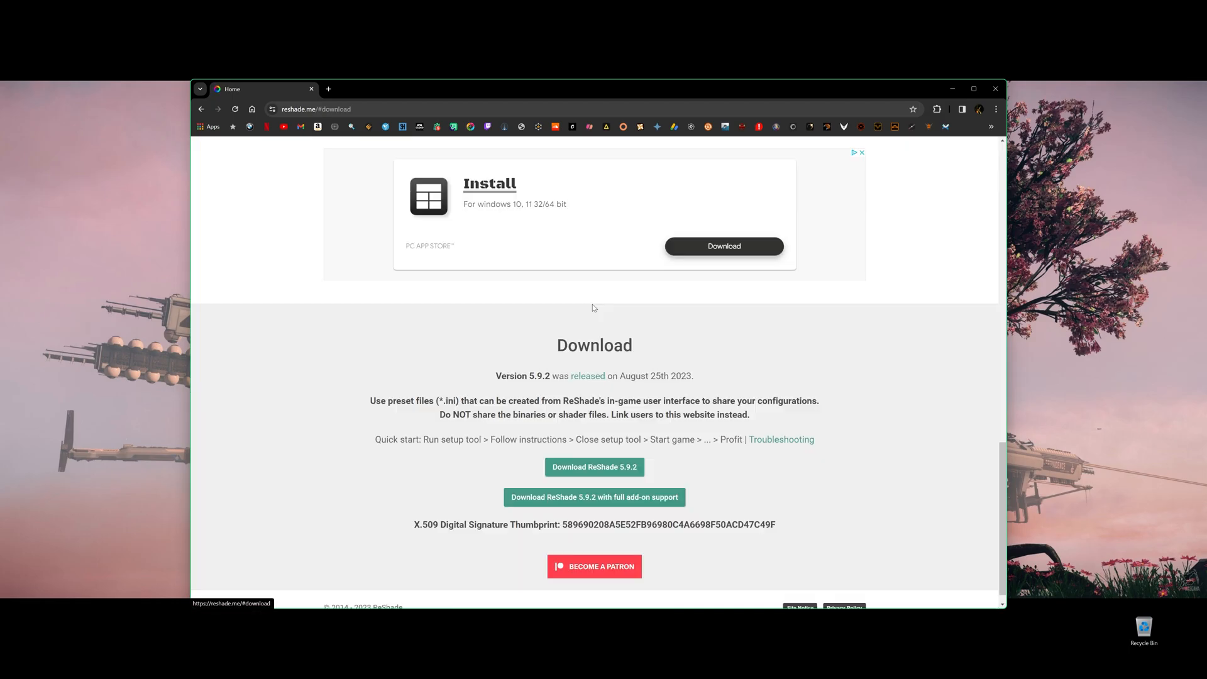
mouse_move(568, 449)
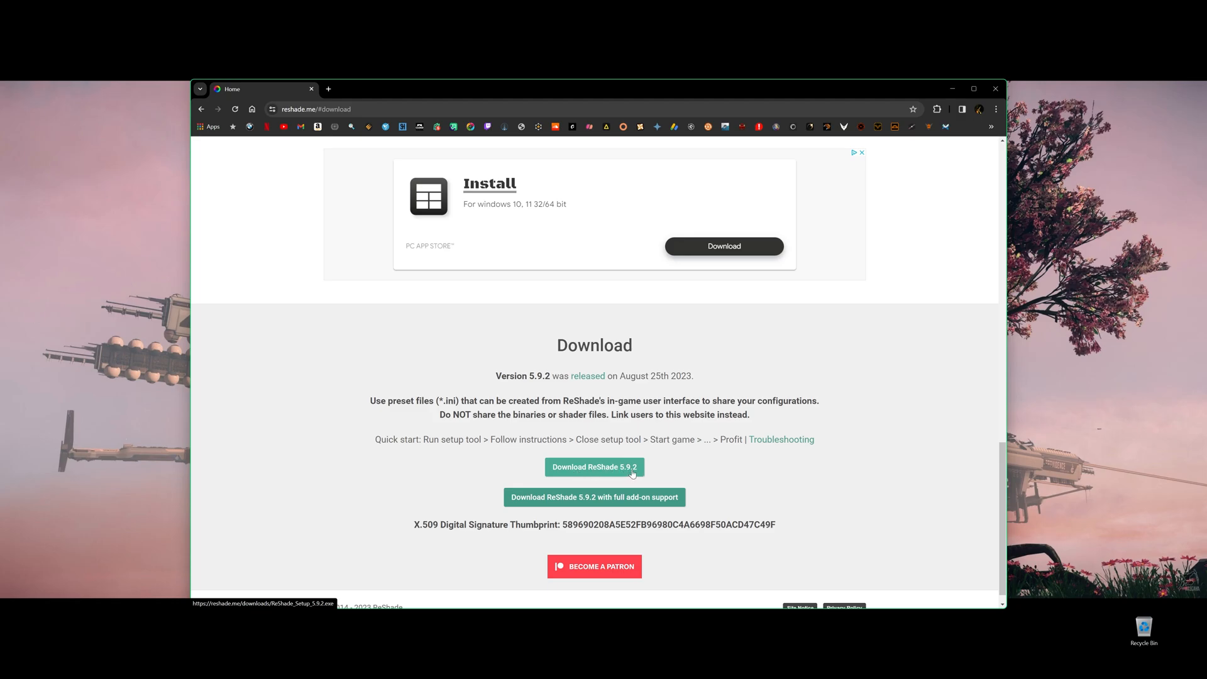
mouse_move(593, 497)
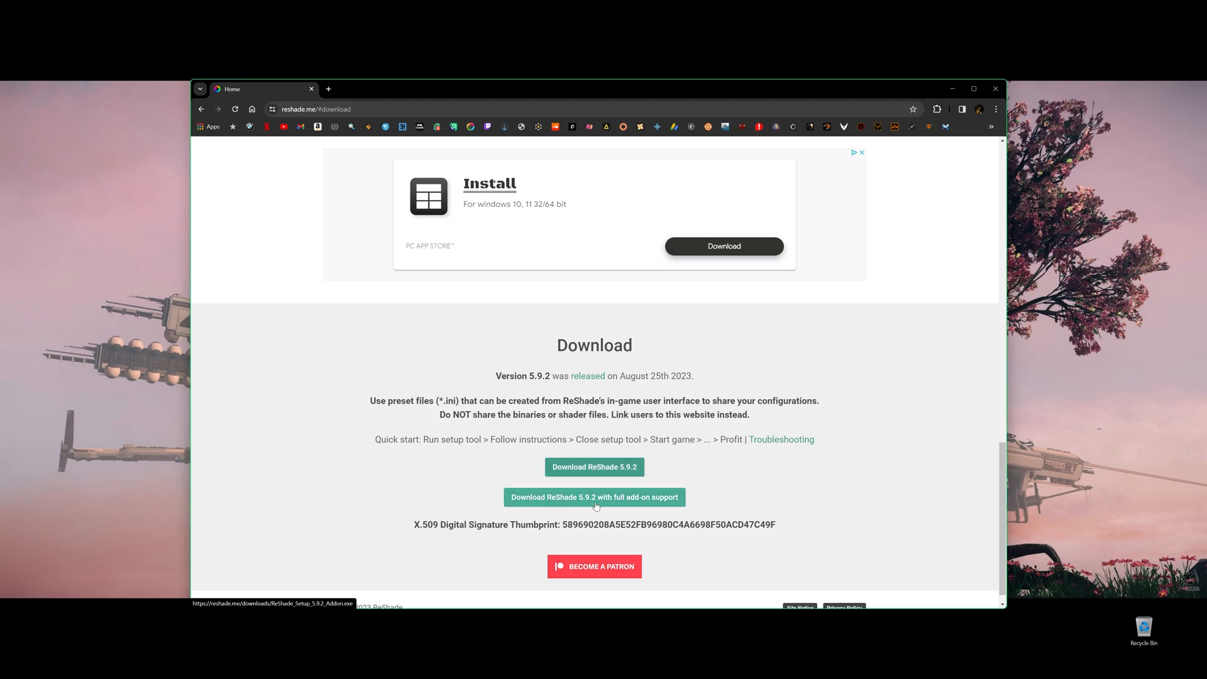
mouse_move(668, 503)
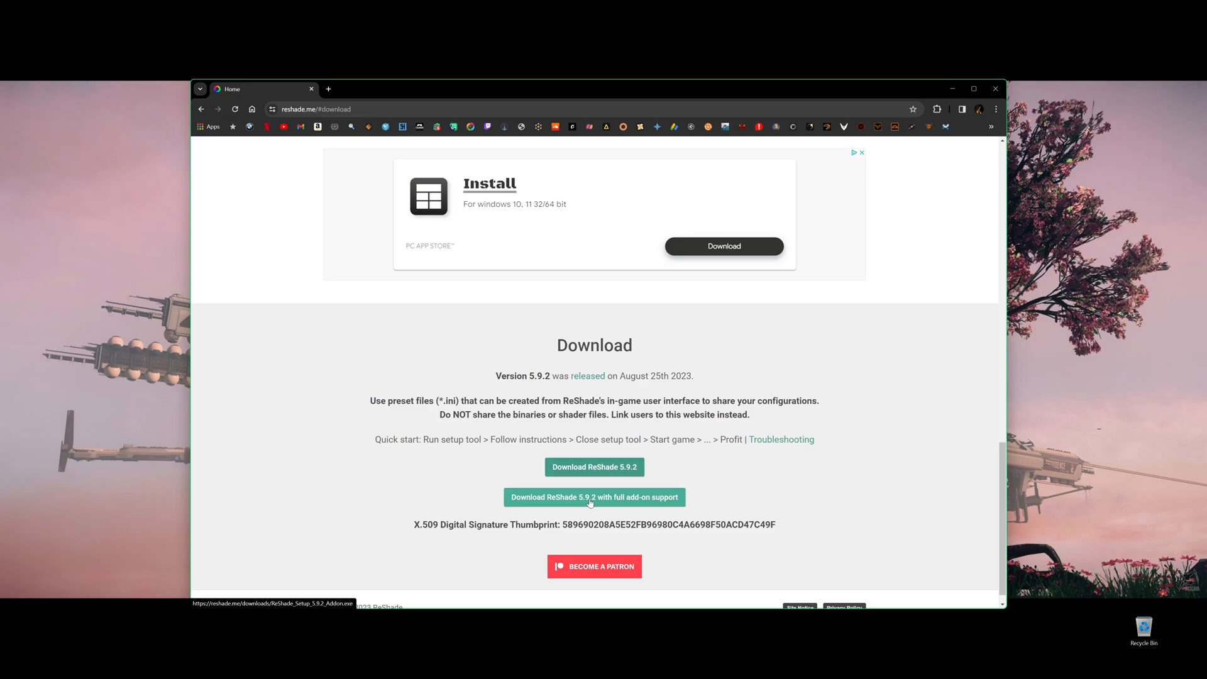
mouse_move(605, 501)
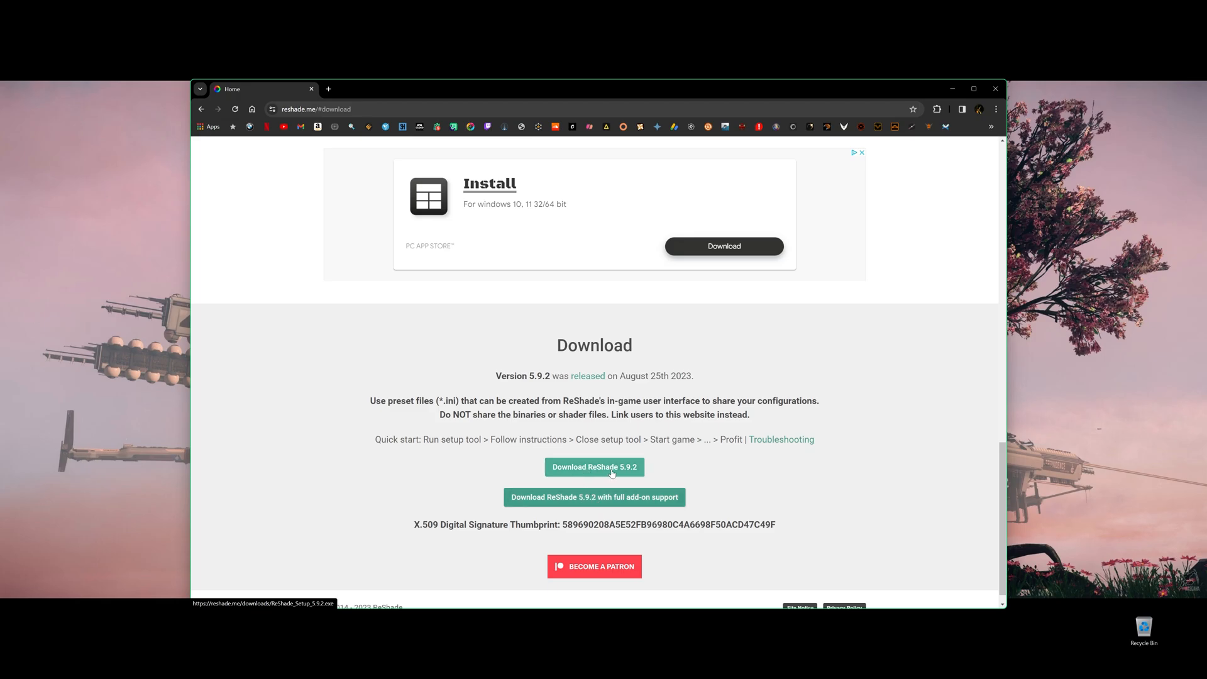
mouse_move(604, 501)
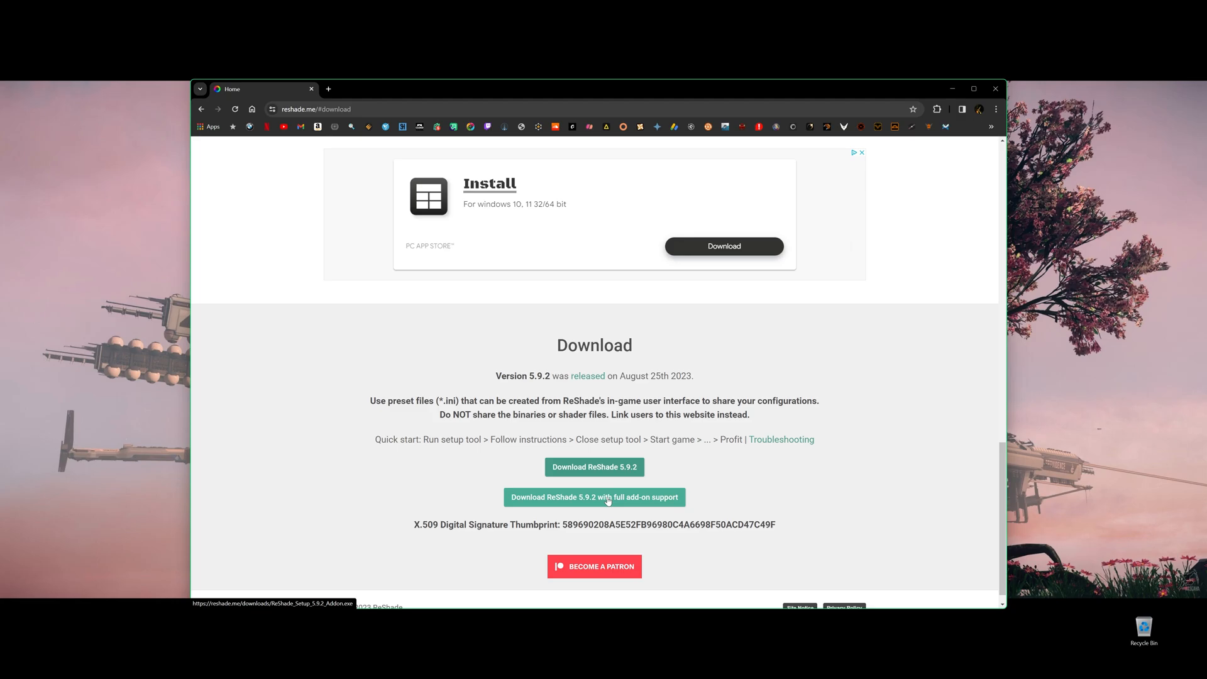
mouse_move(593, 468)
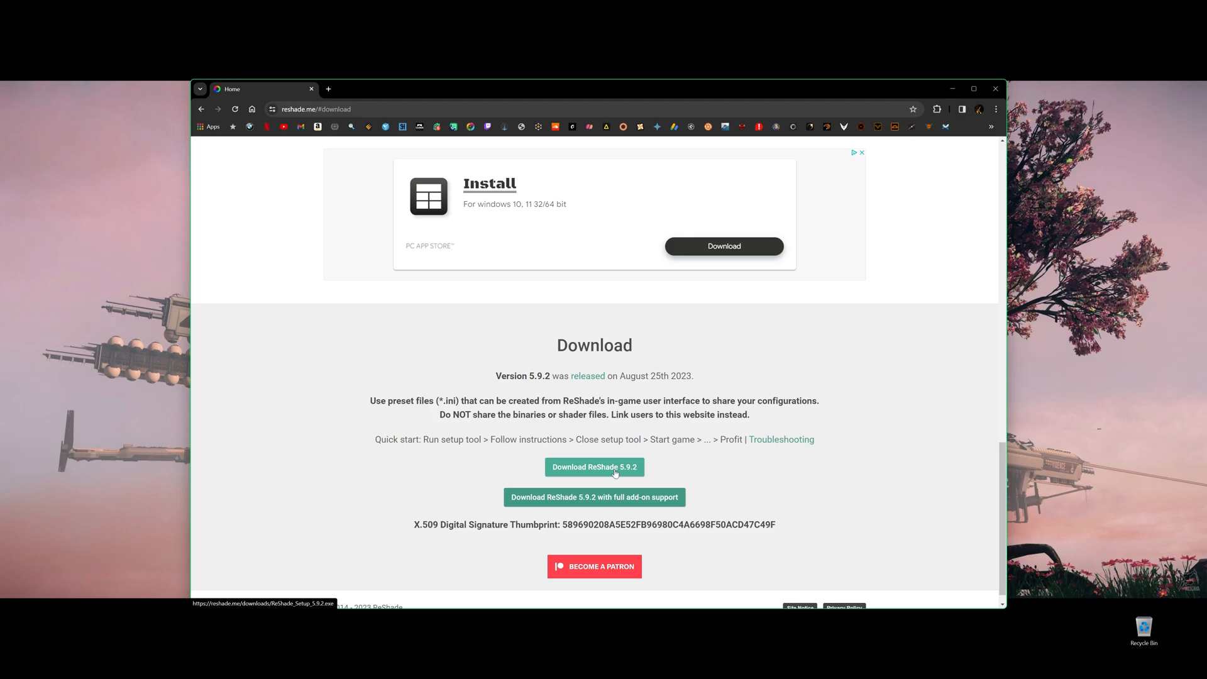
Run ReShade_Setup_5.9.2.exe from Chrome's downloads and start browsing for a game
left_click(944, 108)
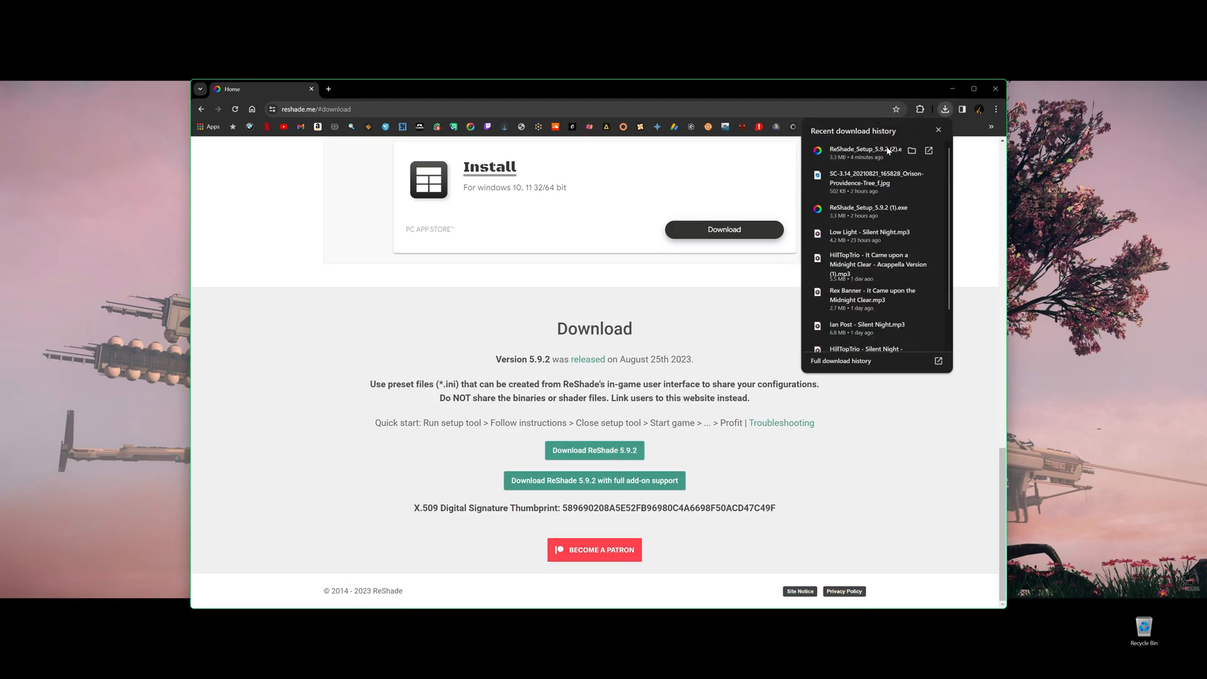
left_click(860, 150)
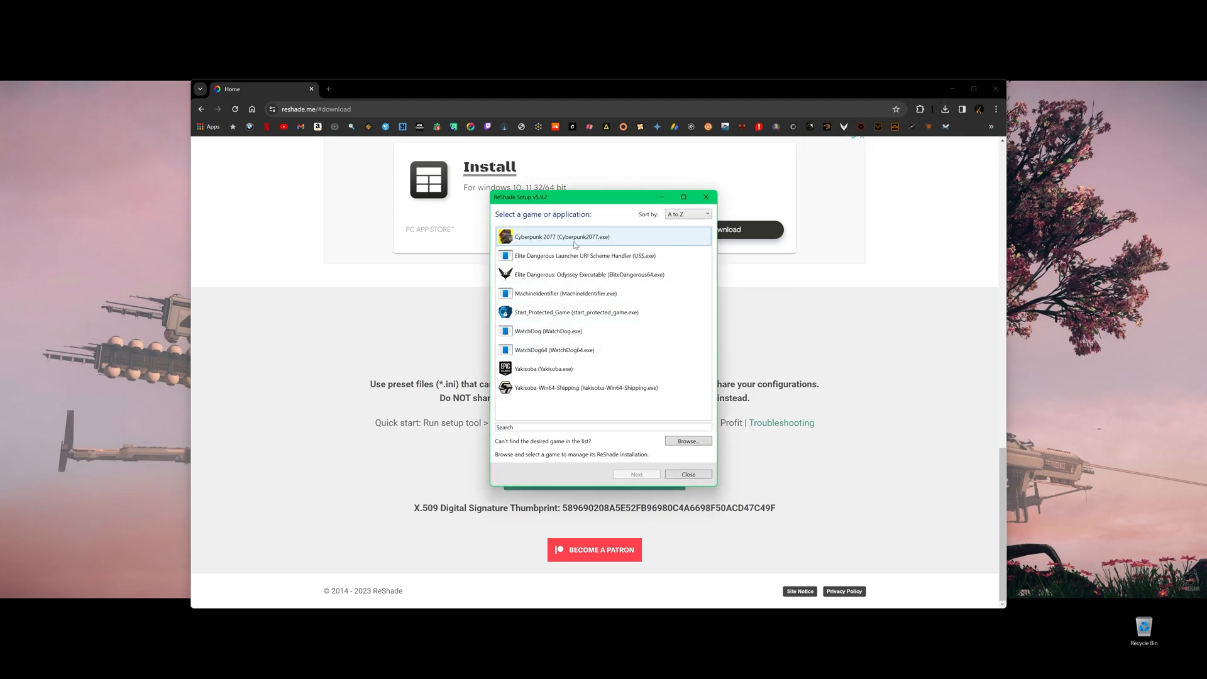
mouse_move(543, 221)
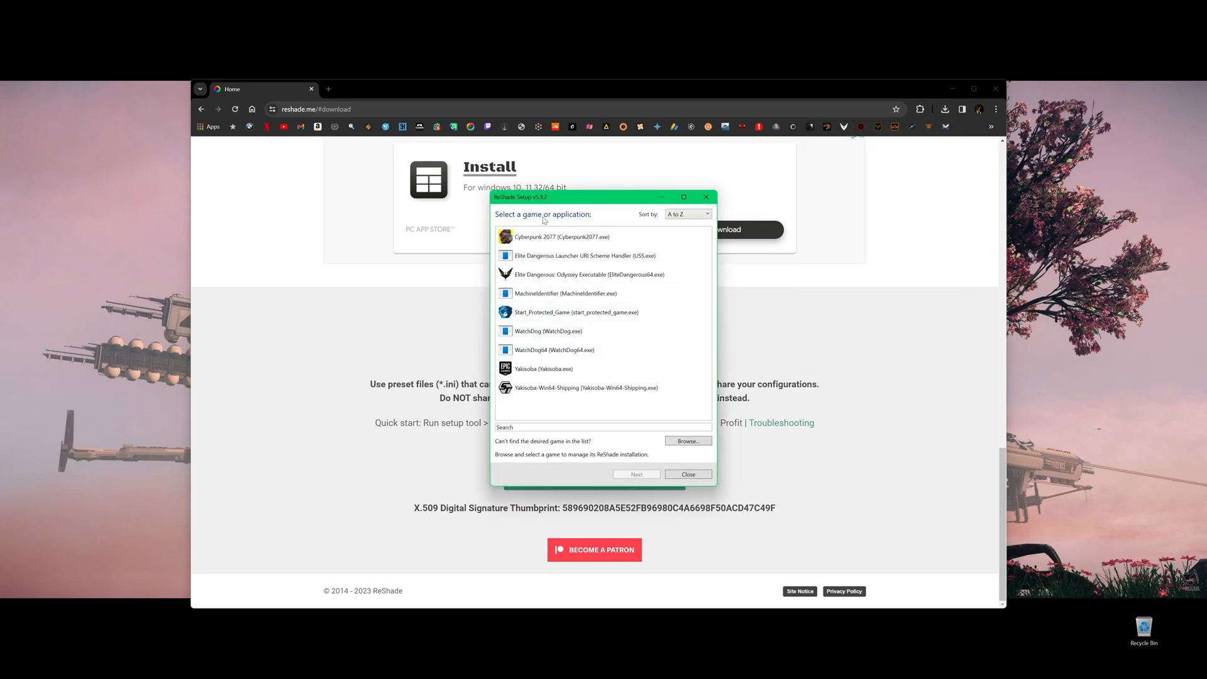
left_click(584, 387)
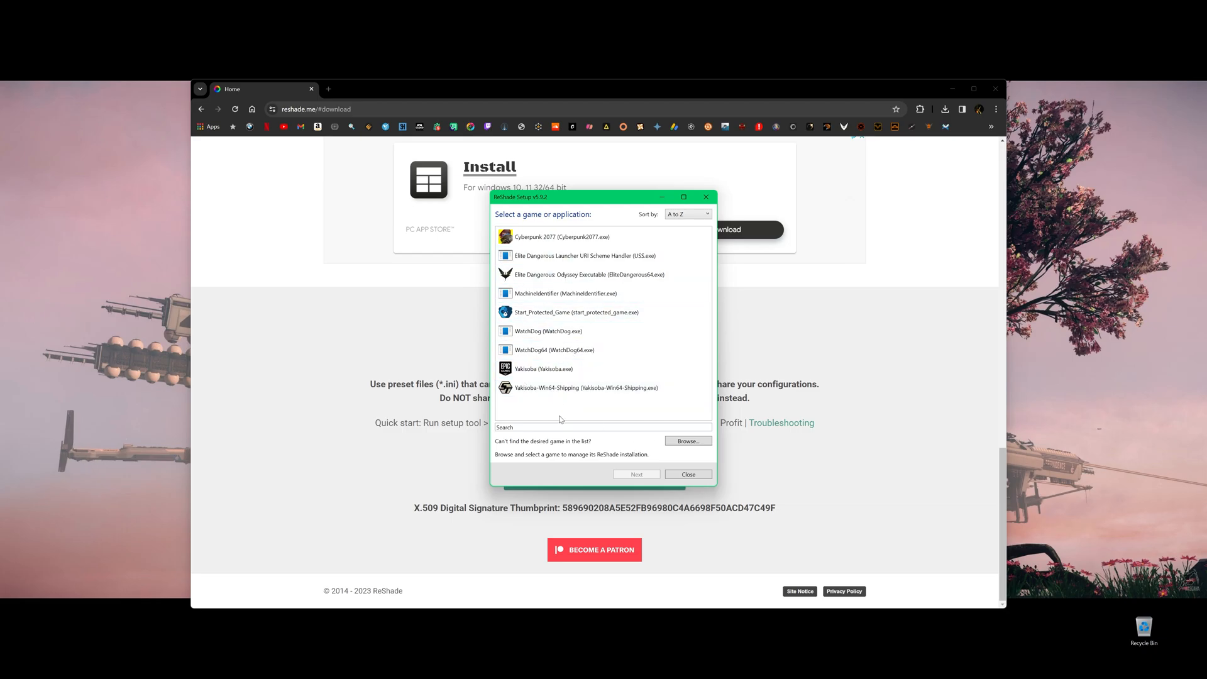
Browse from C: through Roberts Space Industries > StarCitizen > LIVE into the Bin64 folder
left_click(688, 440)
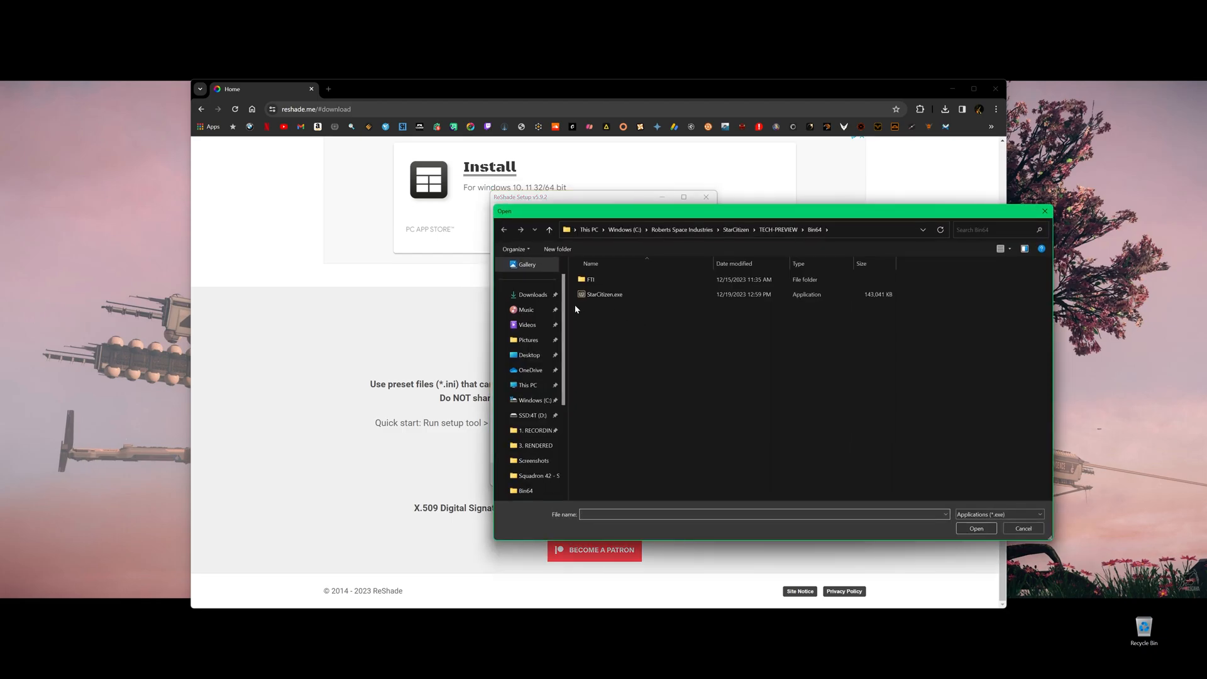
left_click(625, 229)
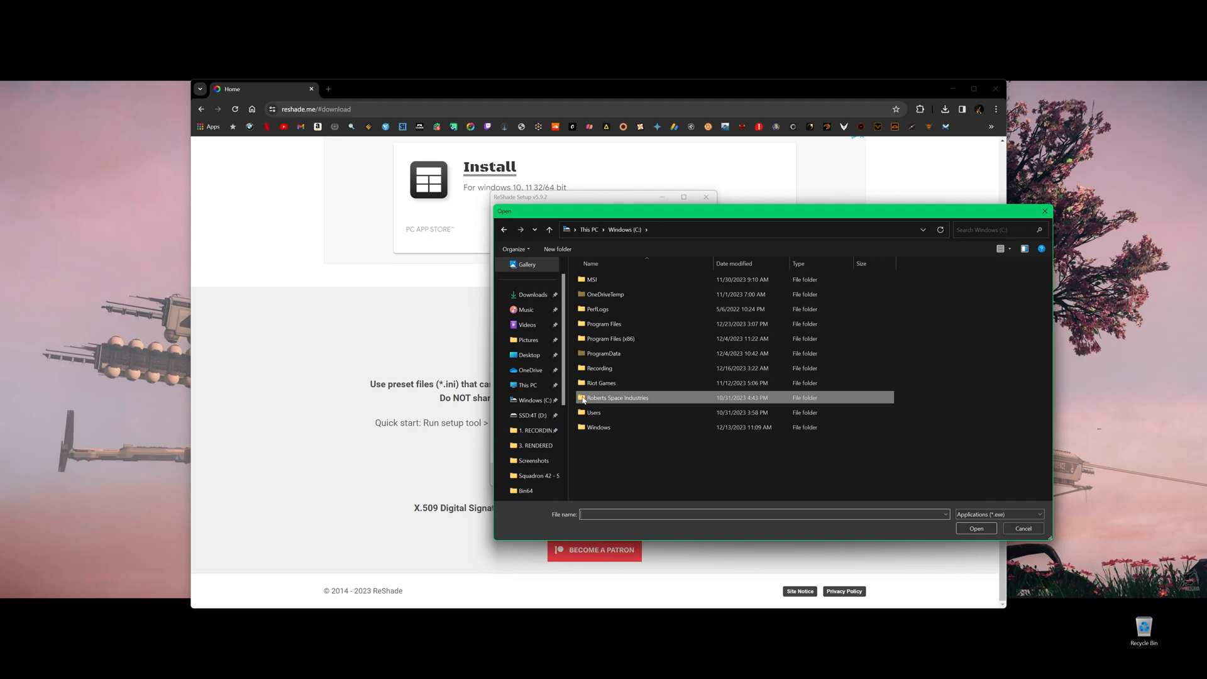
mouse_move(616, 397)
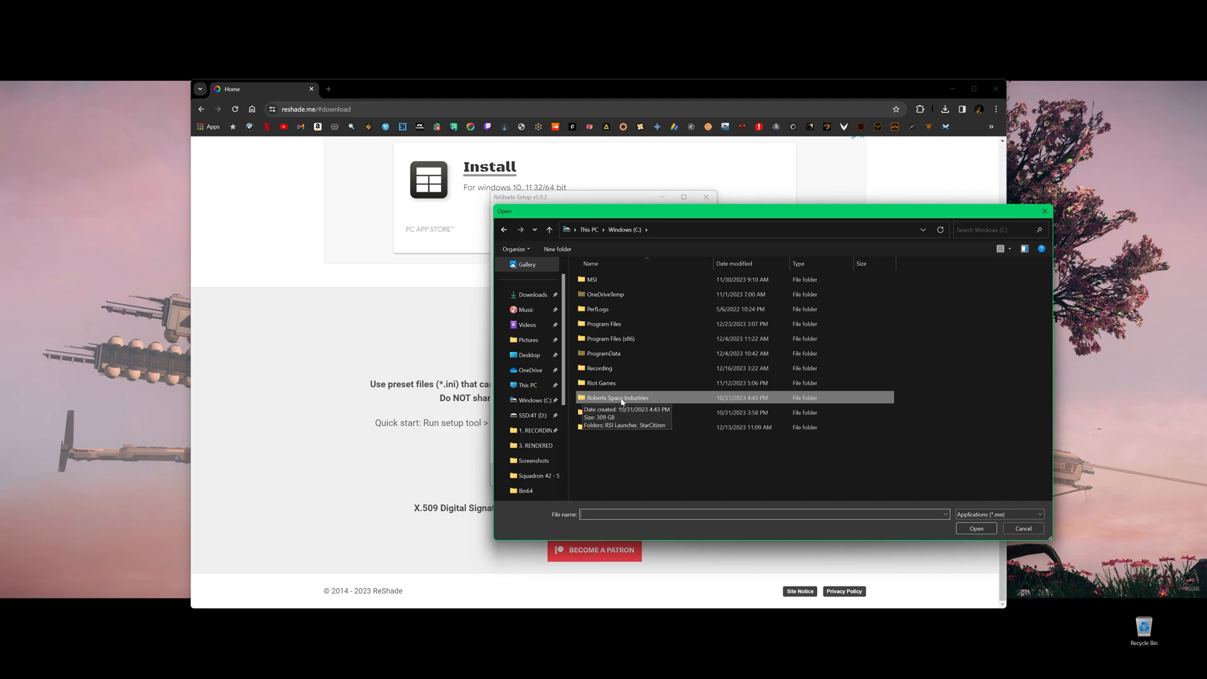
double_click(615, 398)
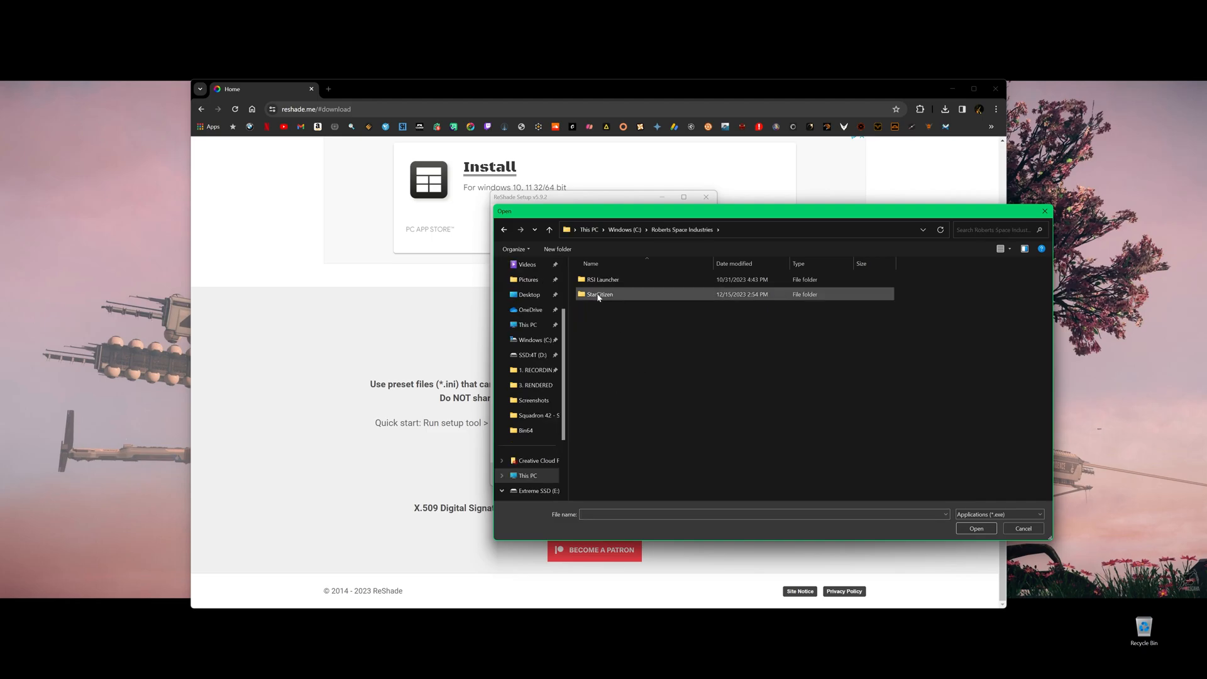
double_click(600, 294)
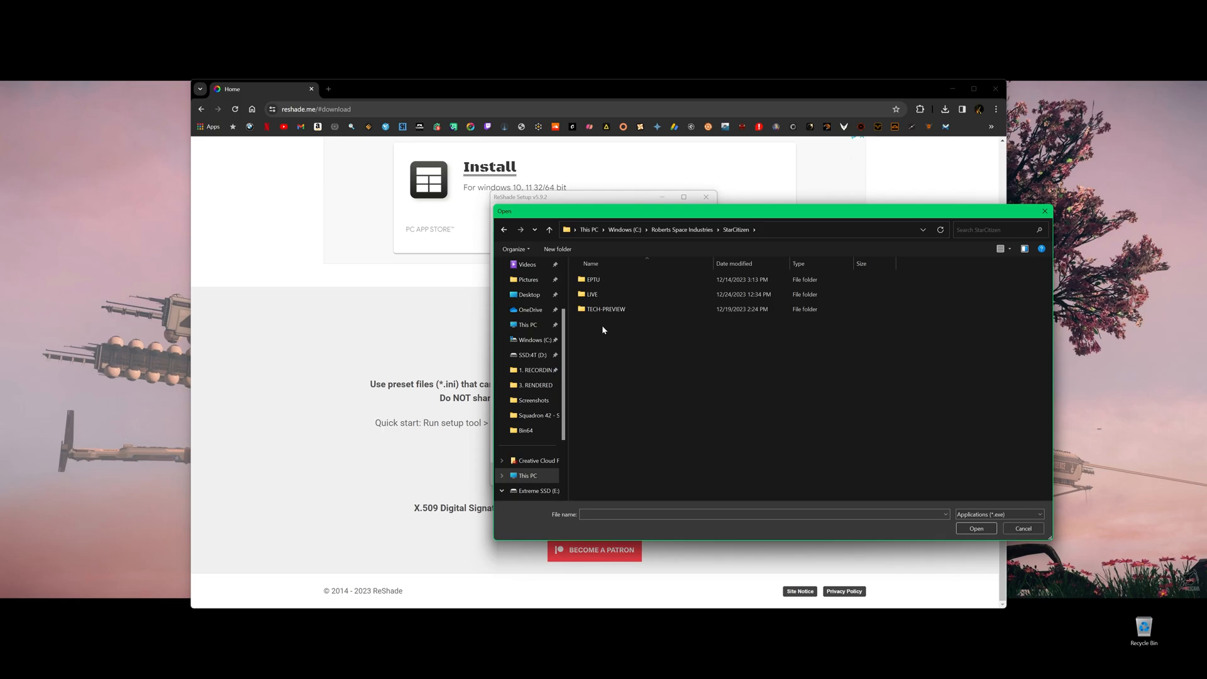
left_click(592, 279)
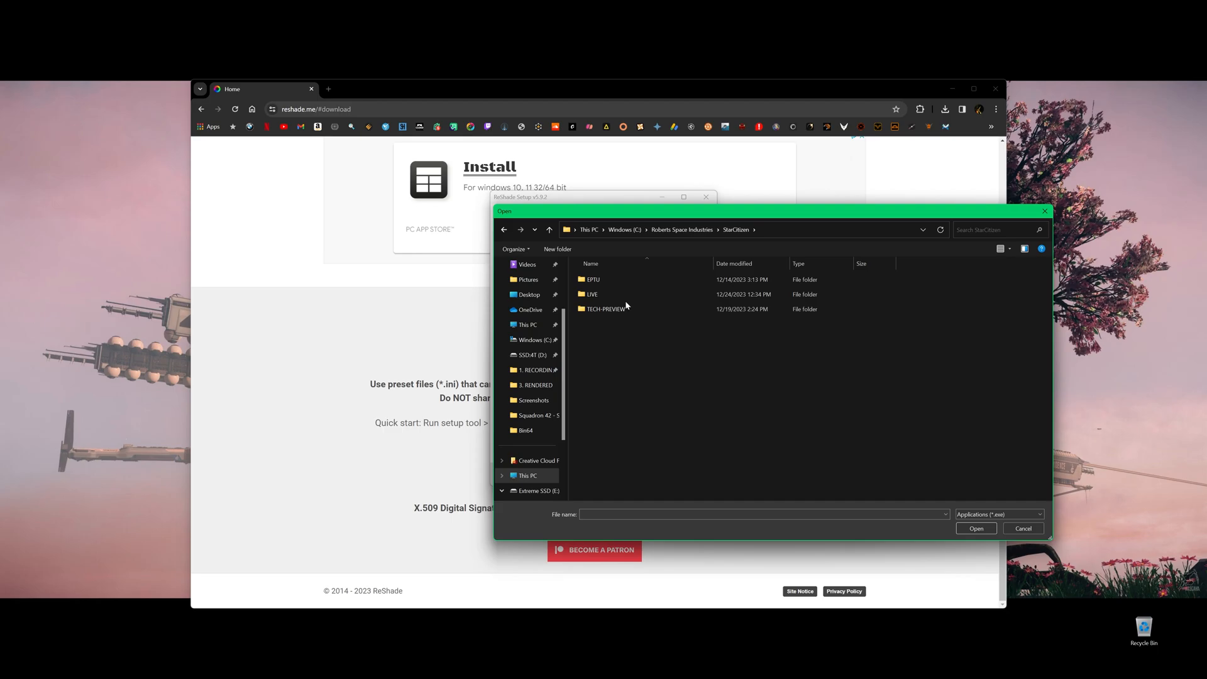
mouse_move(592, 294)
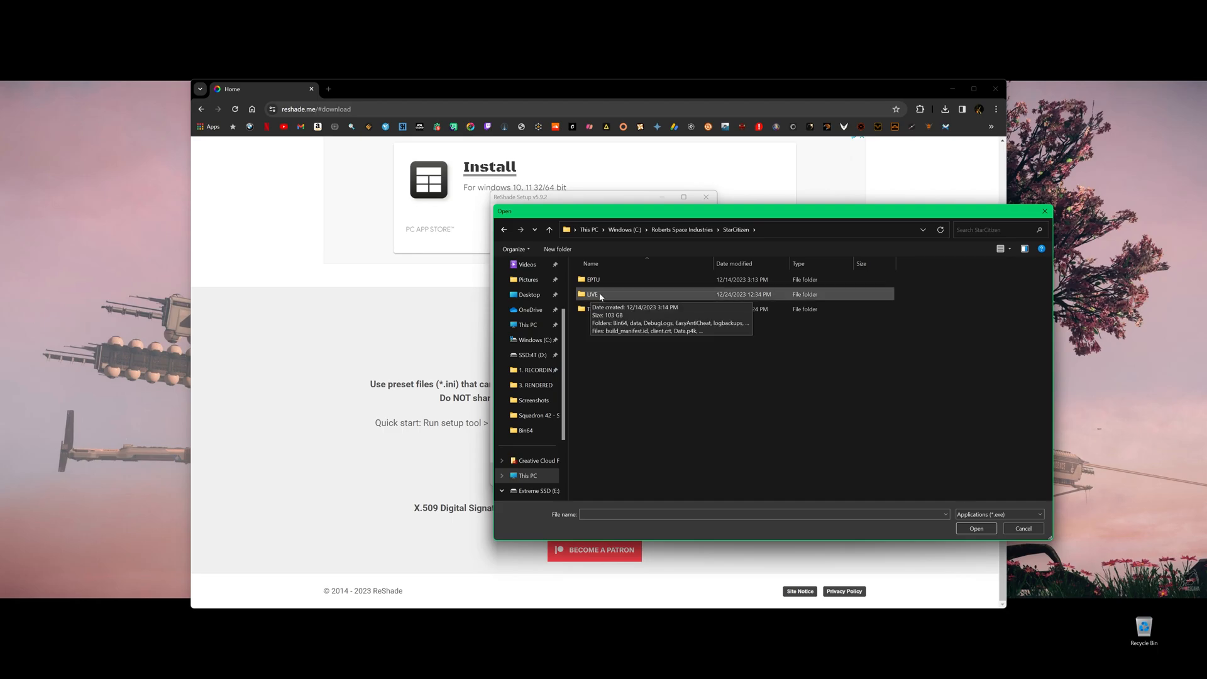
mouse_move(596, 296)
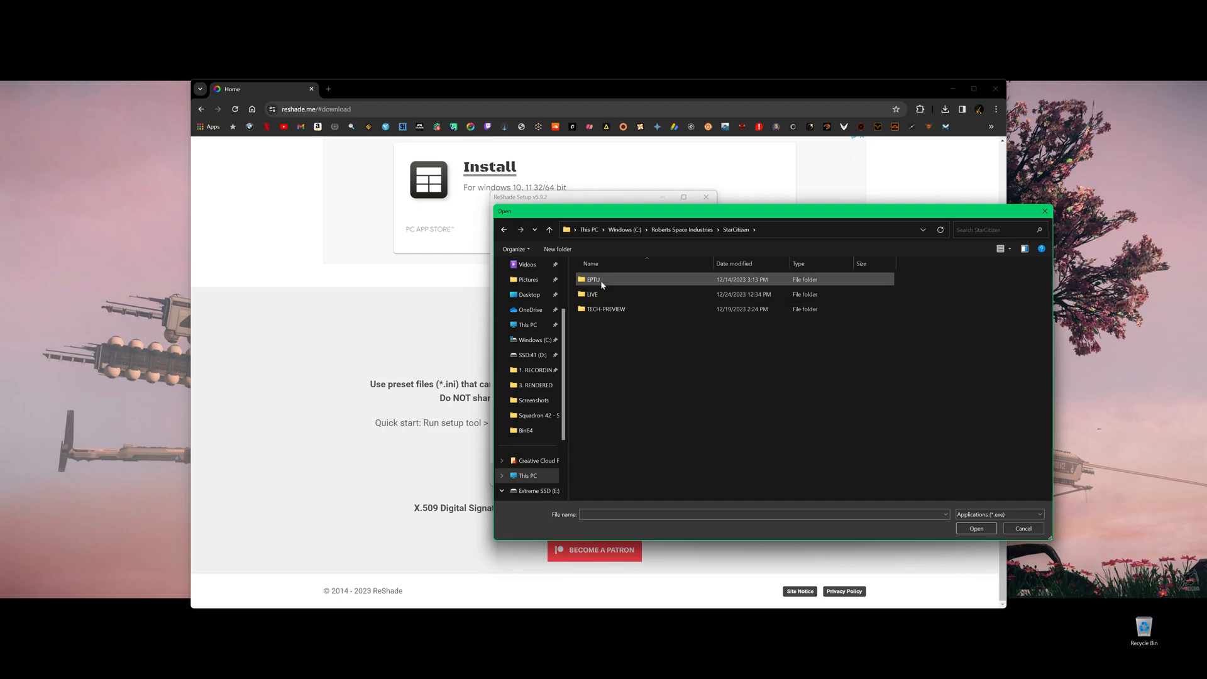
mouse_move(605, 310)
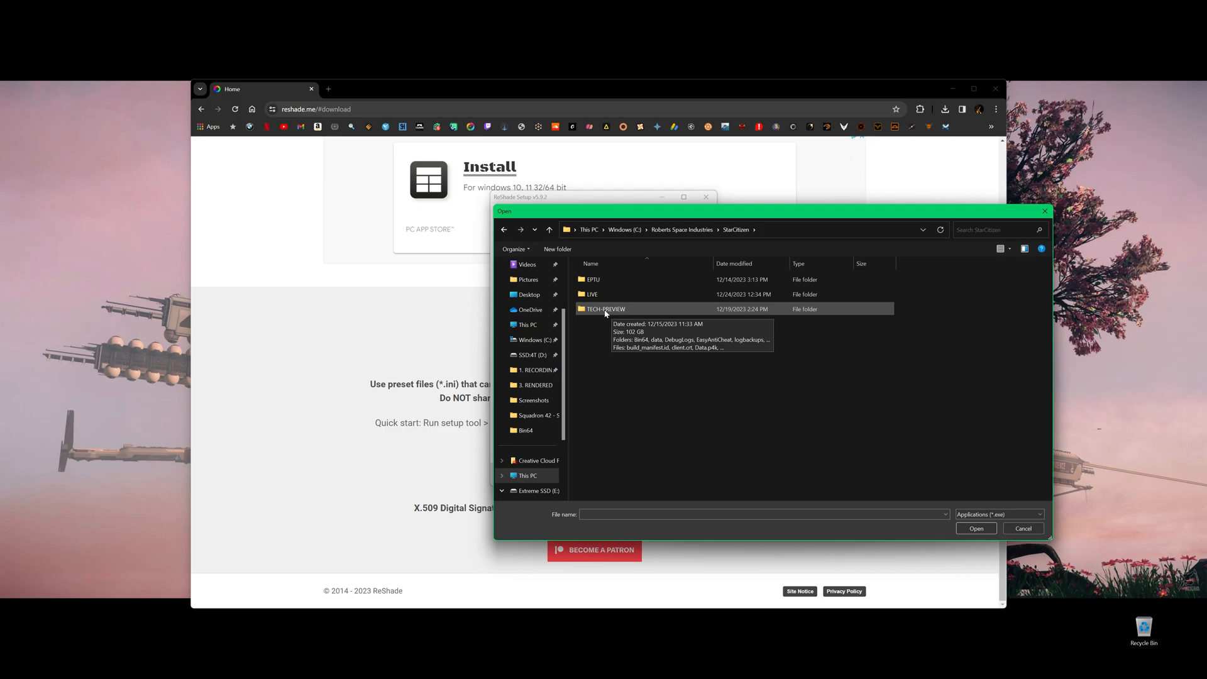
mouse_move(606, 314)
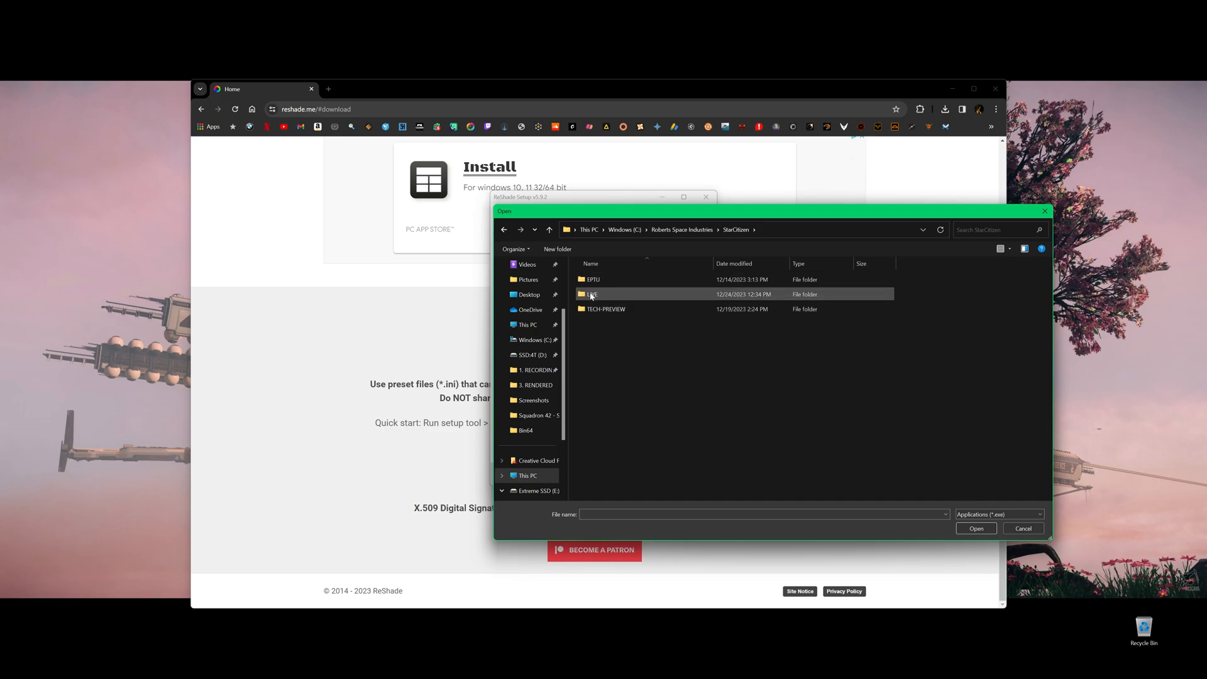
left_click(591, 280)
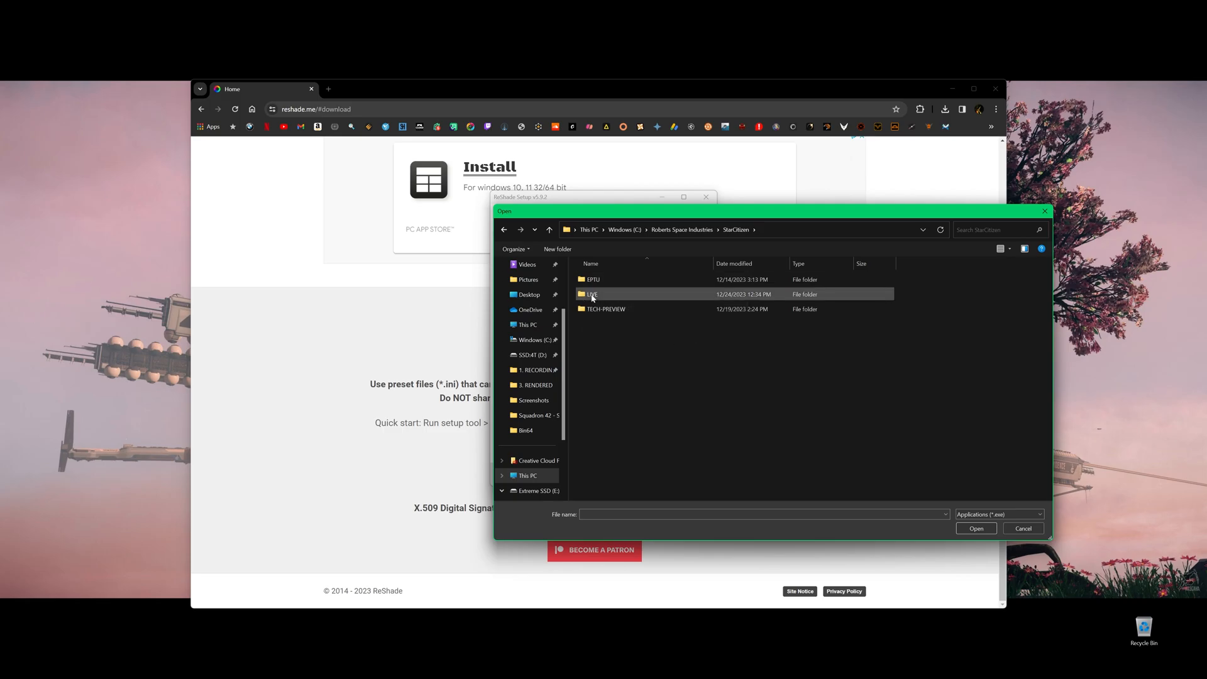
double_click(591, 293)
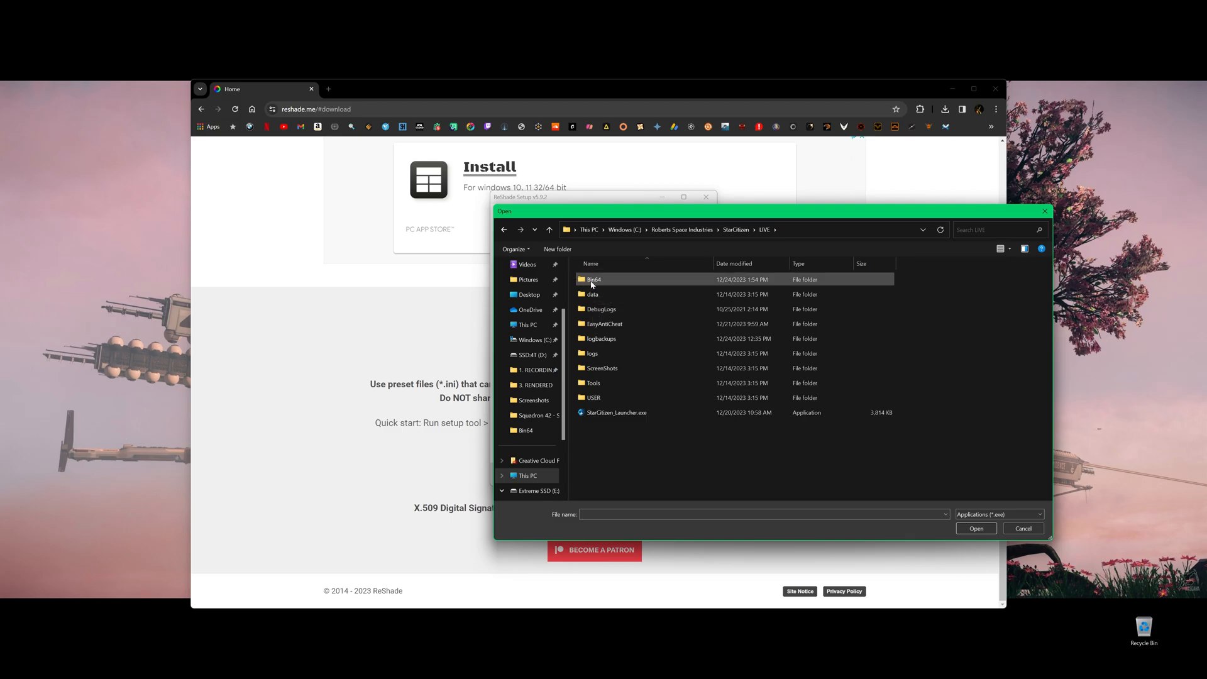
double_click(593, 279)
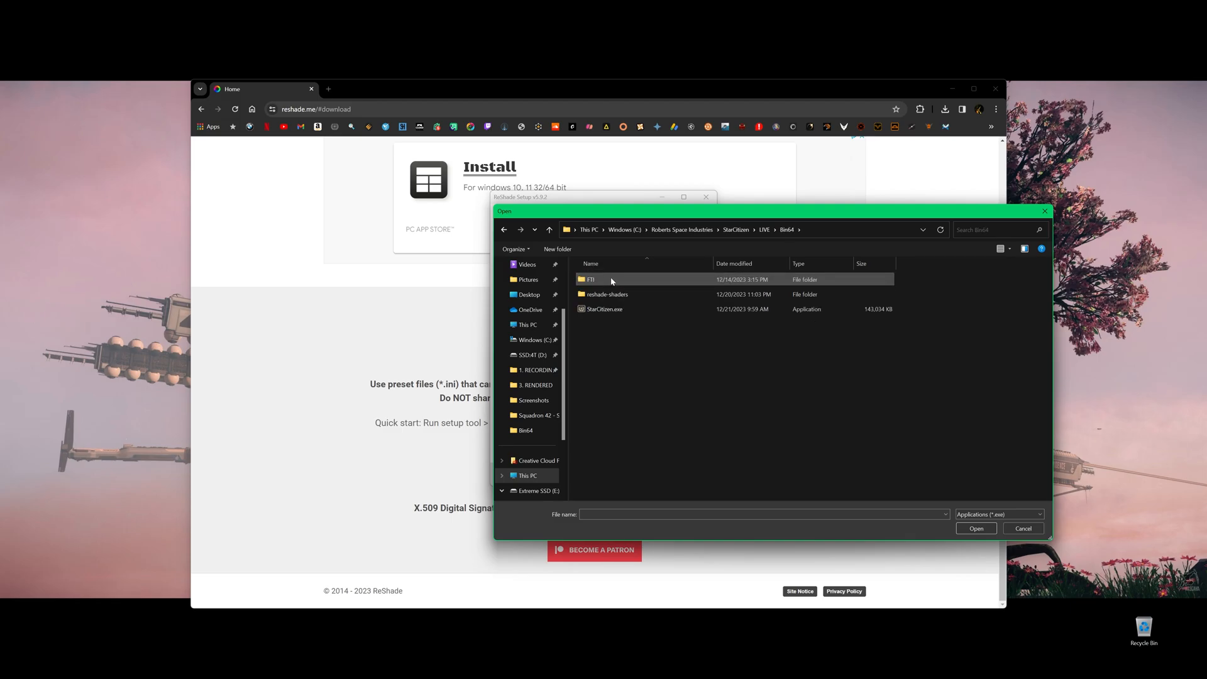
mouse_move(605, 309)
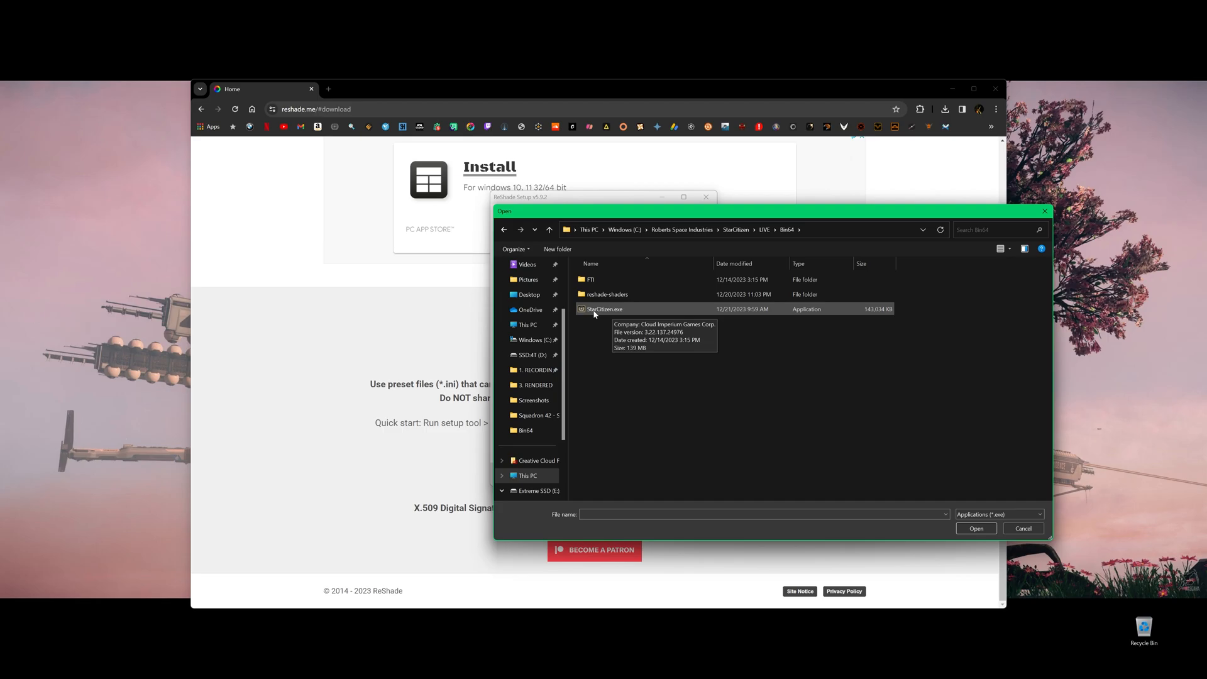
Choose StarCitizen.exe as the target and keep DirectX 10/11/12 as the rendering API
left_click(975, 528)
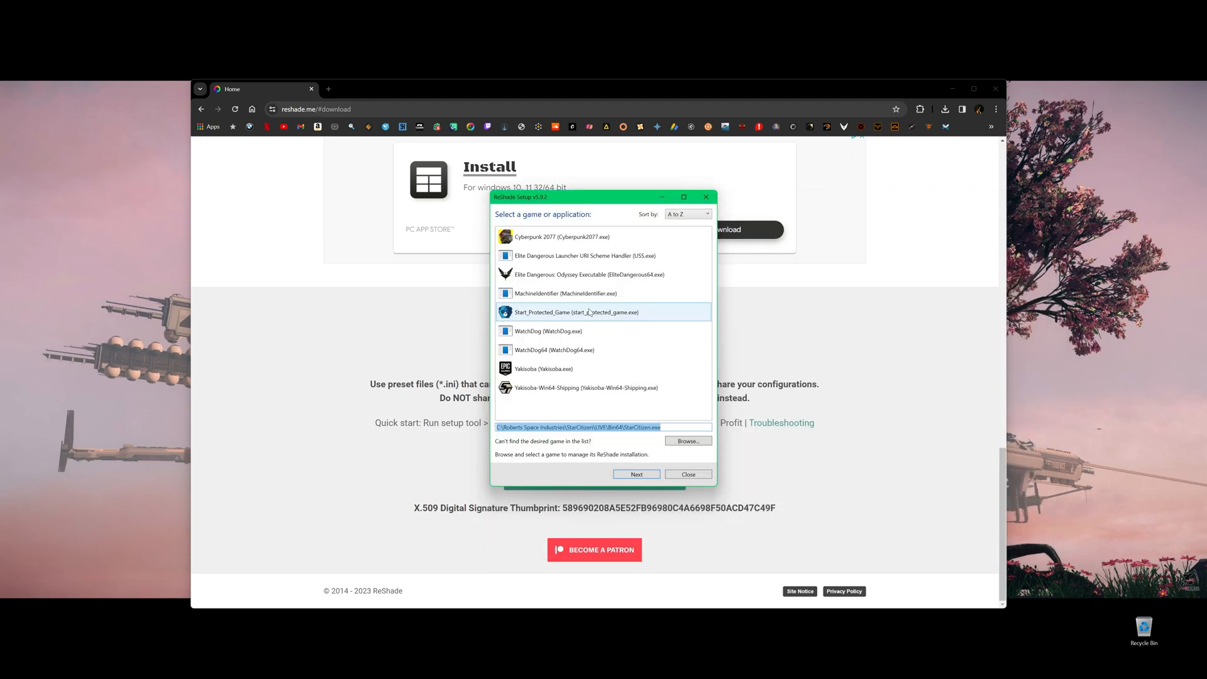
left_click(636, 474)
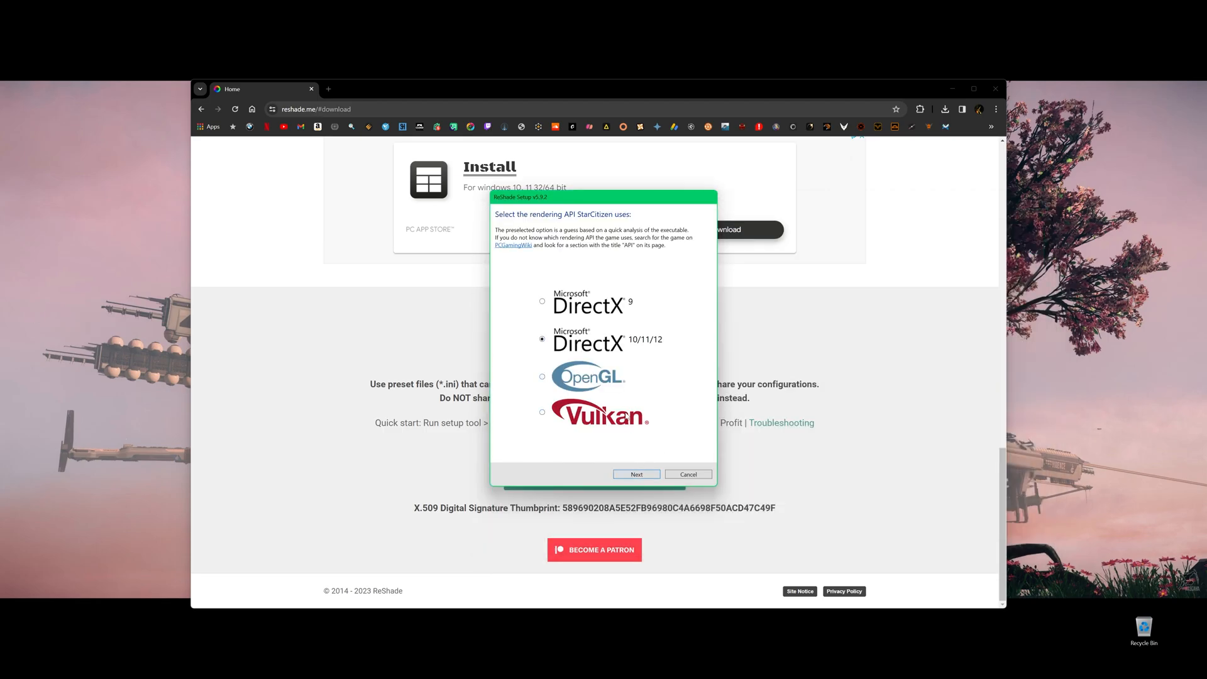
left_click(636, 473)
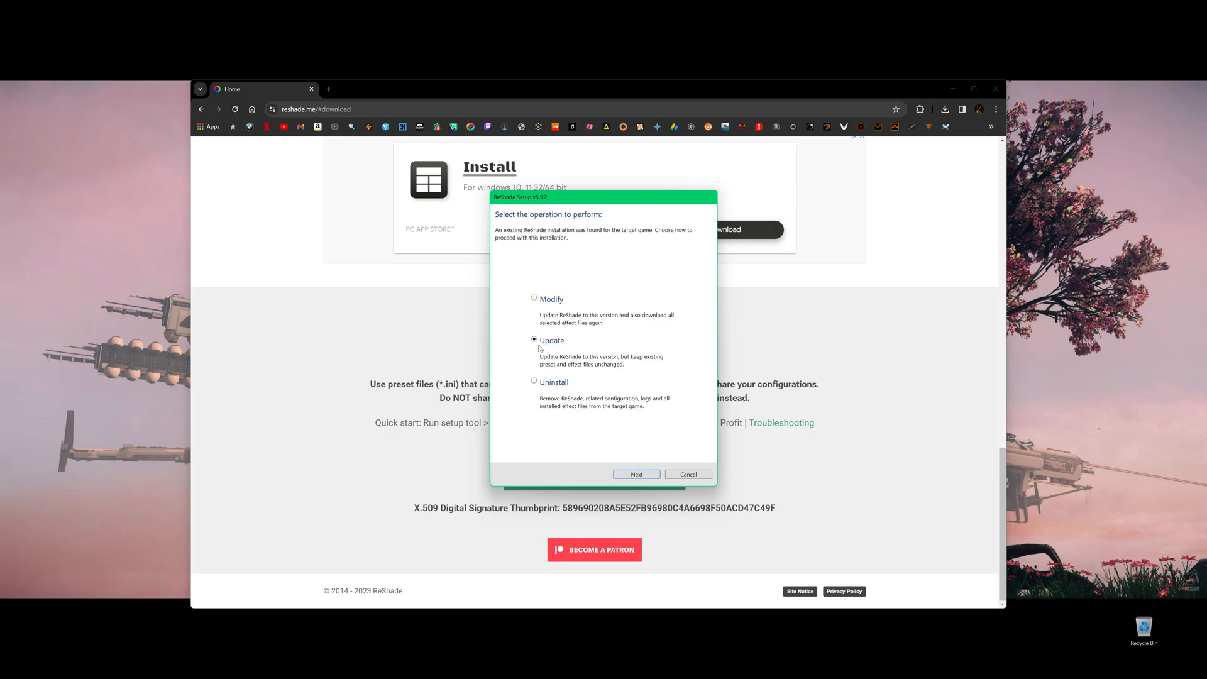
mouse_move(547, 362)
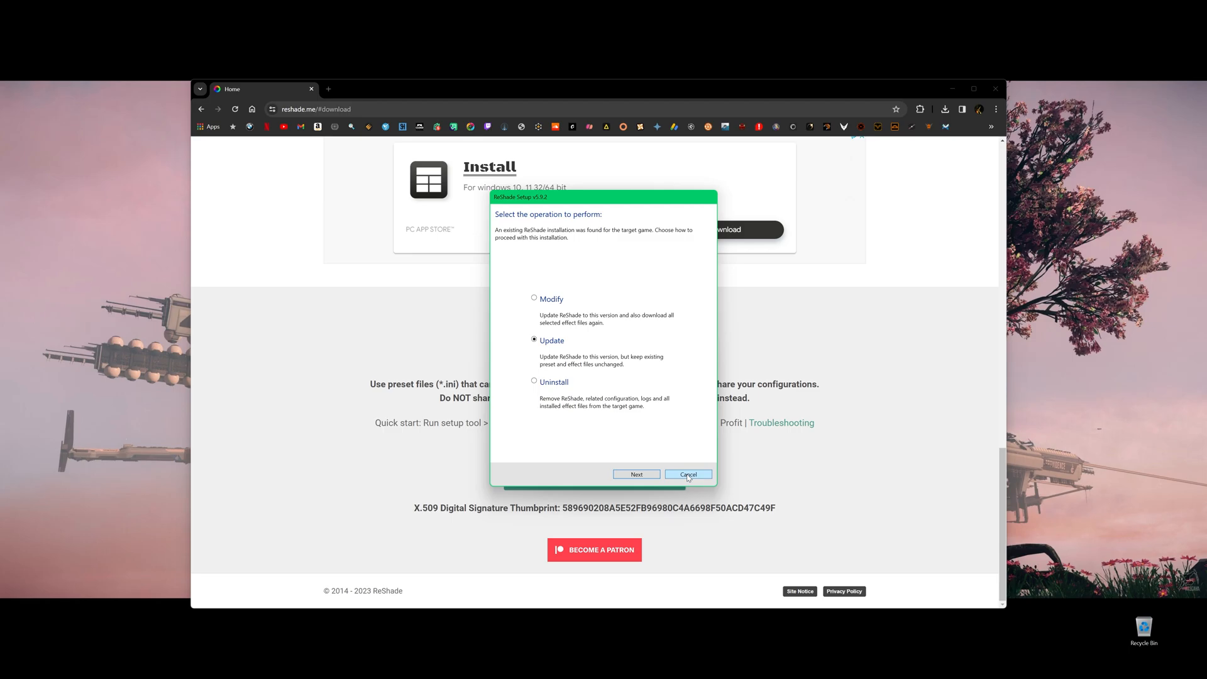
Retarget the EPTU Bin64 StarCitizen.exe with DirectX 10/11/12, reaching the preset choice
left_click(688, 474)
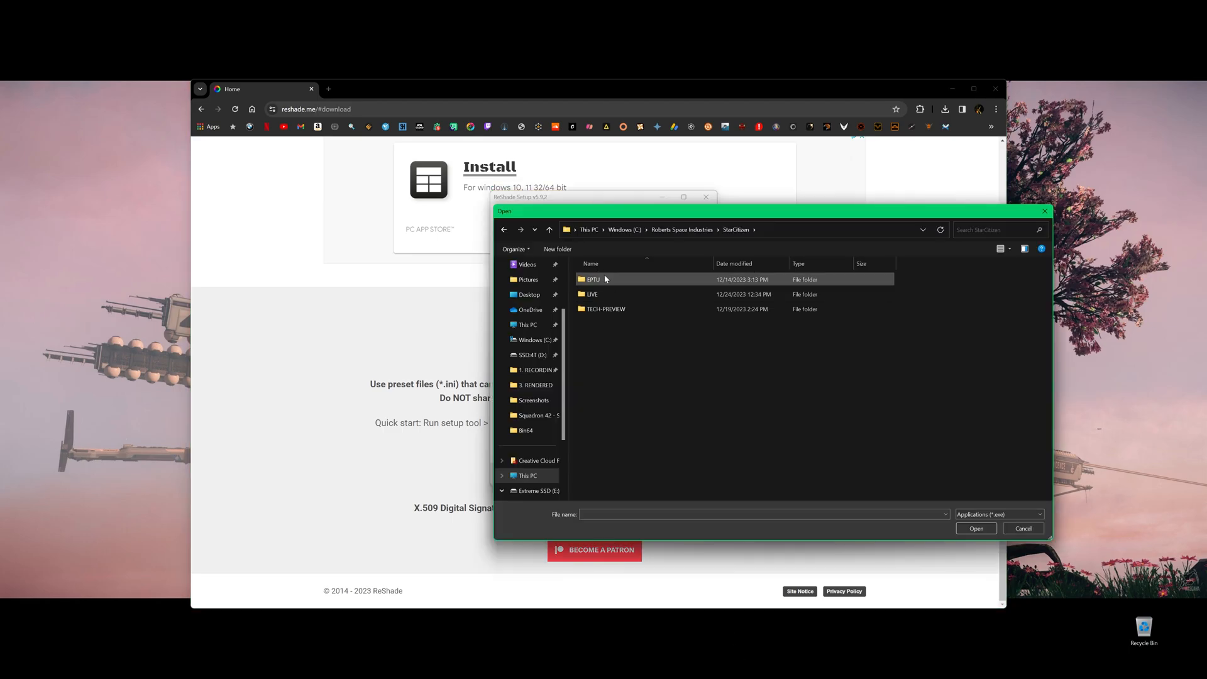
mouse_move(592, 279)
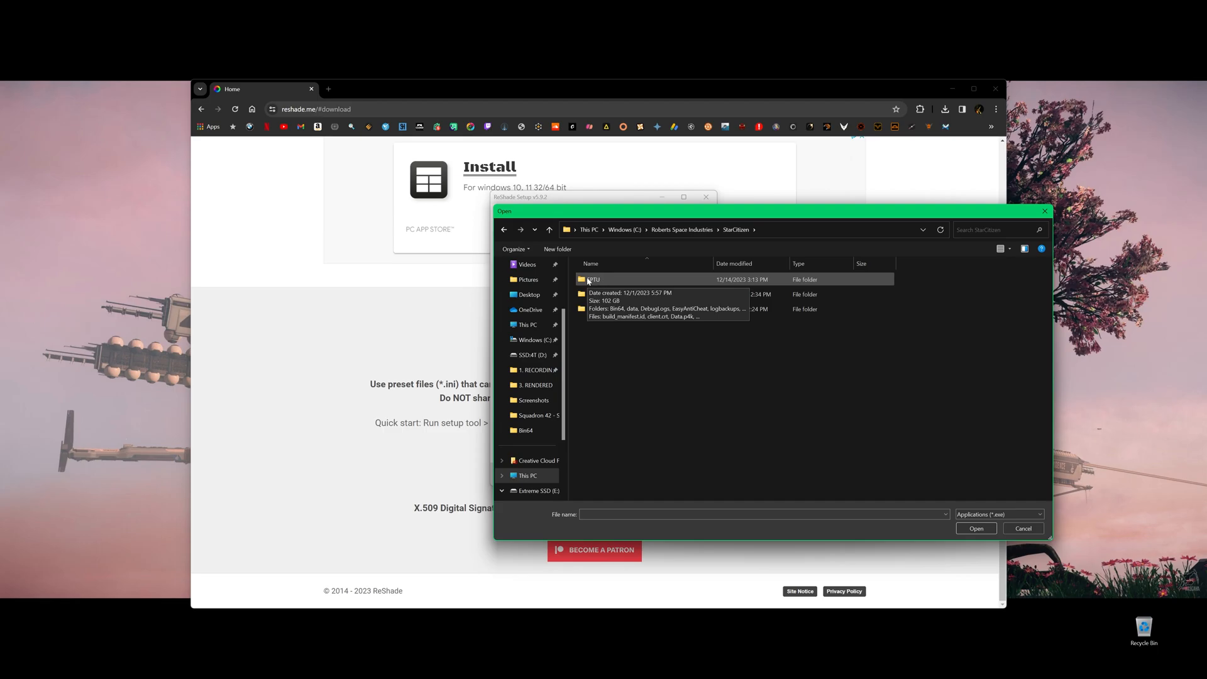
double_click(593, 279)
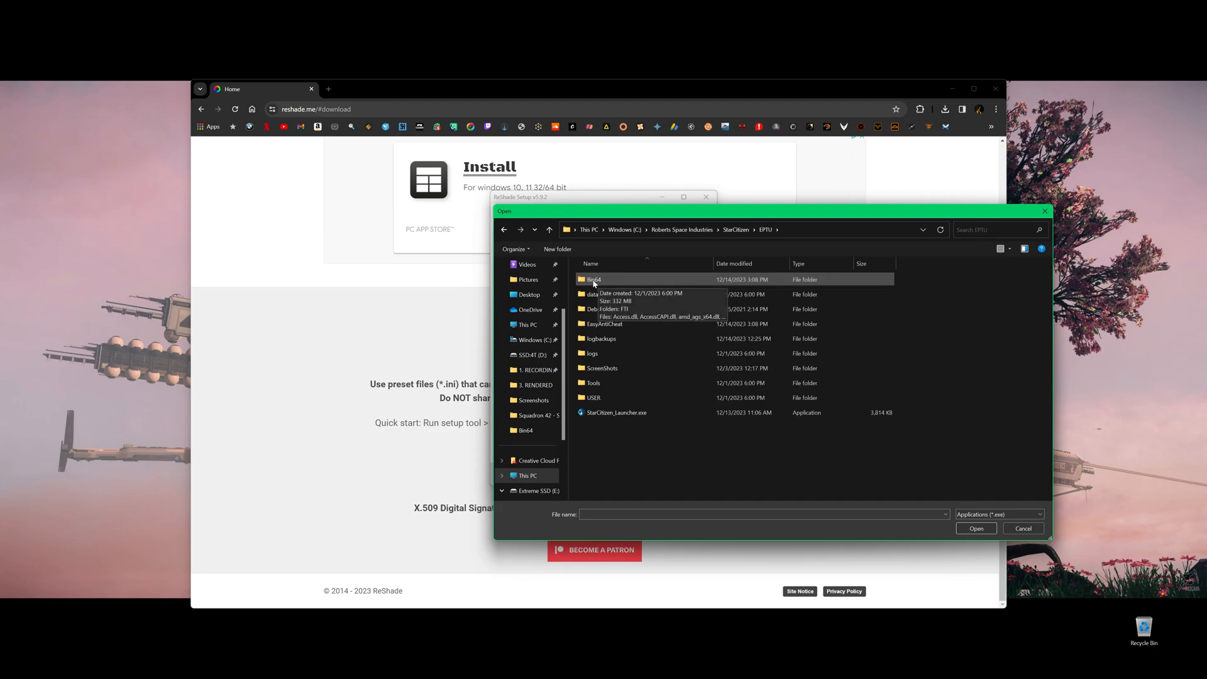
double_click(593, 279)
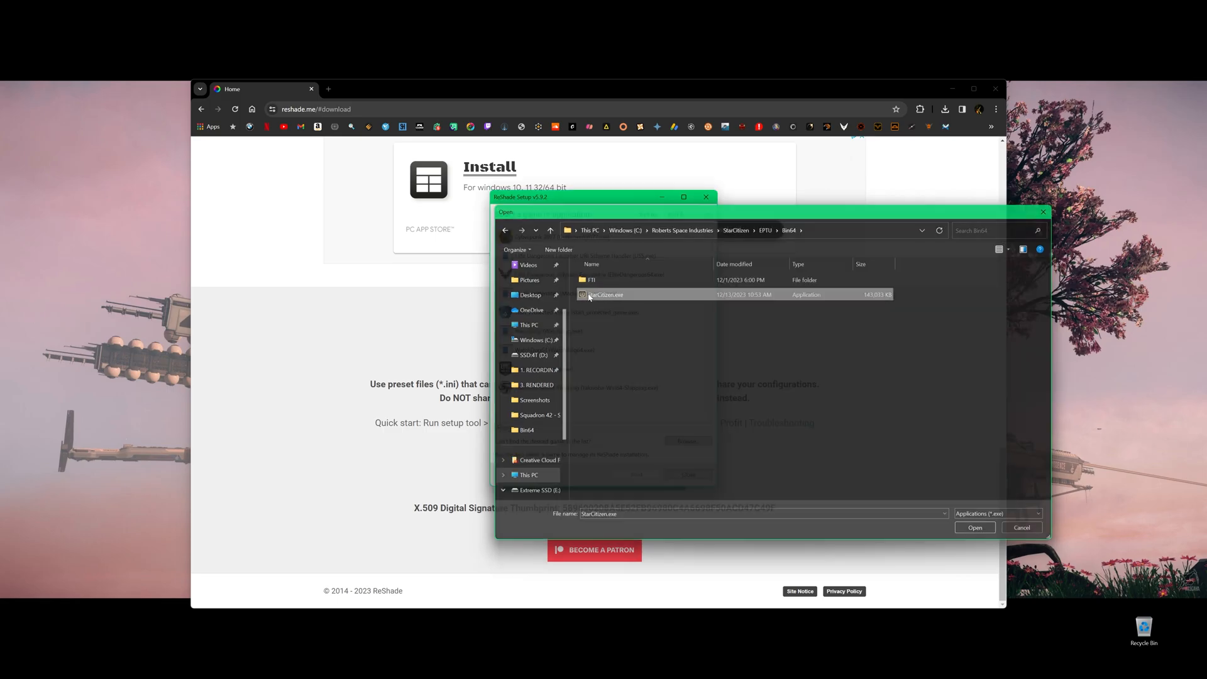
left_click(973, 527)
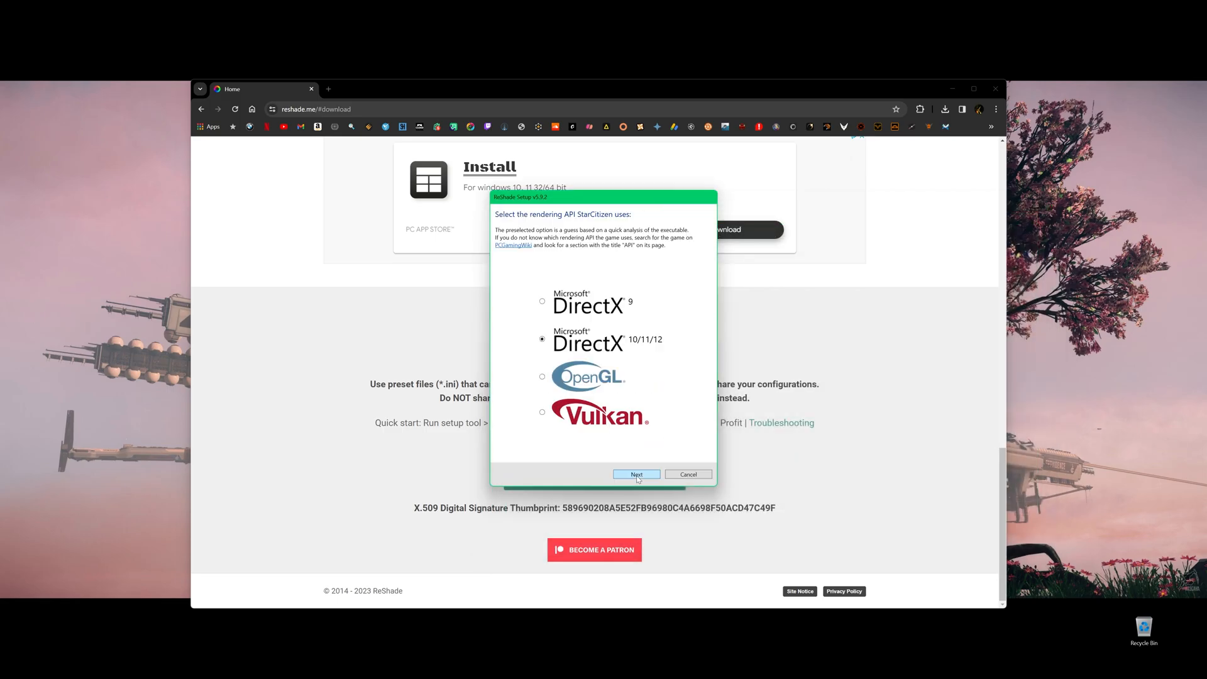
left_click(636, 474)
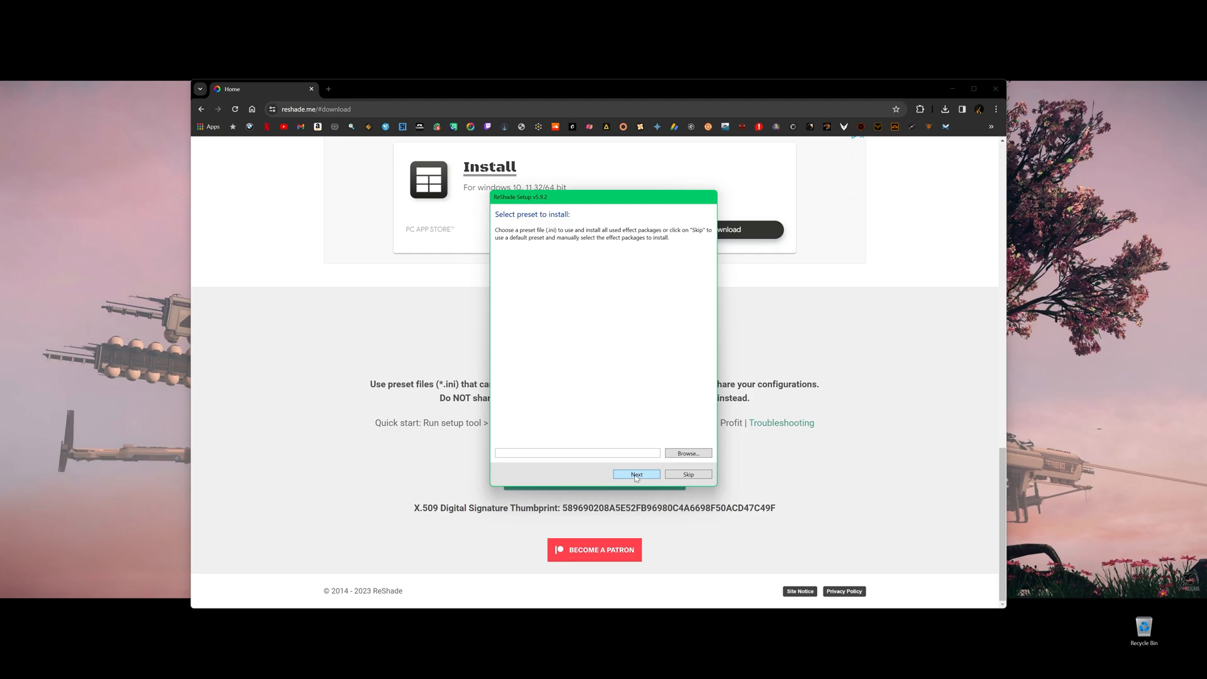
Skip the preset file, check all effect packages, install them and finish setup
left_click(636, 474)
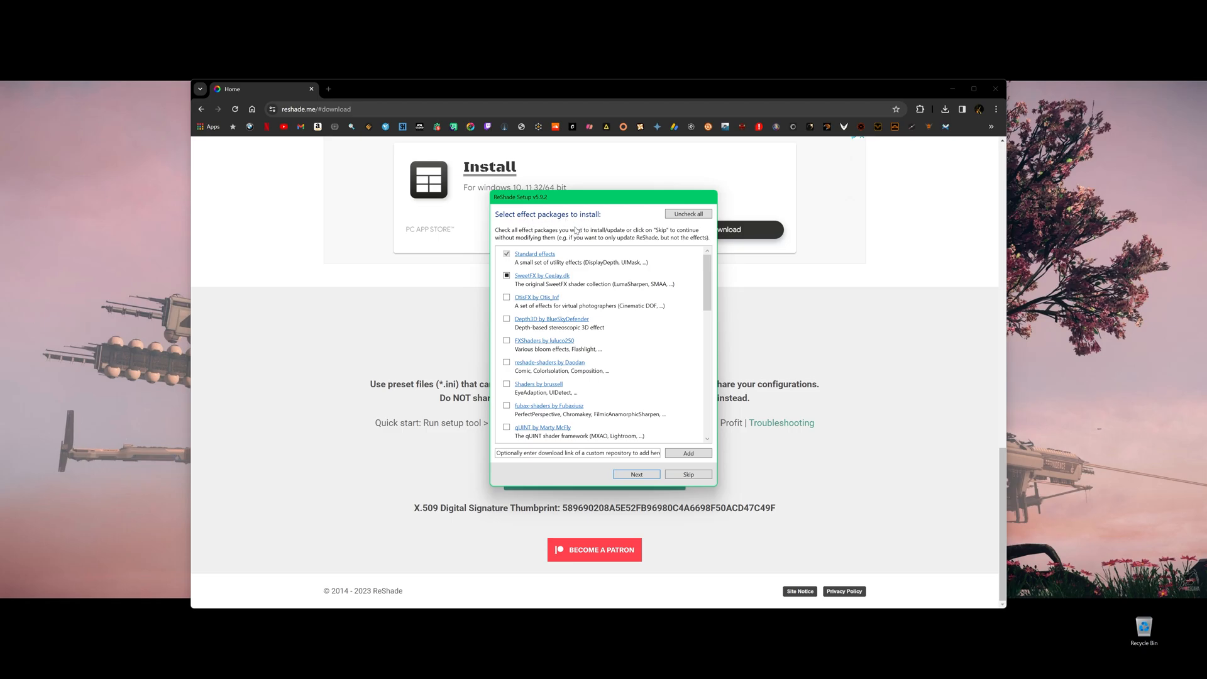
scroll("down", 3)
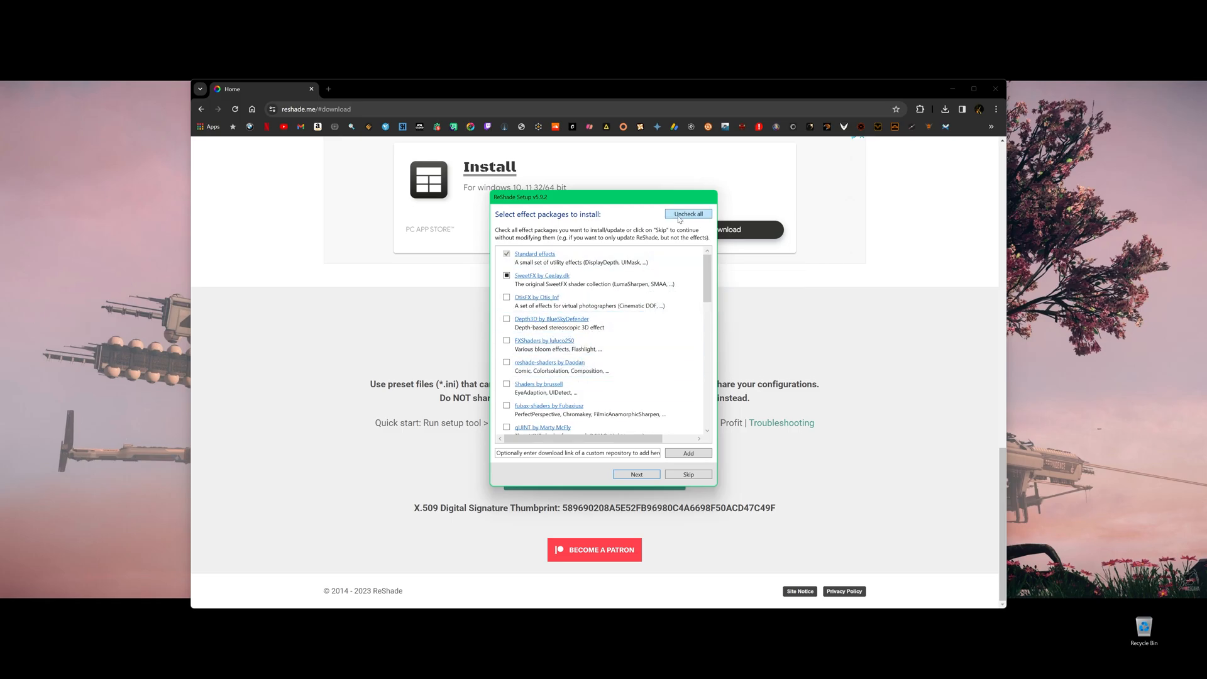
left_click(688, 214)
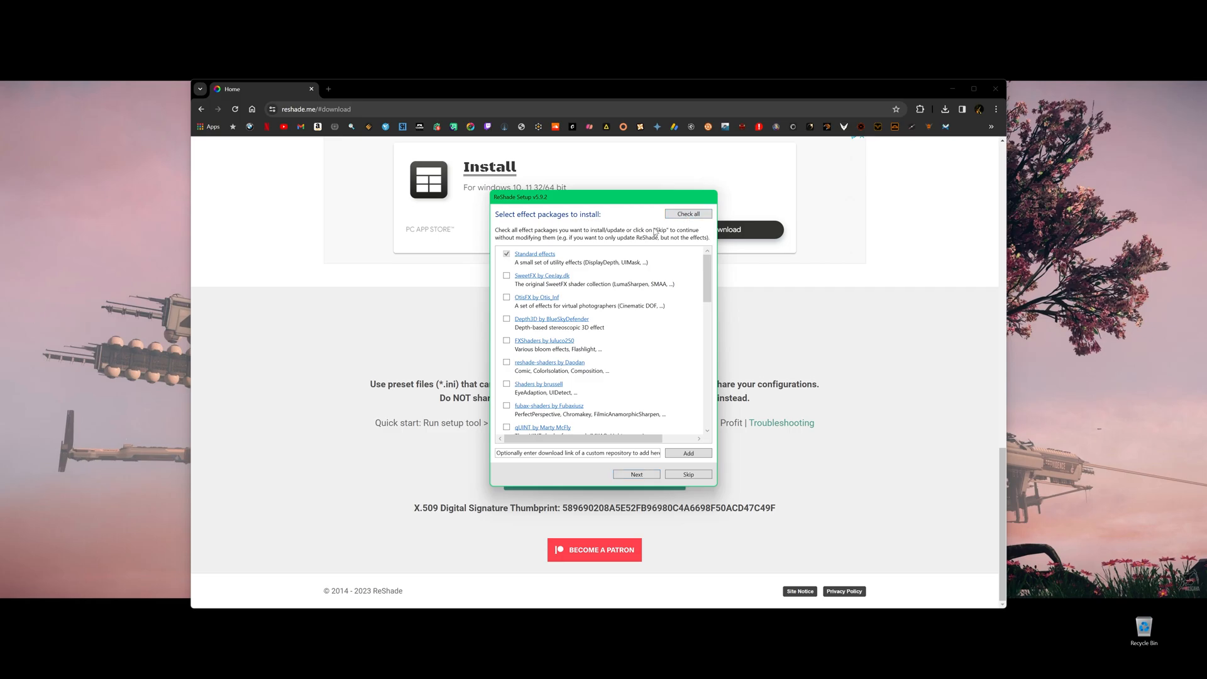
left_click(687, 214)
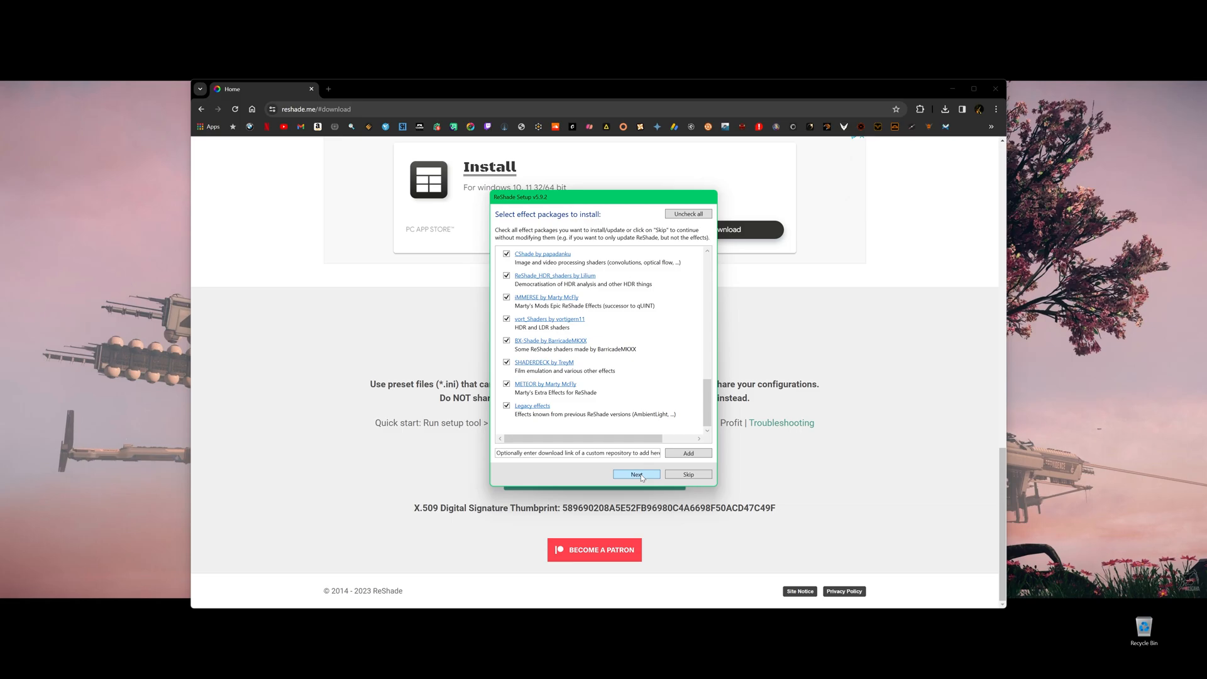
left_click(636, 474)
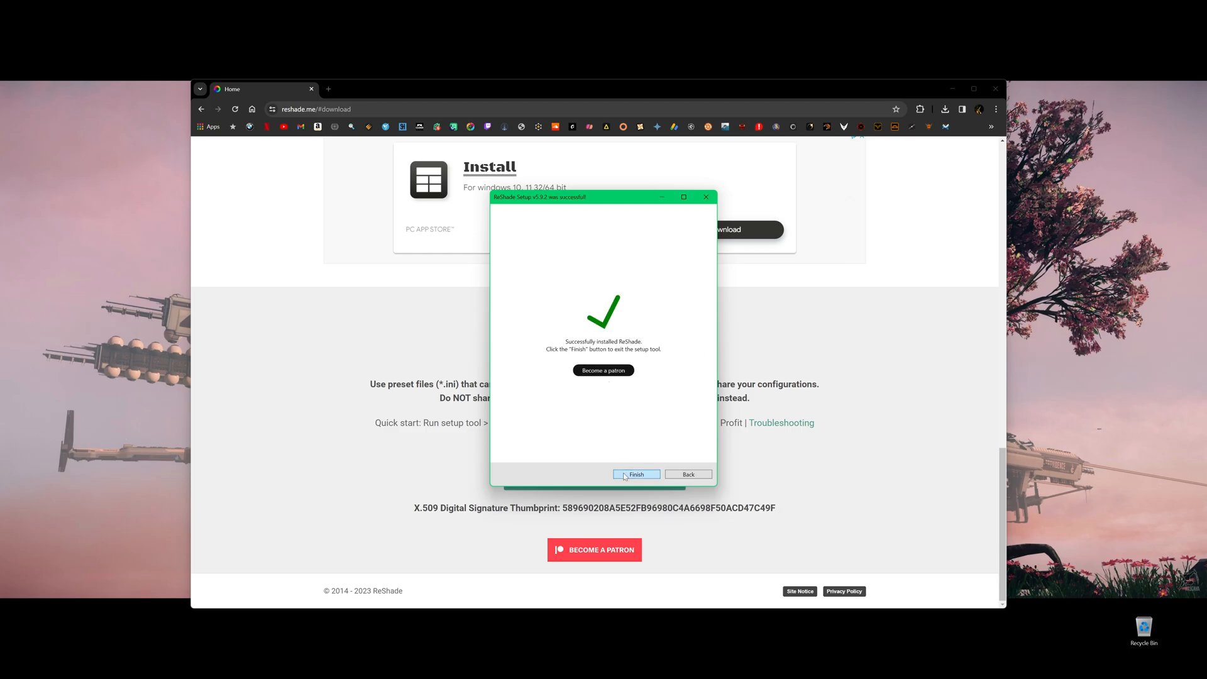
left_click(636, 474)
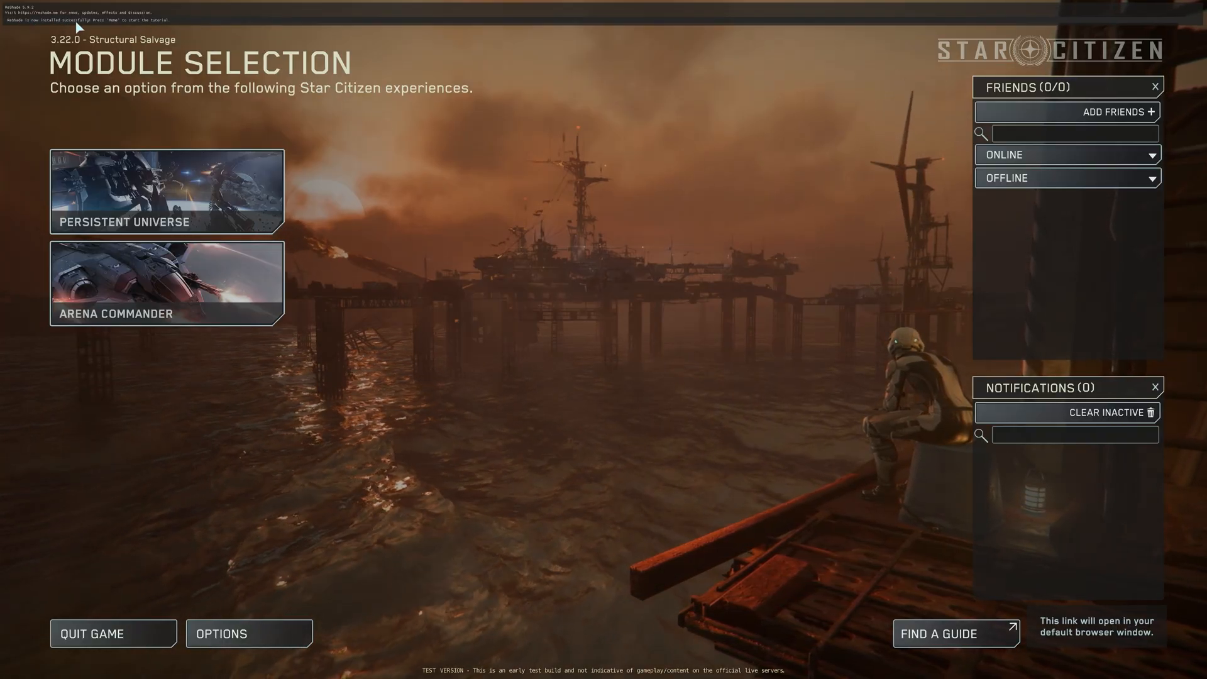
mouse_move(300, 138)
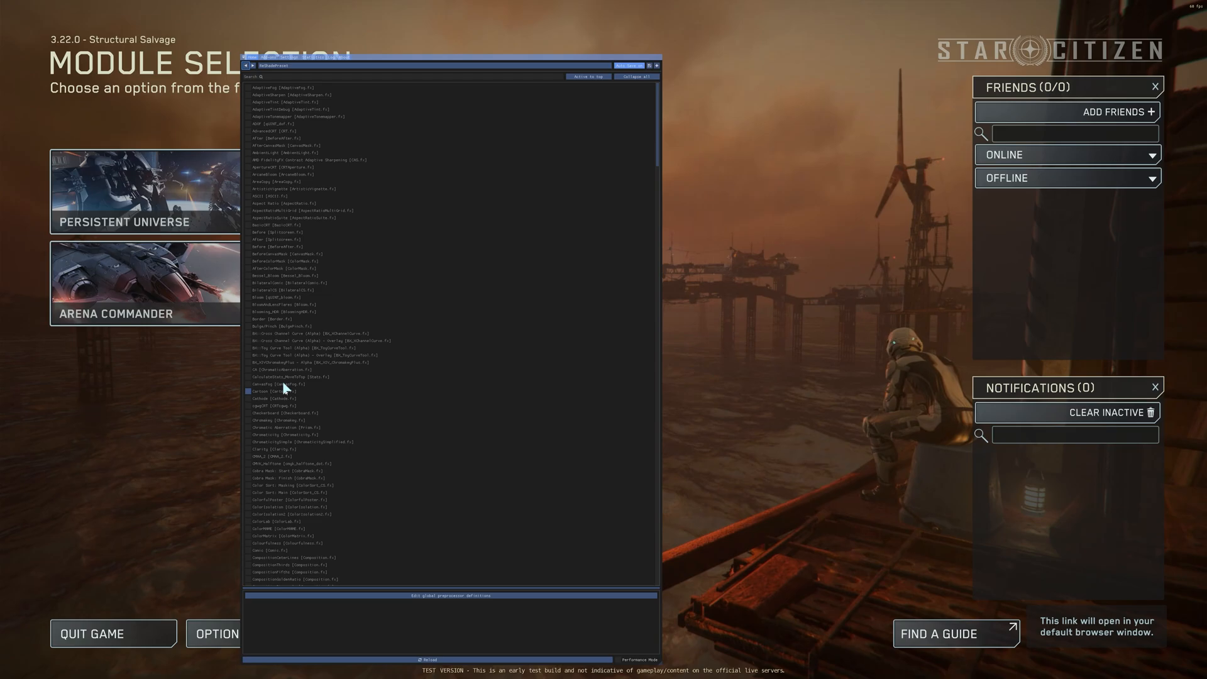
Scroll through the installed effects in the ReShade overlay's list
scroll("down", 3)
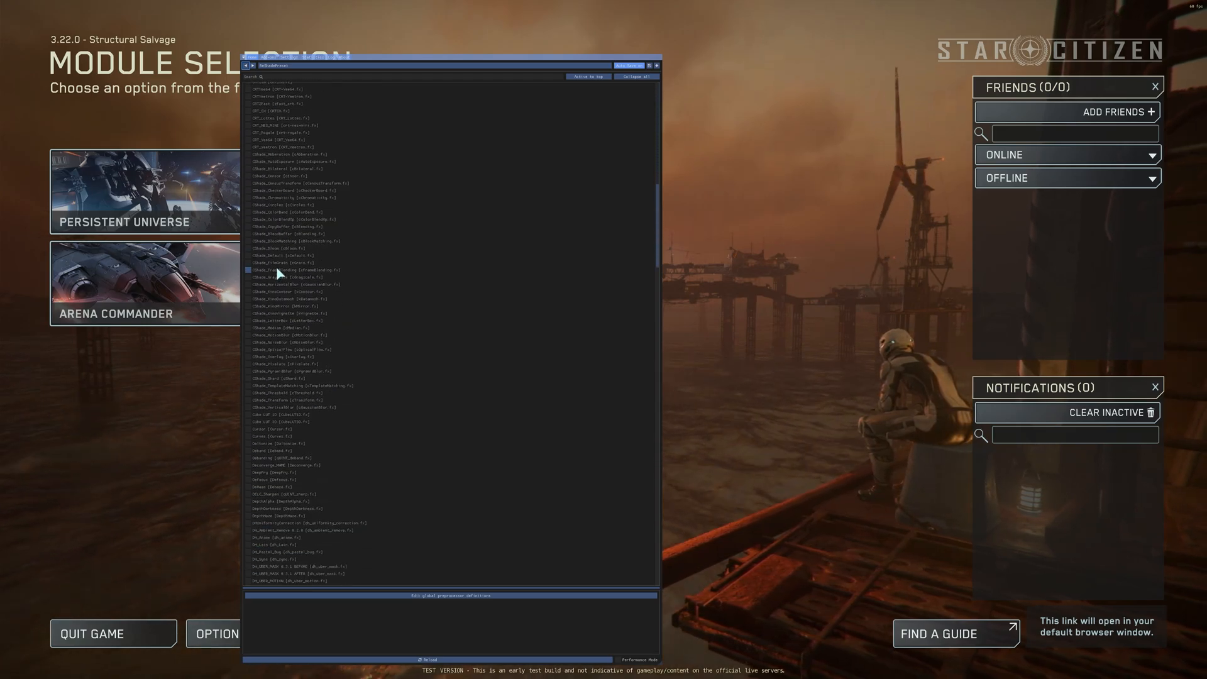
scroll("down", 3)
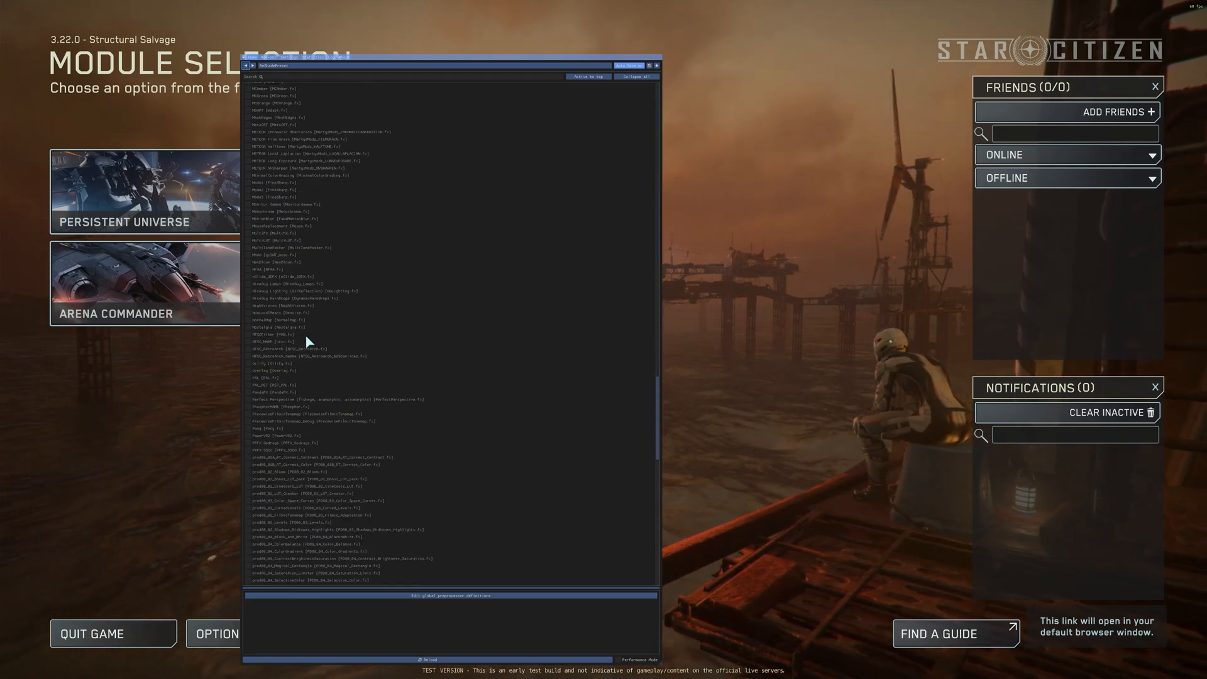
scroll("down", 3)
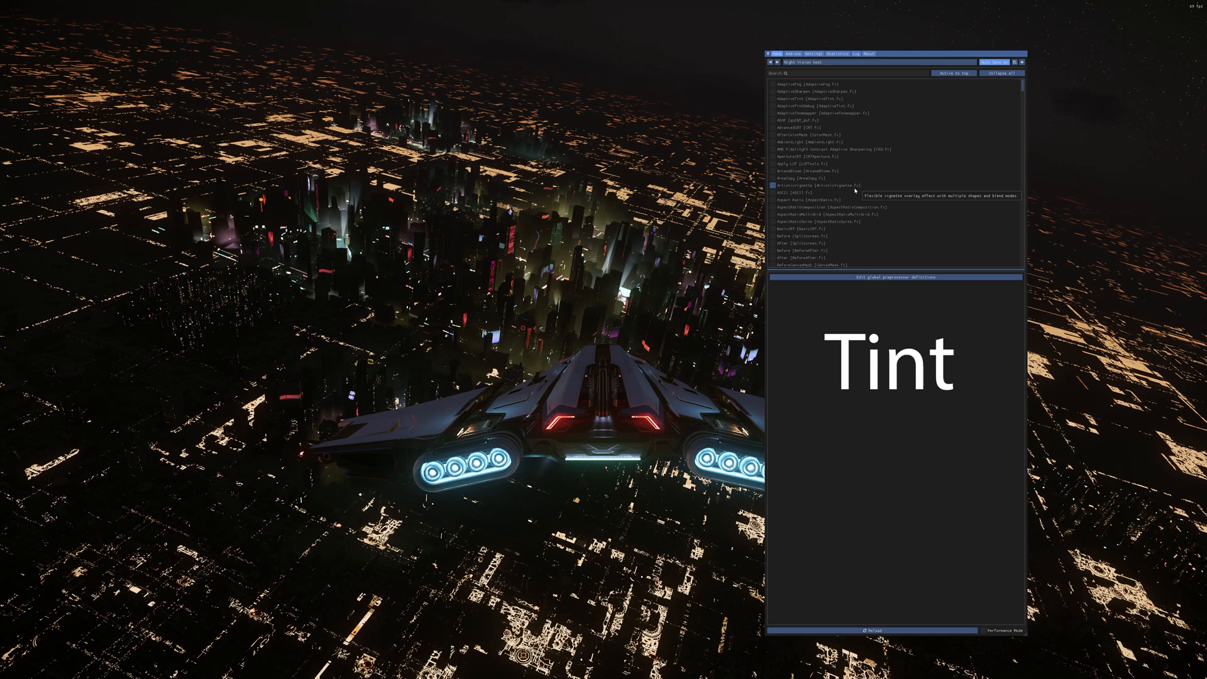
Find Tint and move it to the top of the list, then search for Tonemap
type("tint")
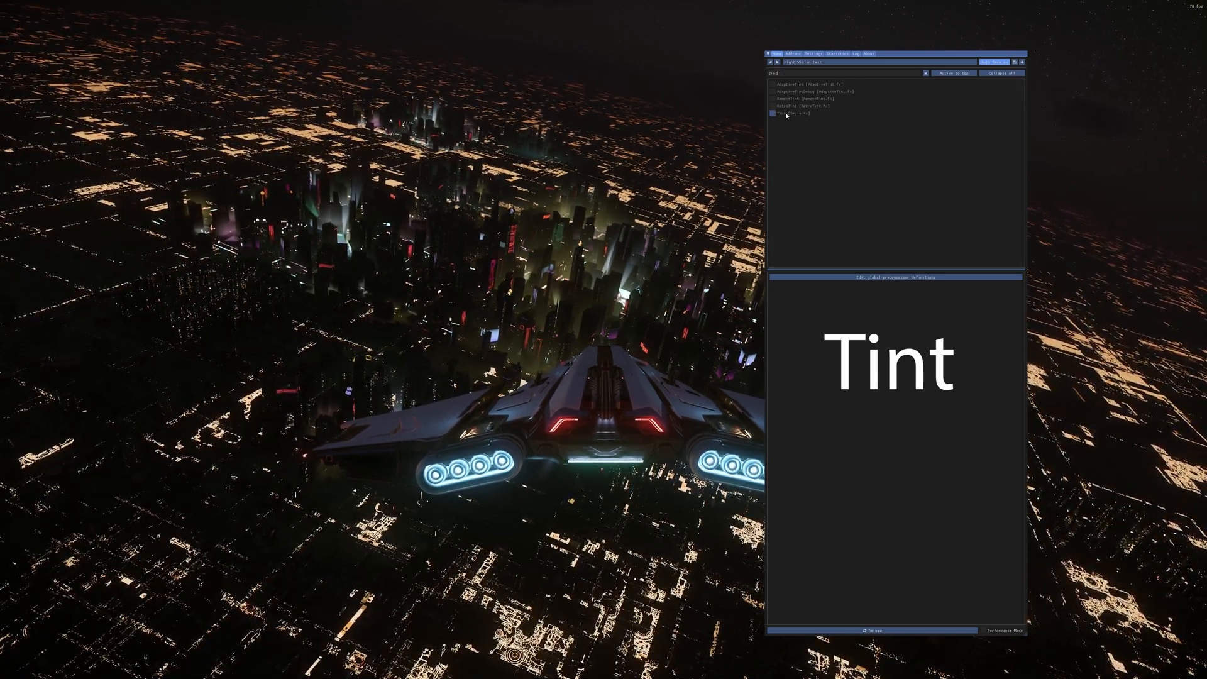
right_click(784, 113)
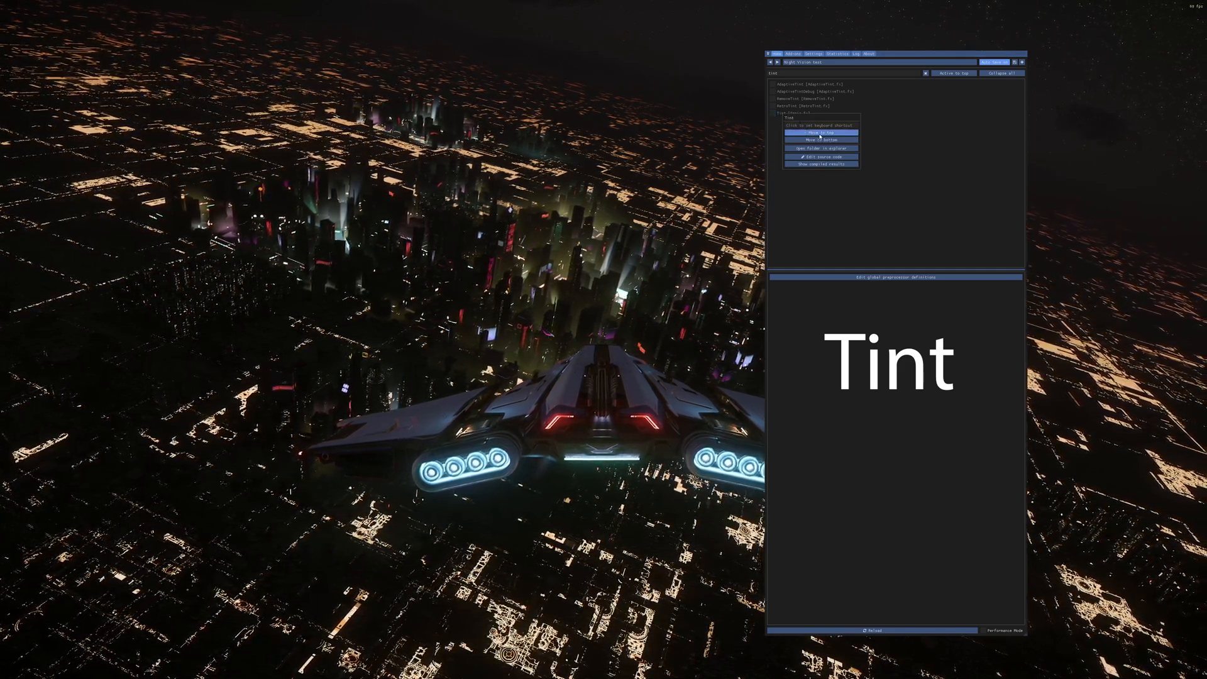
left_click(820, 132)
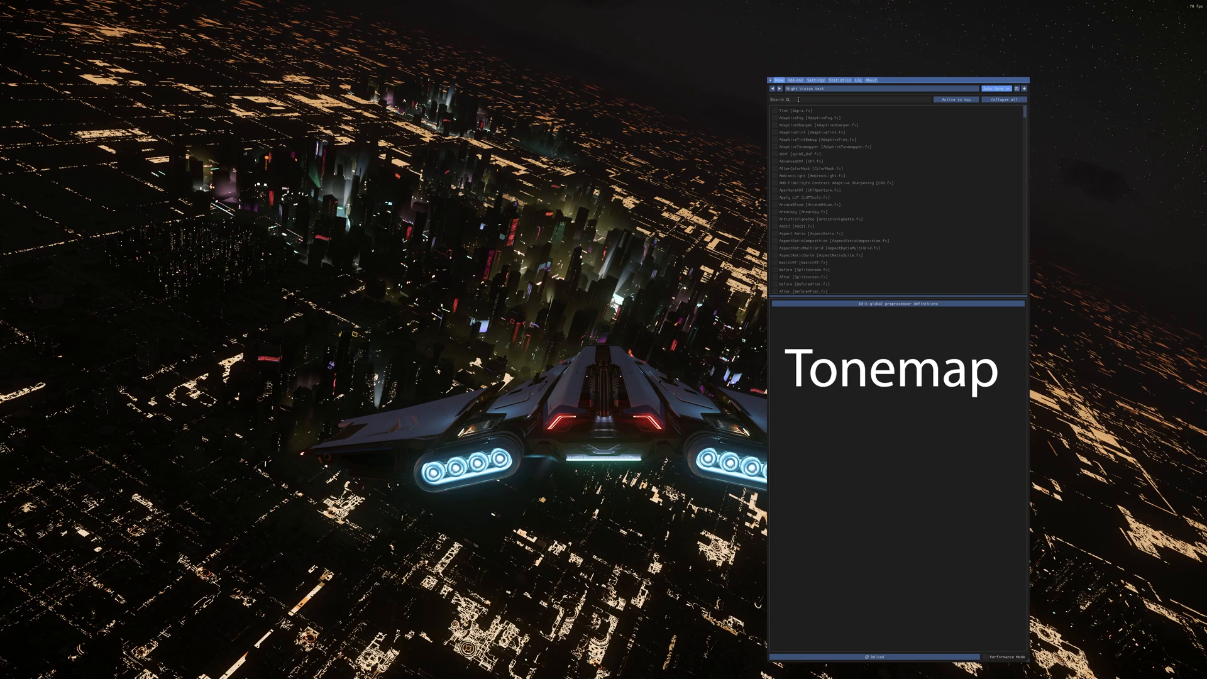
type("tonemap")
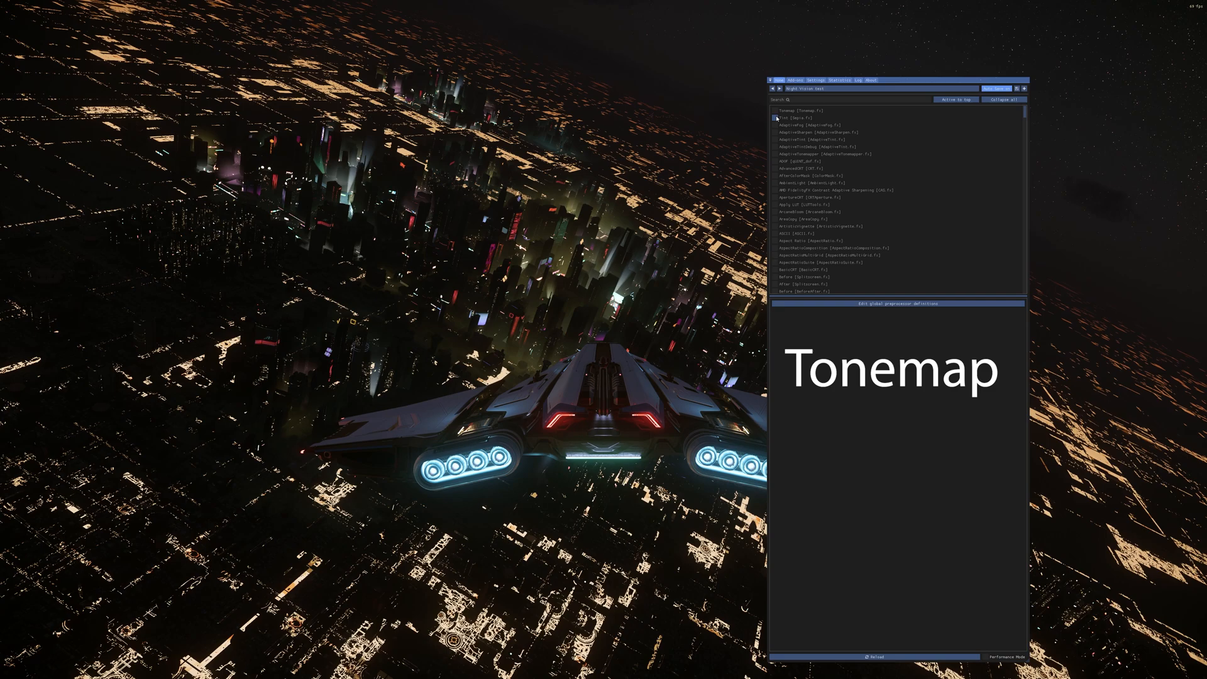
Enable Tint, pick a green tint colour and adjust its strength for a night-vision look
left_click(779, 110)
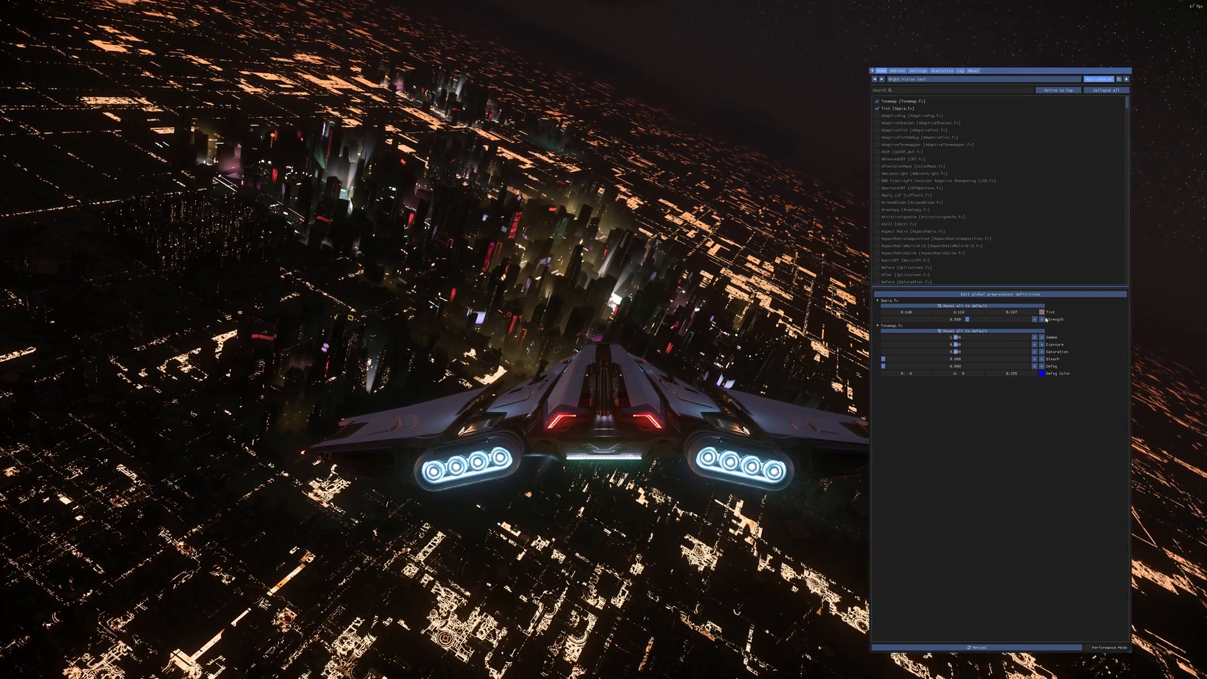
left_click(1038, 312)
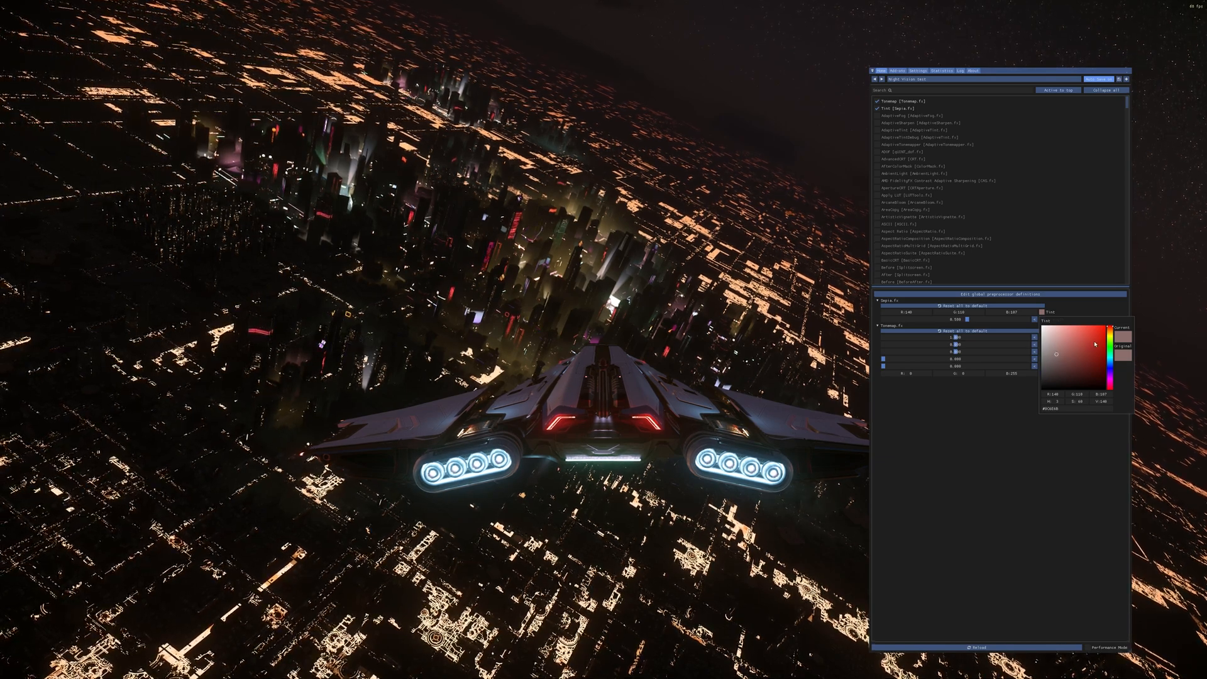
left_click(1081, 354)
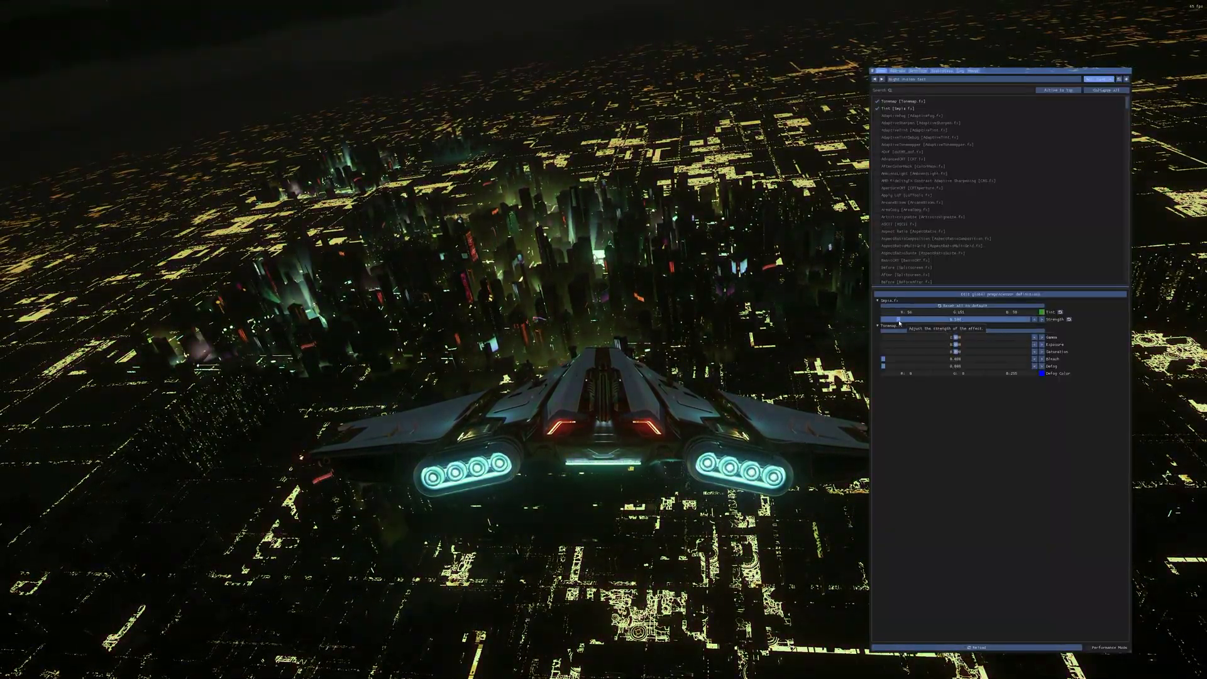
left_click_drag(986, 318, 962, 318)
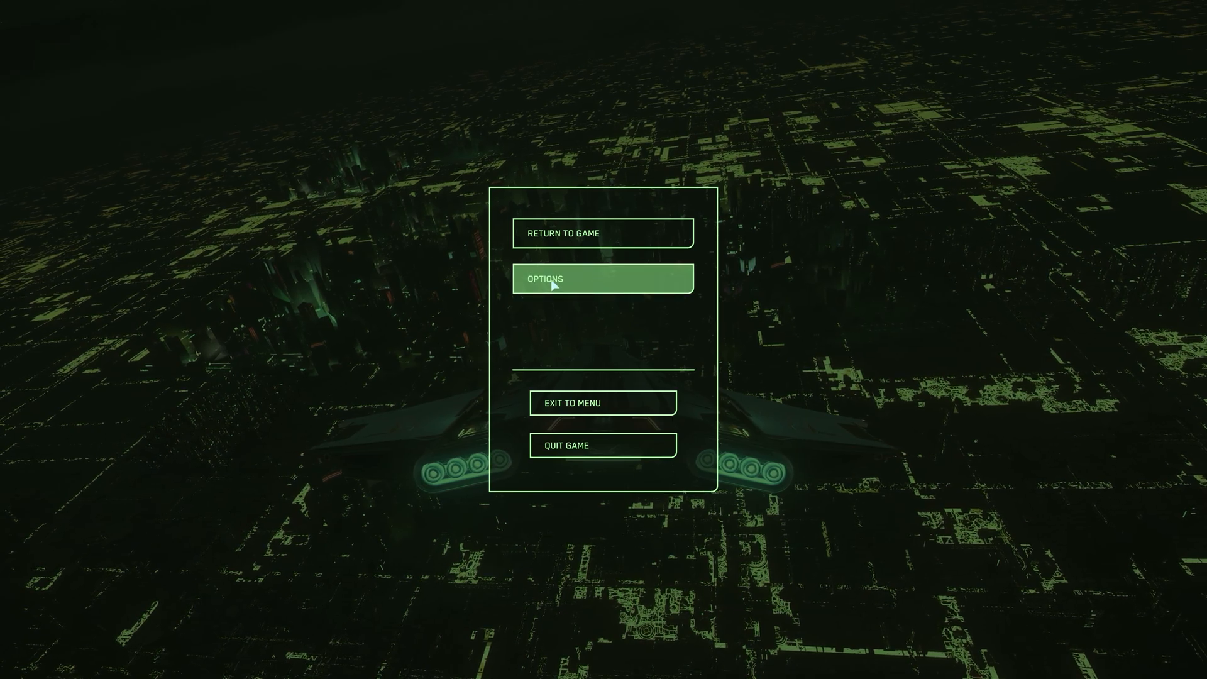
In the game's Graphics options, tune the sliders to gamma 48 and brightness 50
left_click(602, 279)
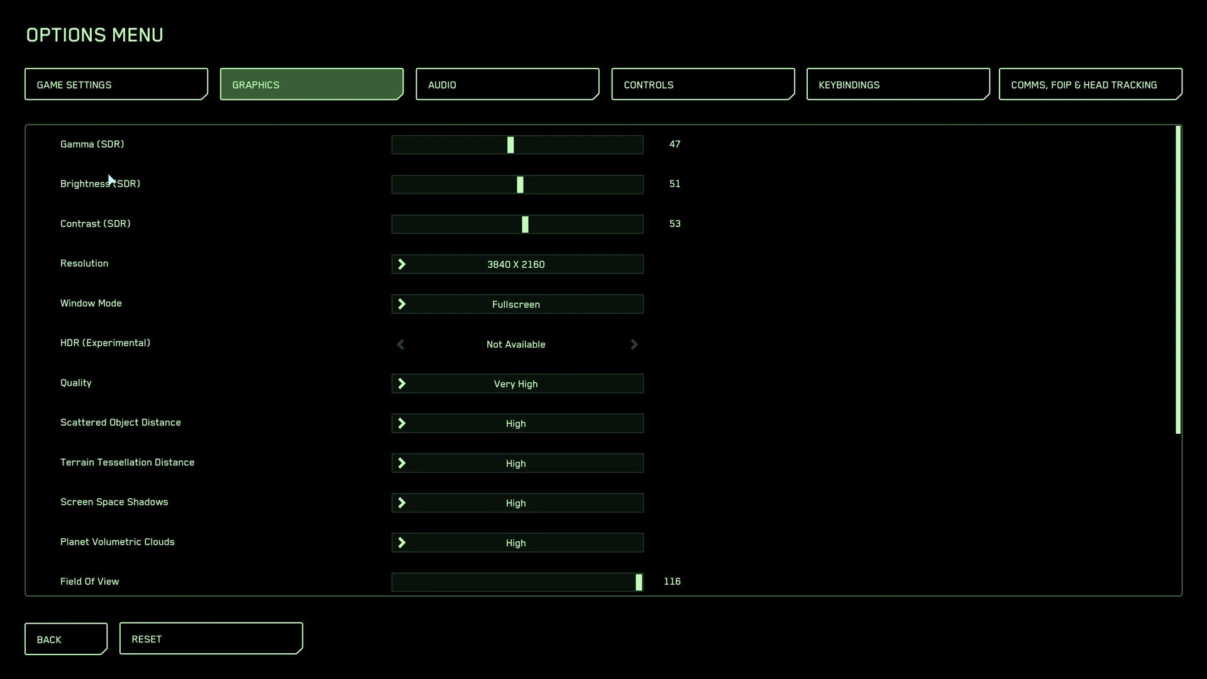
mouse_move(520, 143)
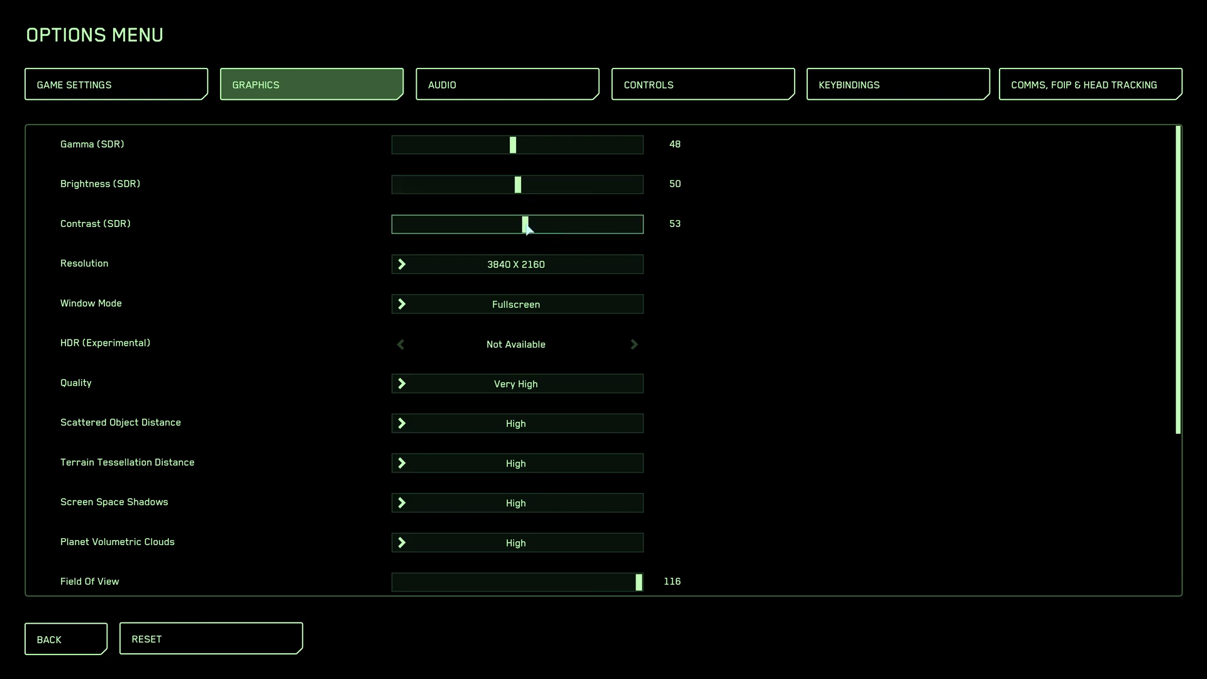
left_click_drag(531, 224, 526, 224)
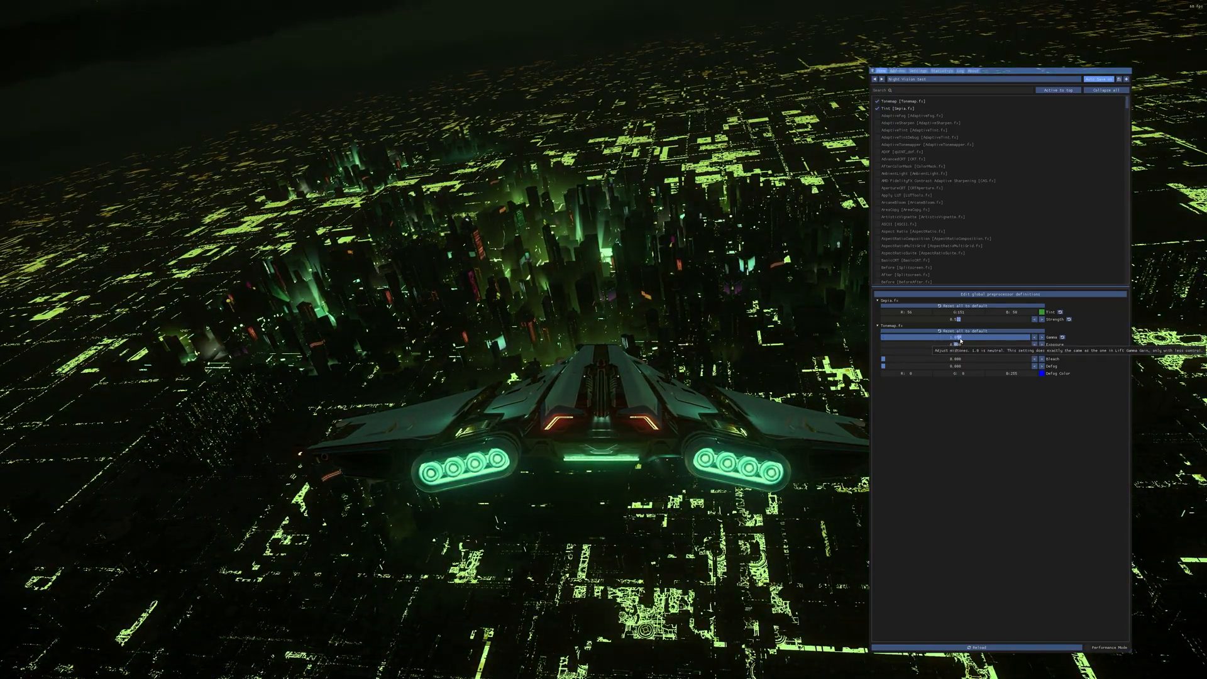
Adjust Tonemap gamma, exposure and saturation for a darker, deeper green night-vision scene
left_click_drag(958, 337, 935, 337)
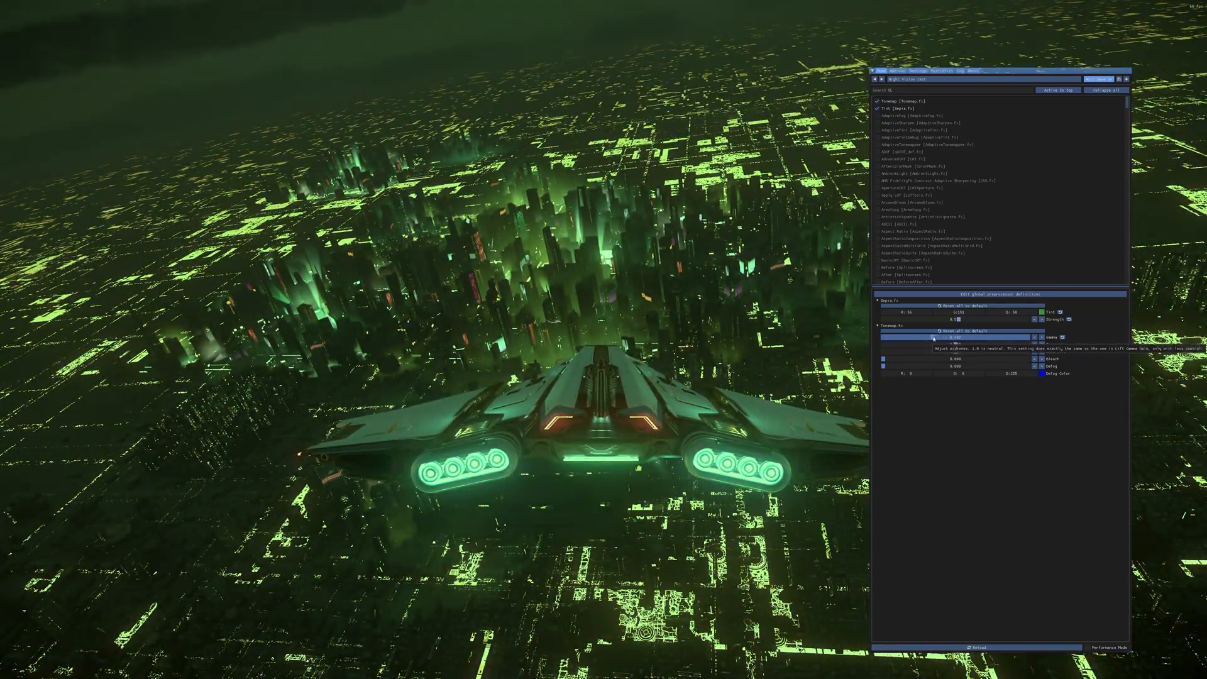
left_click_drag(969, 337, 958, 337)
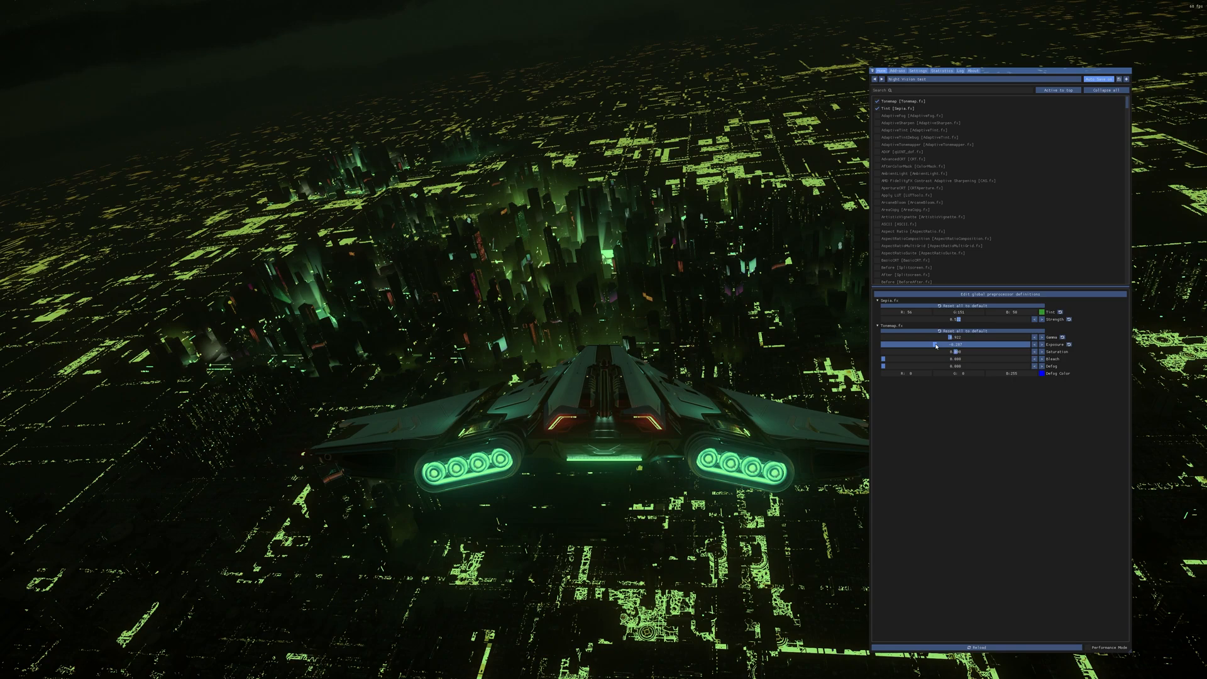
left_click_drag(962, 337, 903, 337)
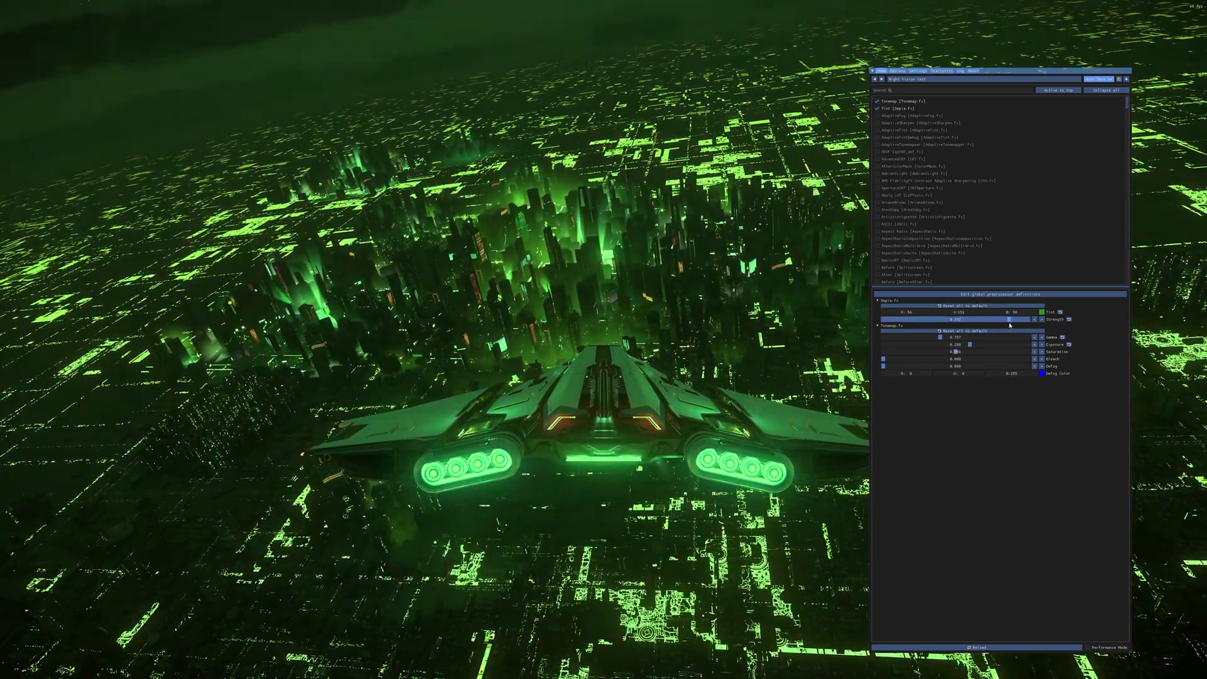
left_click(1060, 312)
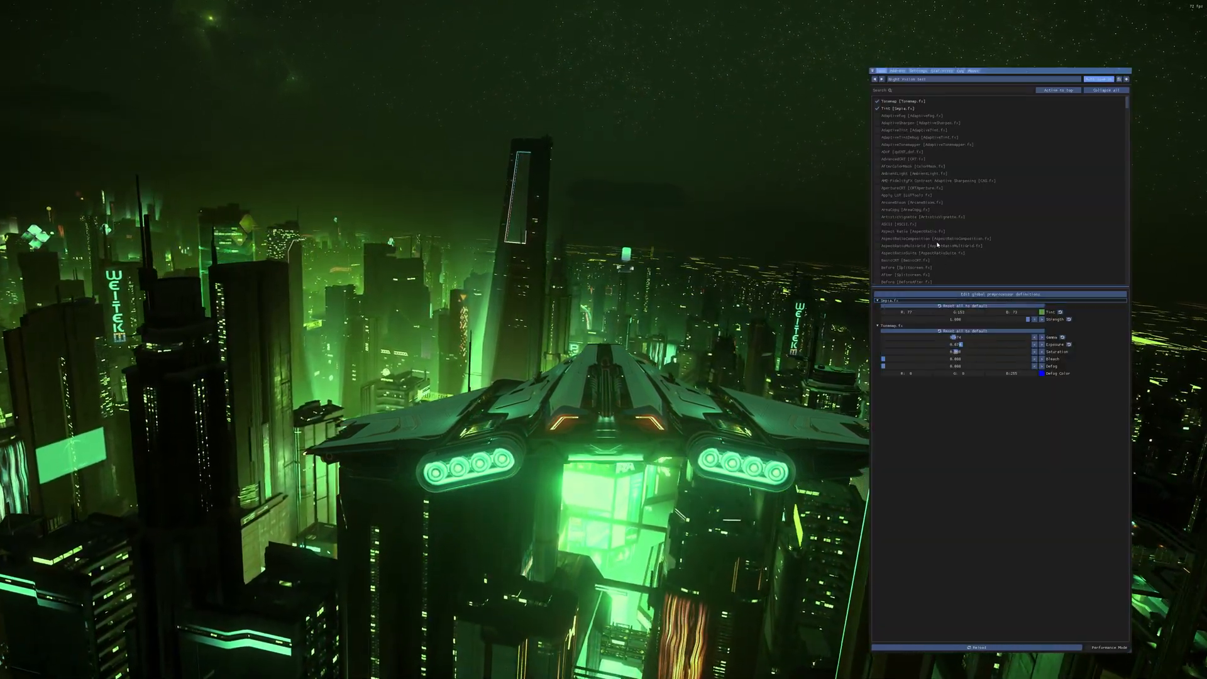
left_click_drag(958, 337, 993, 337)
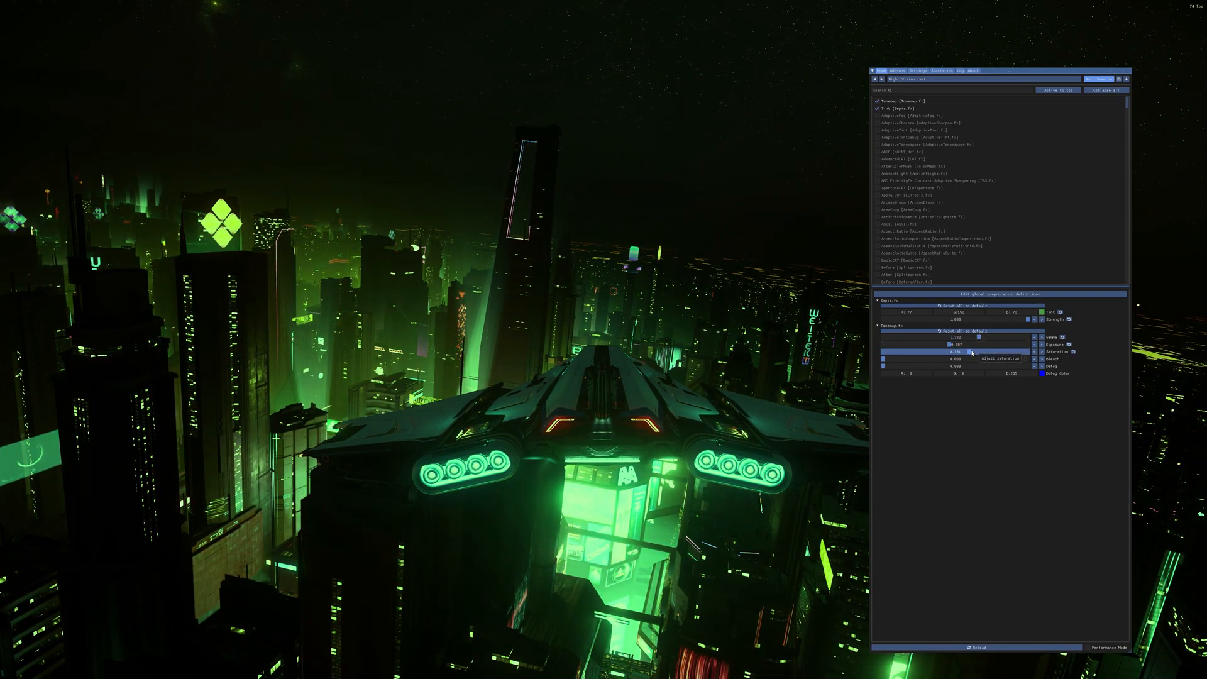
left_click(1059, 312)
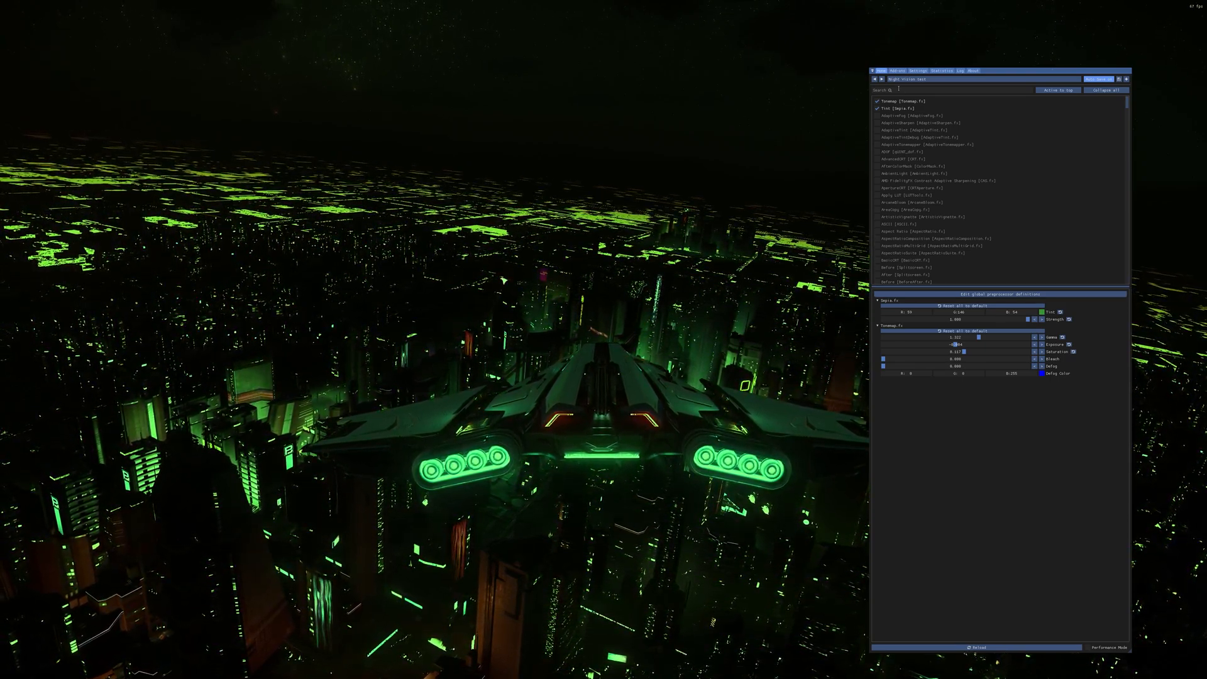
Find the prod80 Contrast_Brightness_Saturation effect via 'bright', enable it and set its tint strength
type("brightU")
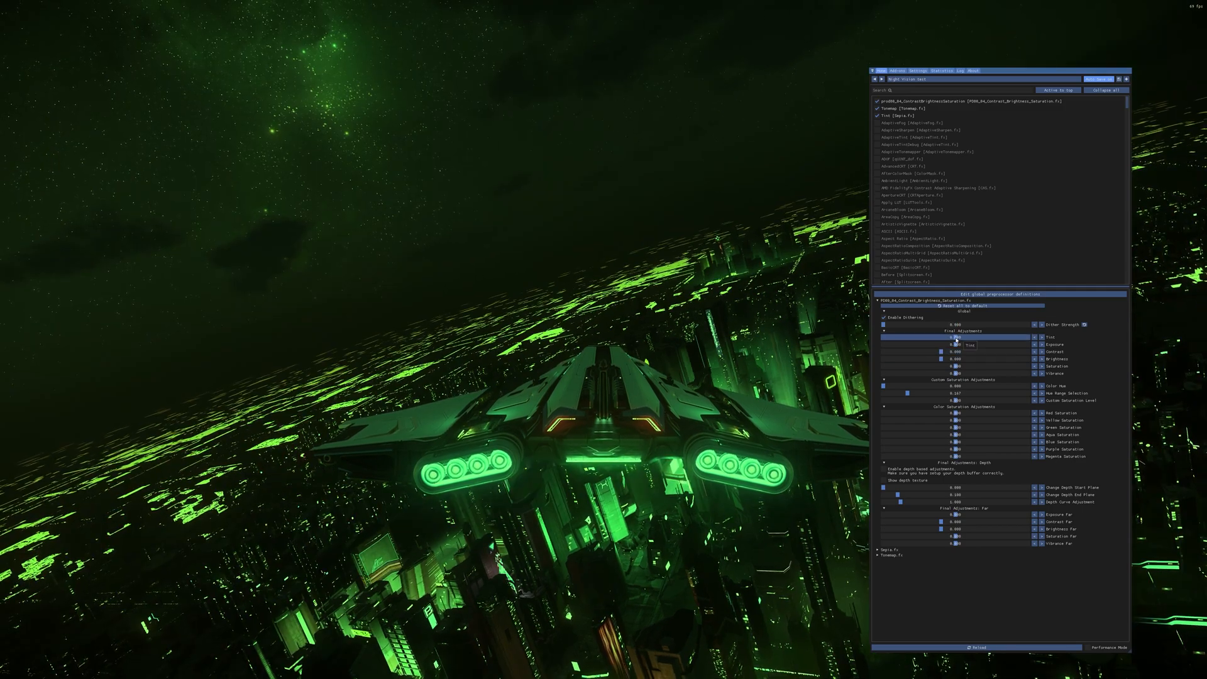
left_click_drag(970, 337, 917, 337)
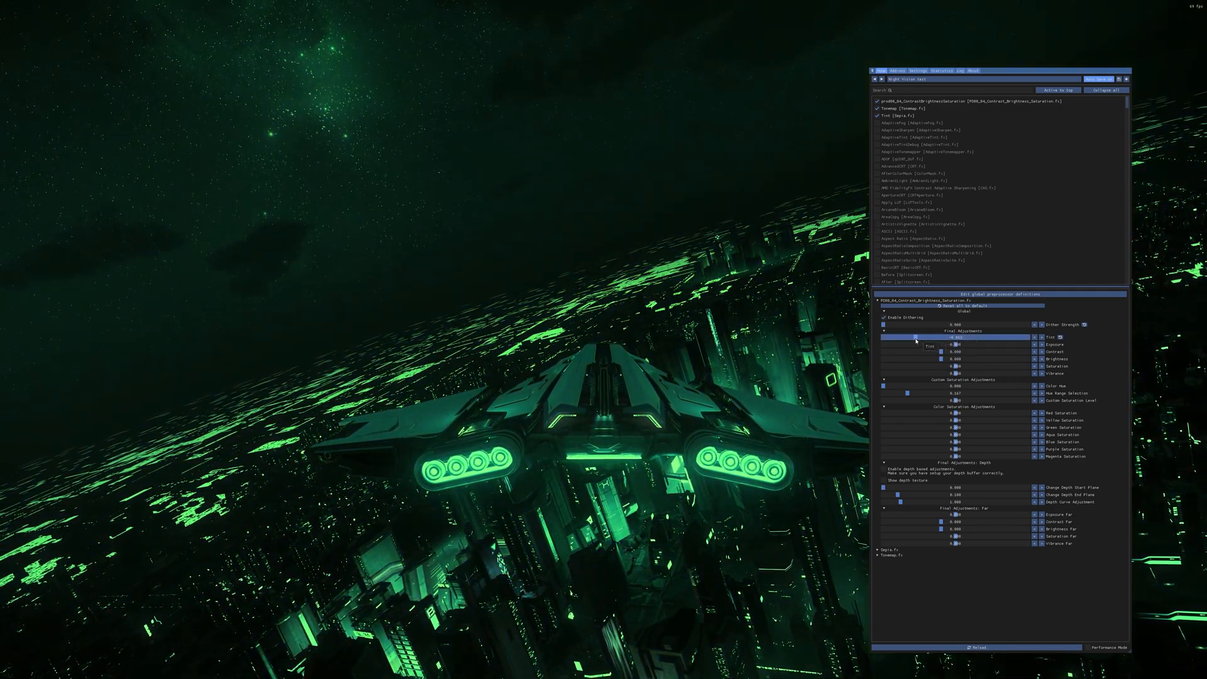
left_click_drag(916, 337, 968, 337)
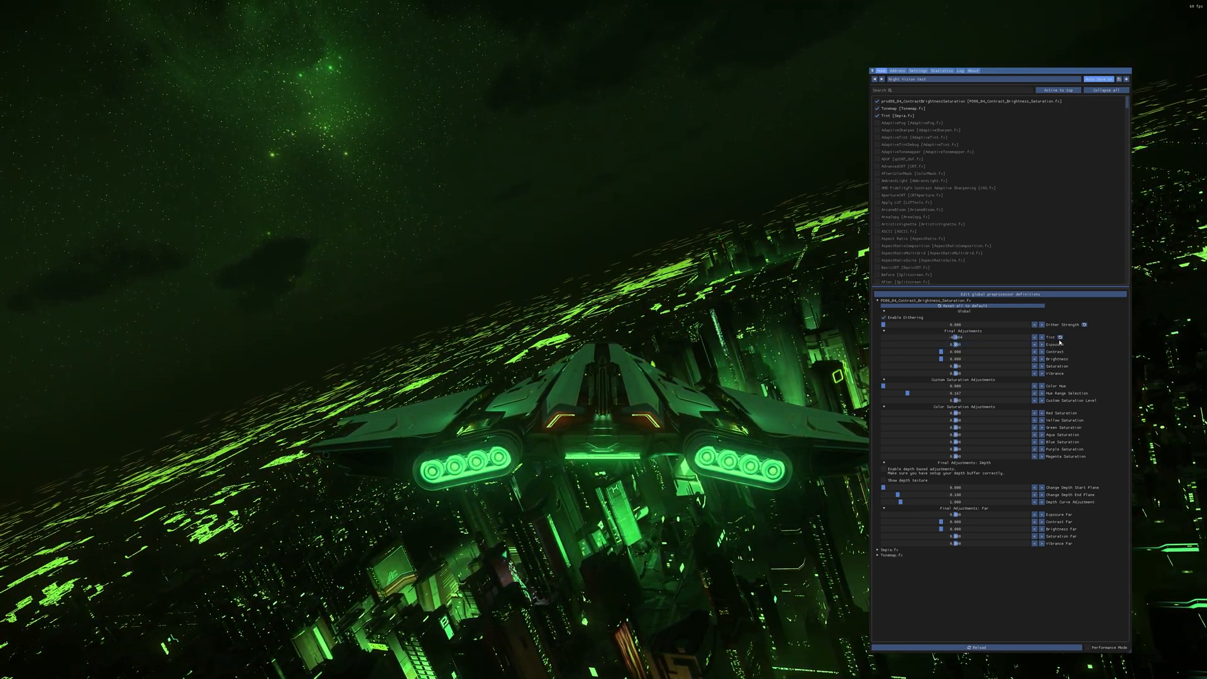
left_click(893, 550)
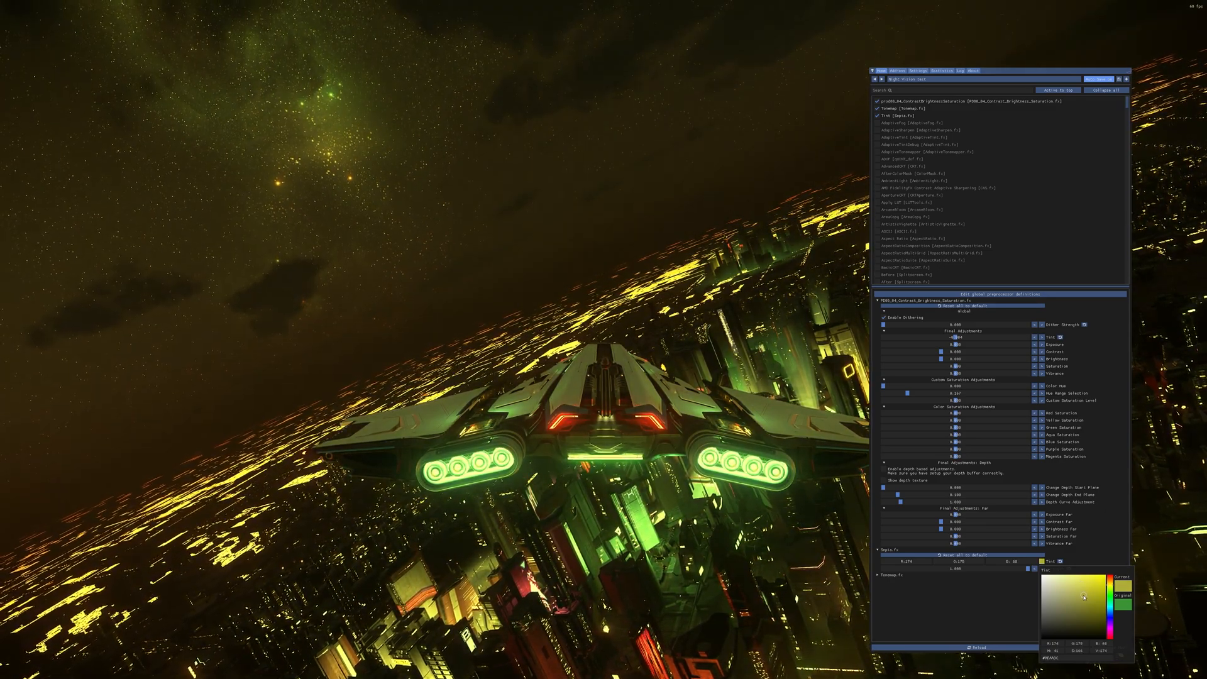
left_click(1081, 578)
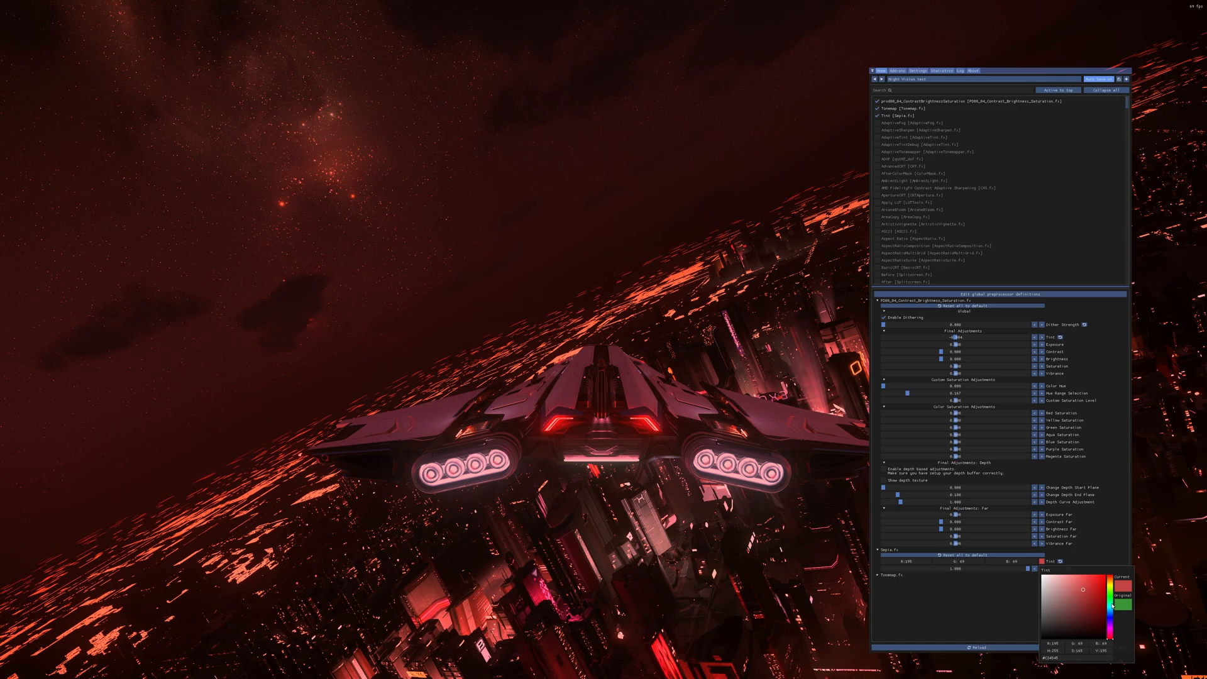
left_click(1062, 608)
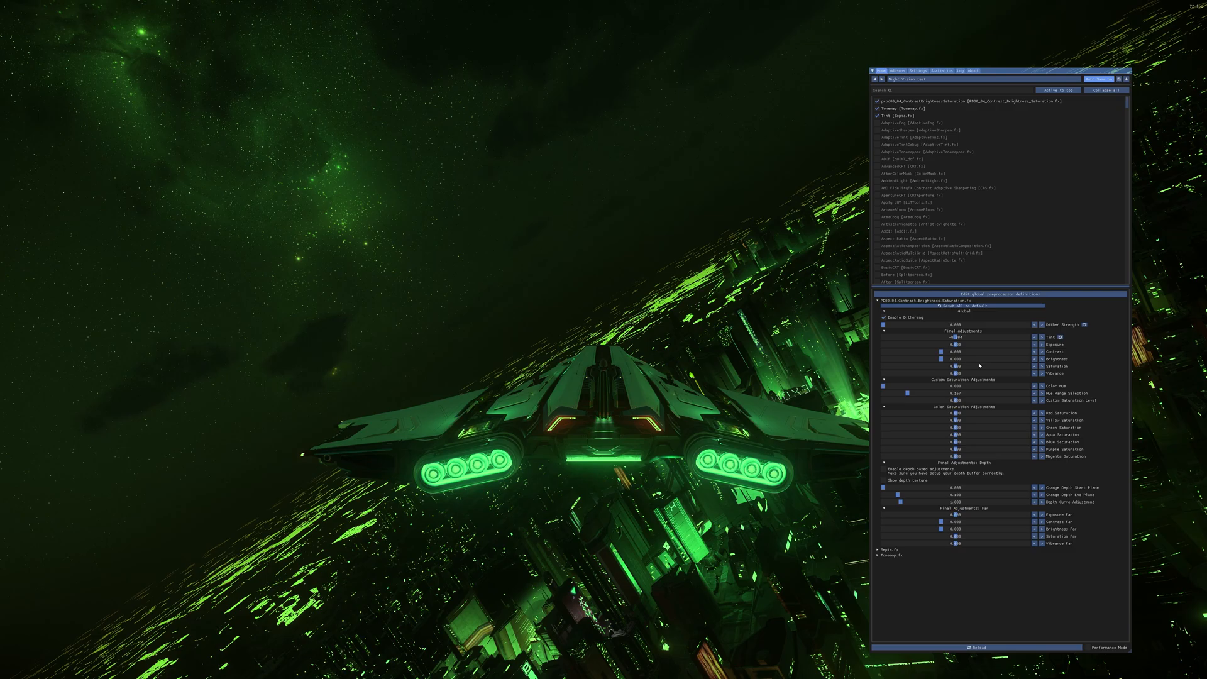
Raise the prod80 Brightness slider to lighten the image
left_click(957, 352)
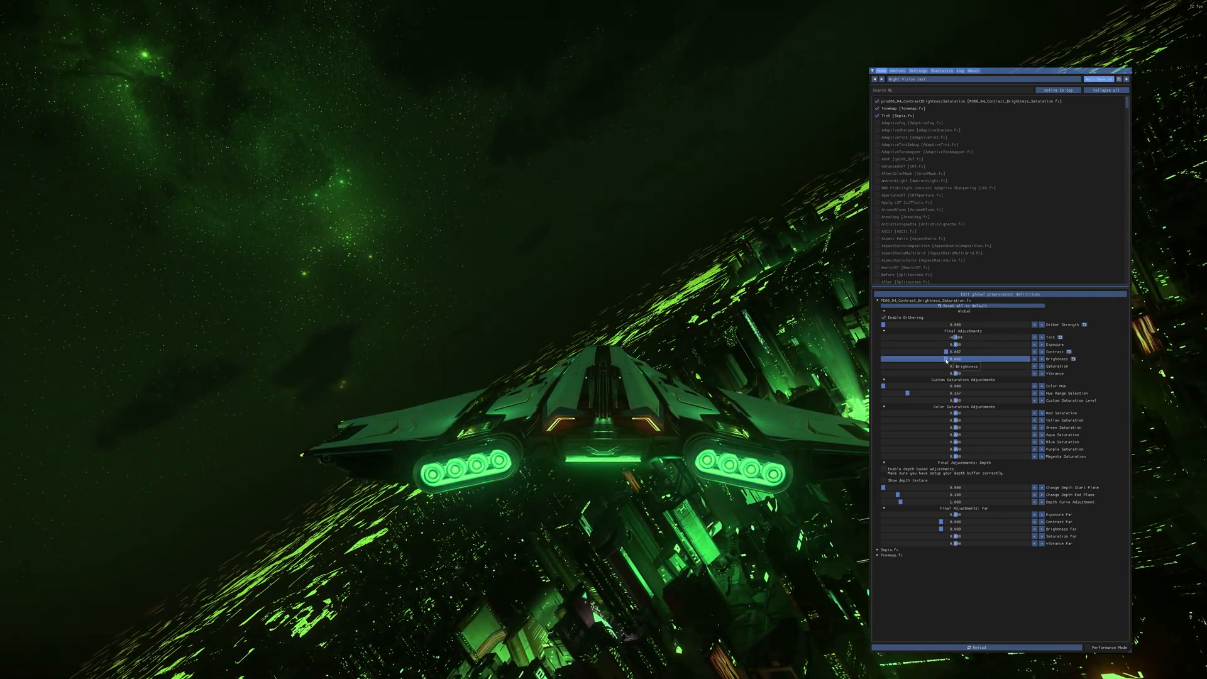
left_click_drag(955, 358, 920, 358)
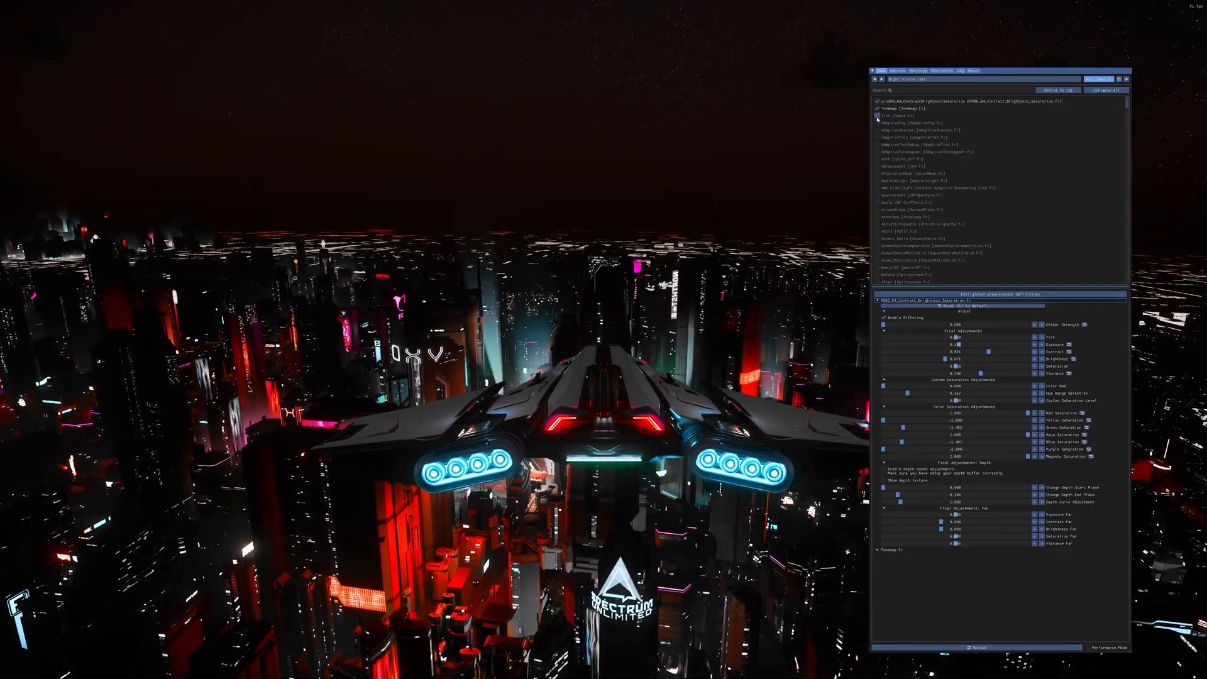
Re-enable Sepia [Sepia.fx] so the city is green-tinted again
left_click(876, 115)
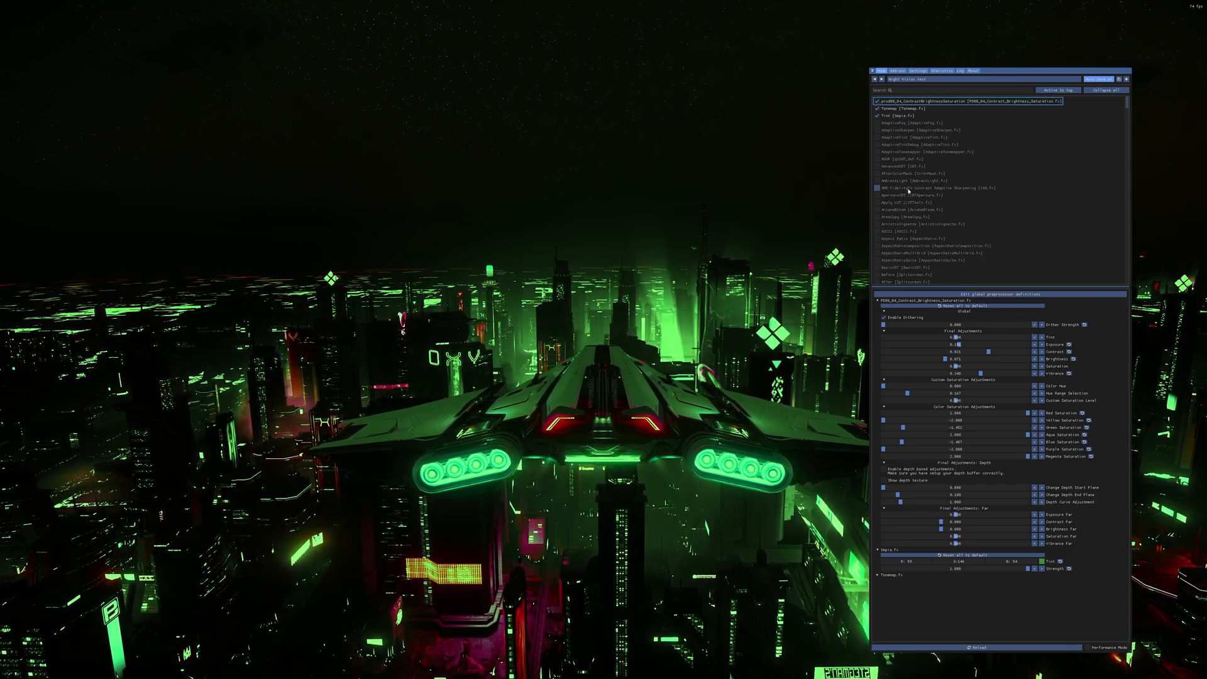
mouse_move(924, 187)
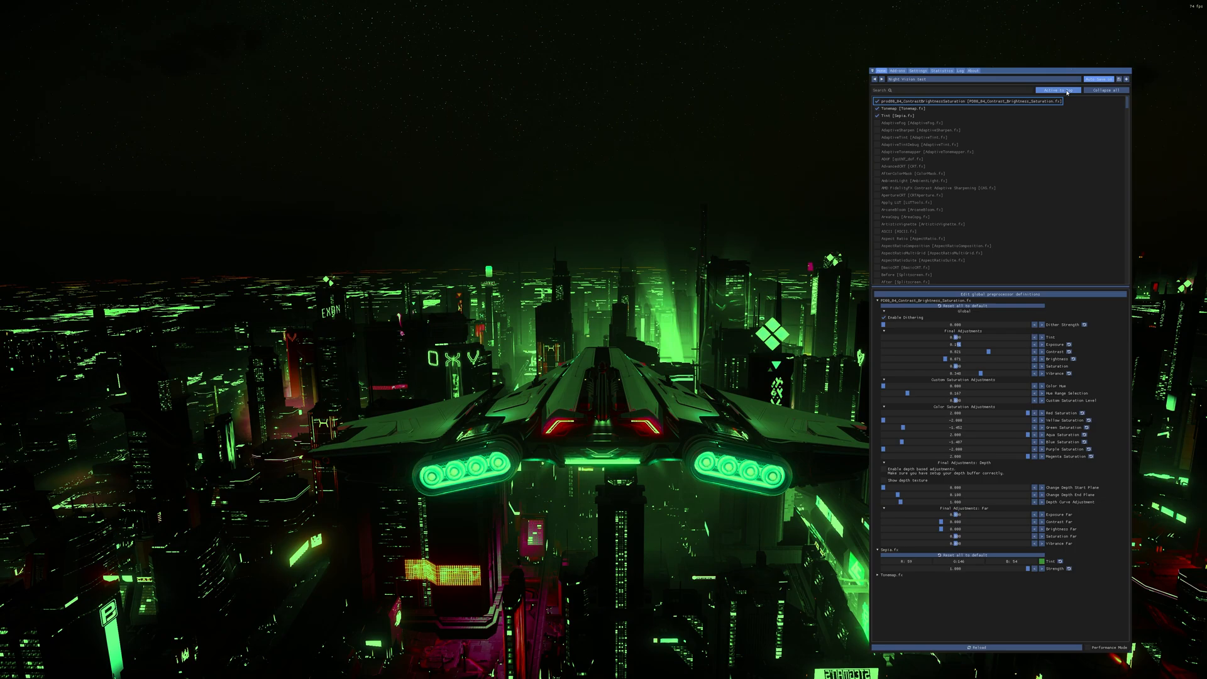
left_click(916, 70)
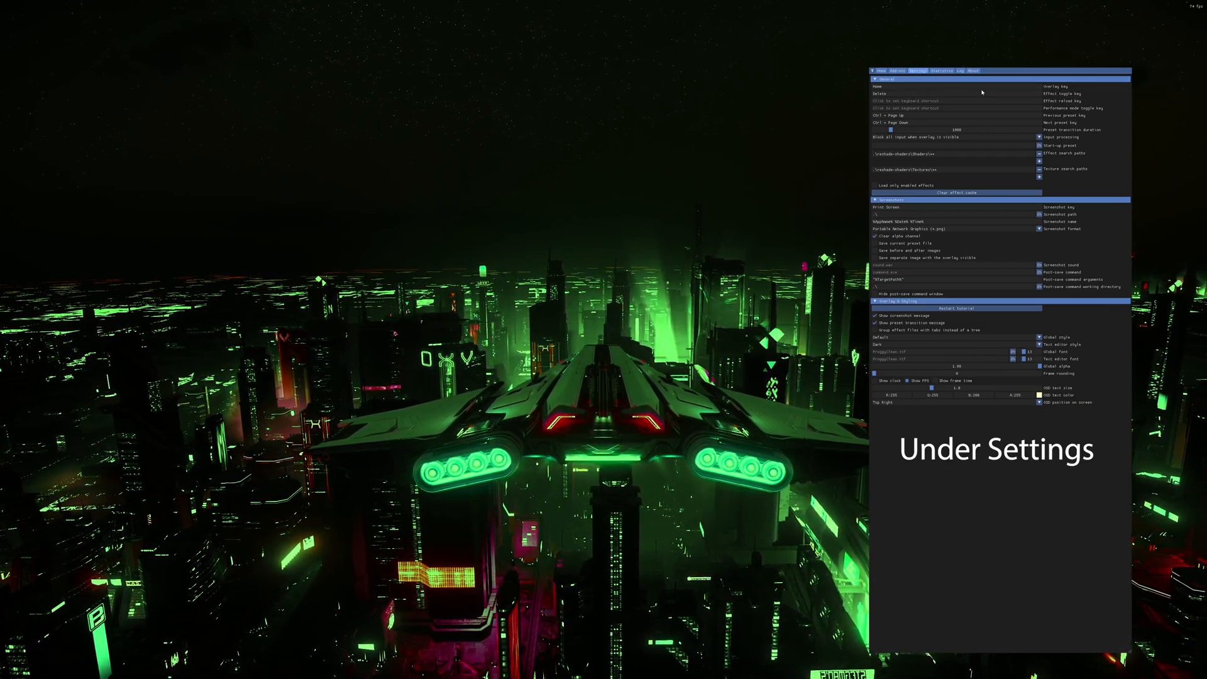
Show the Overlay key and Effect toggle key fields in ReShade's Settings
left_click(955, 93)
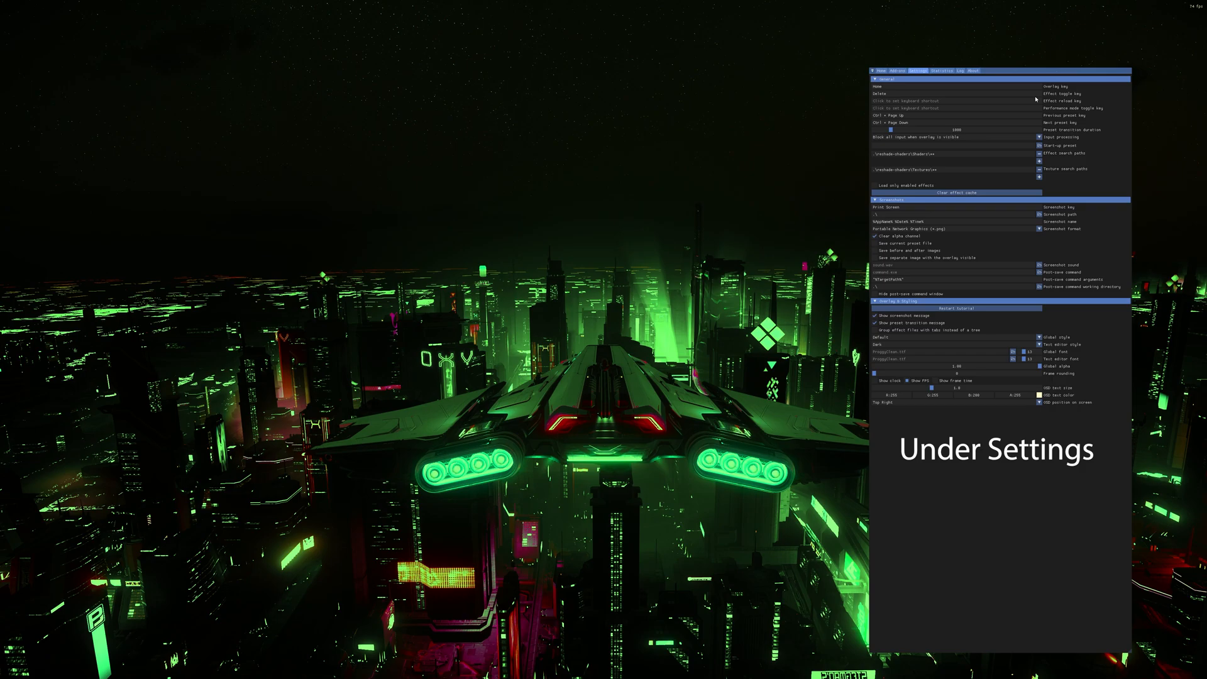
left_click(954, 101)
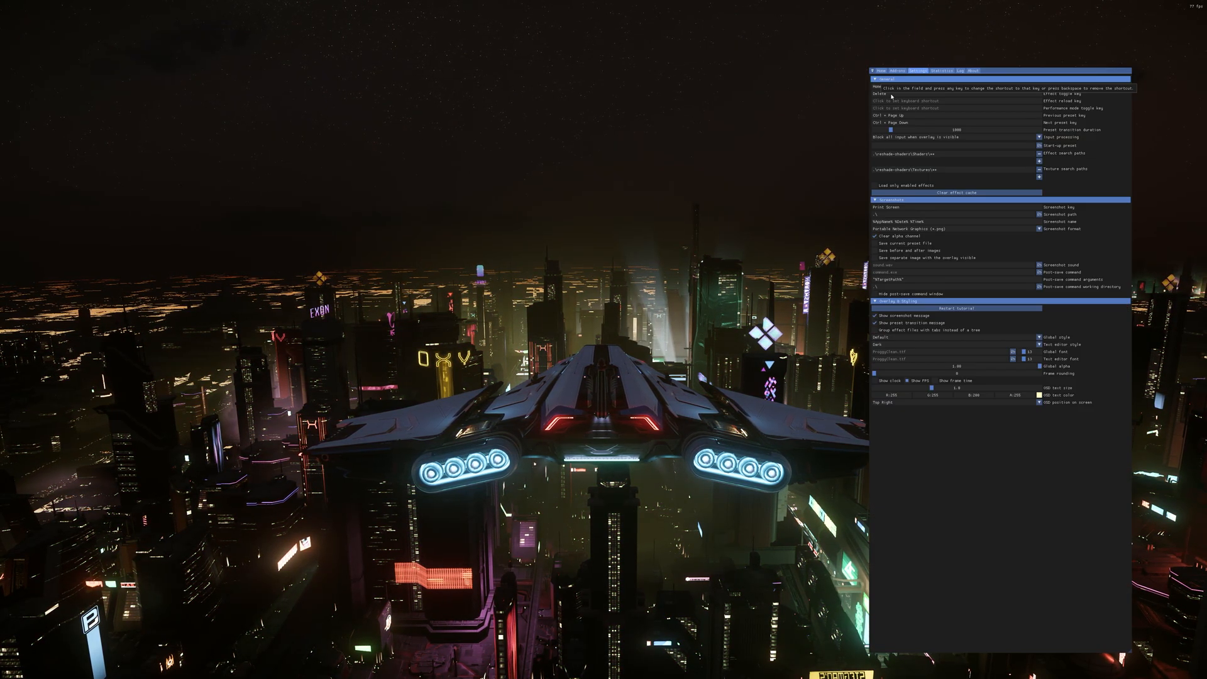
left_click(880, 70)
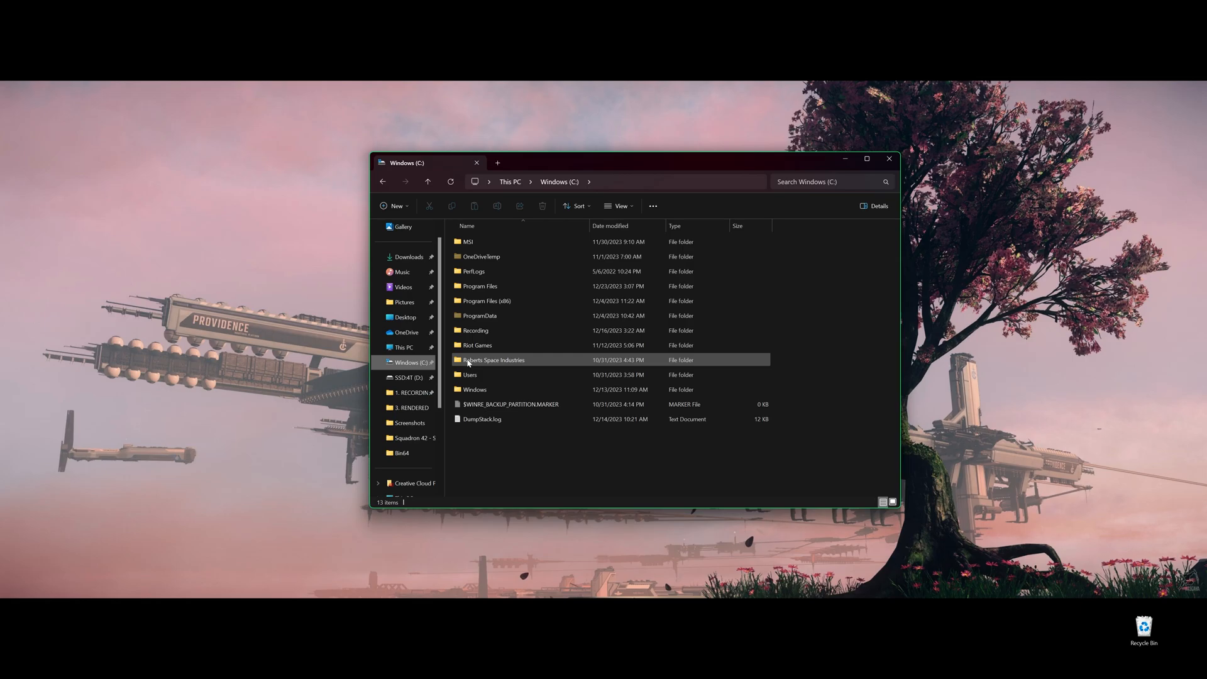
mouse_move(481, 361)
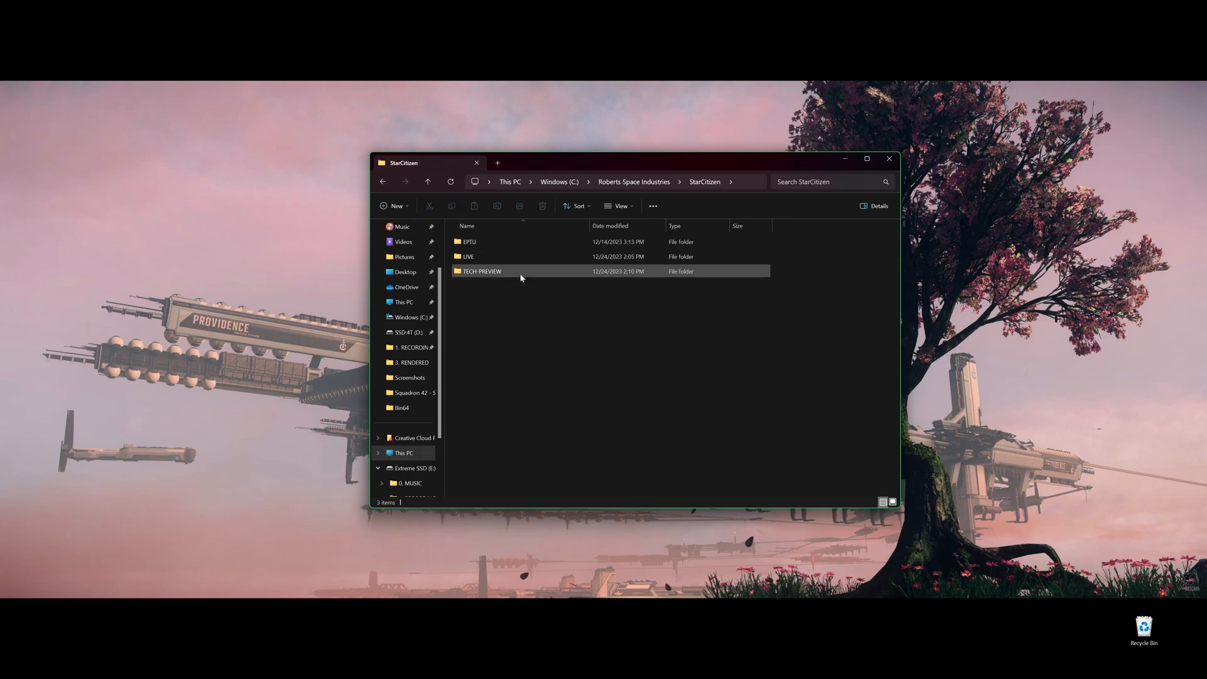
Navigate into StarCitizen\LIVE\Bin64 and group its files by type
double_click(468, 256)
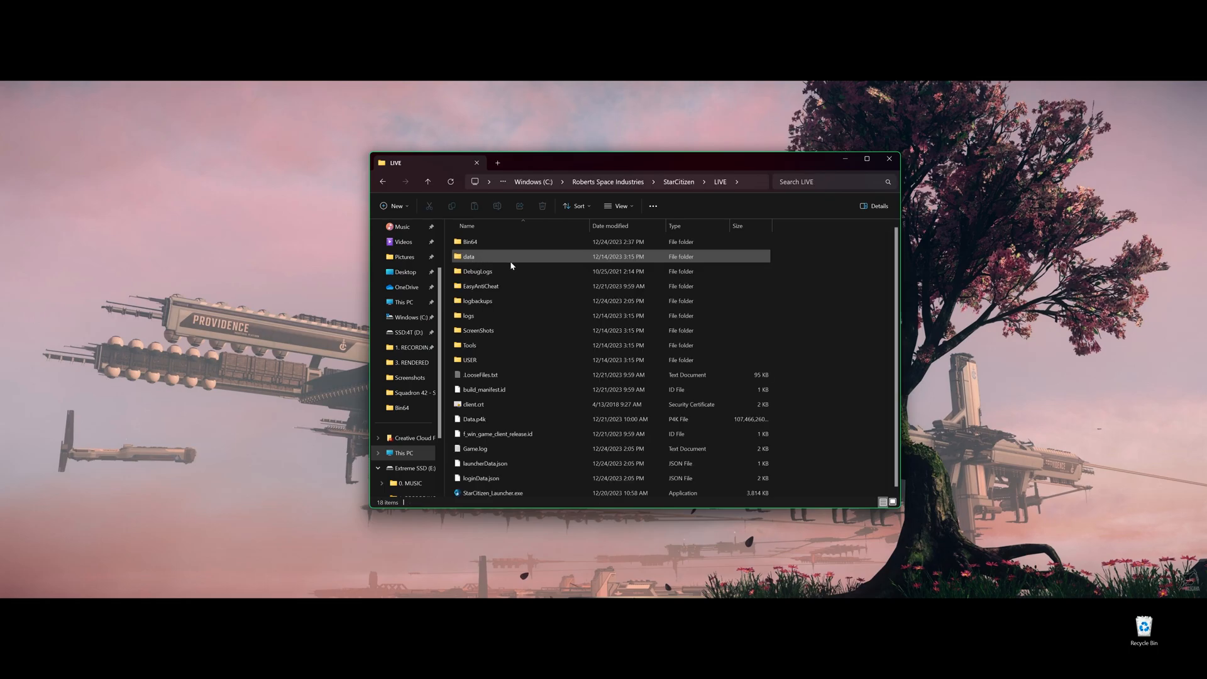
mouse_move(469, 242)
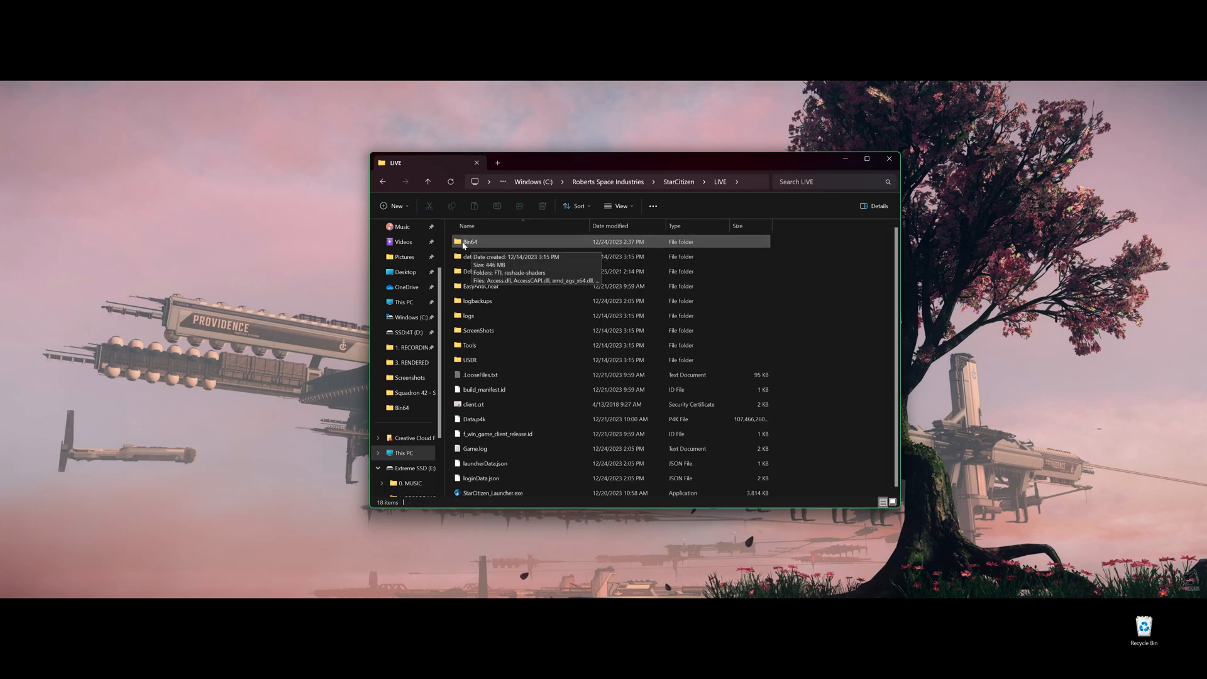
double_click(469, 242)
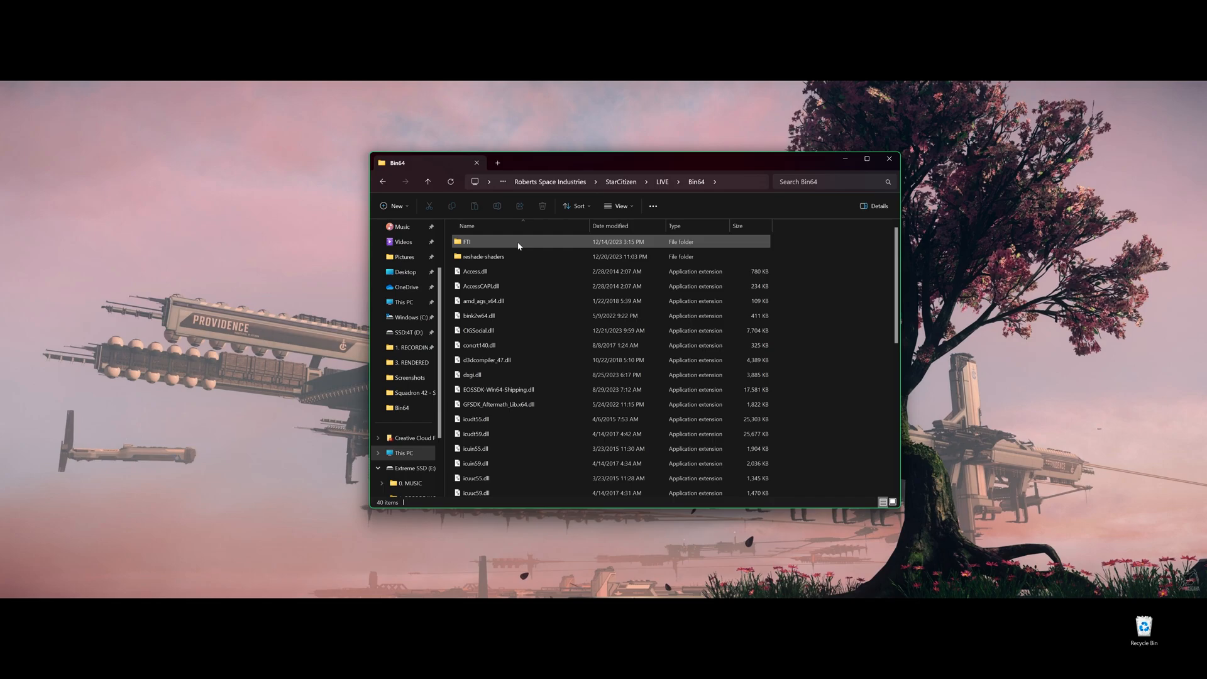
left_click(508, 271)
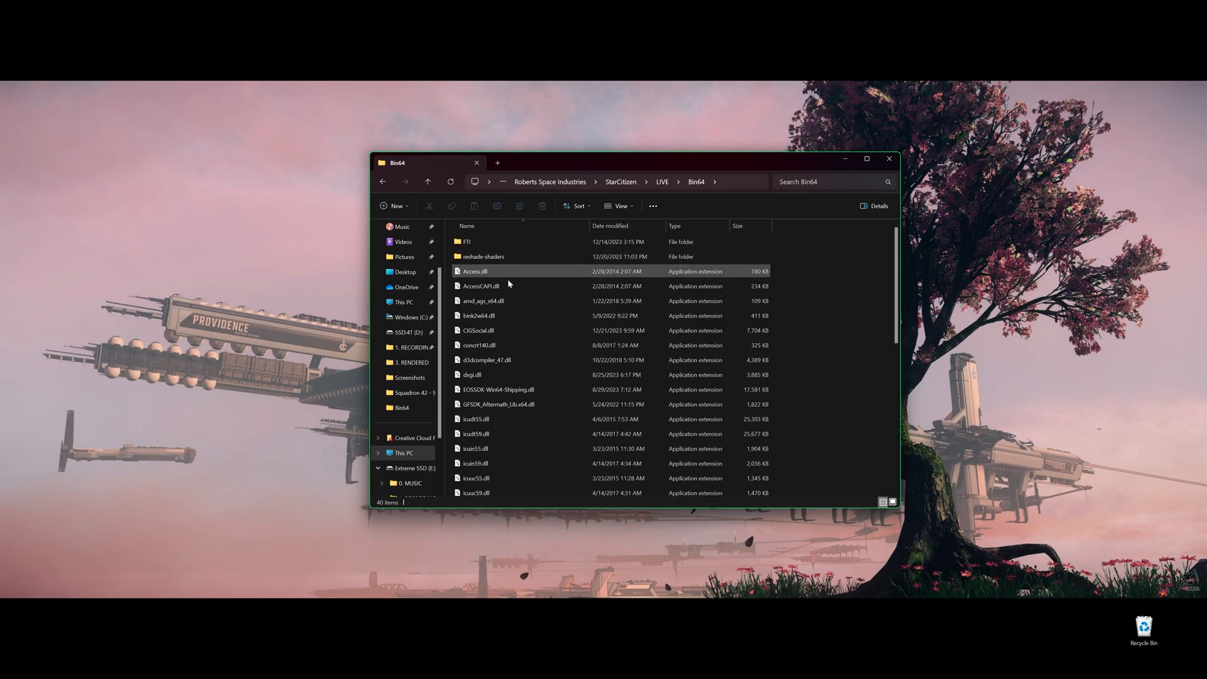
scroll("down", 3)
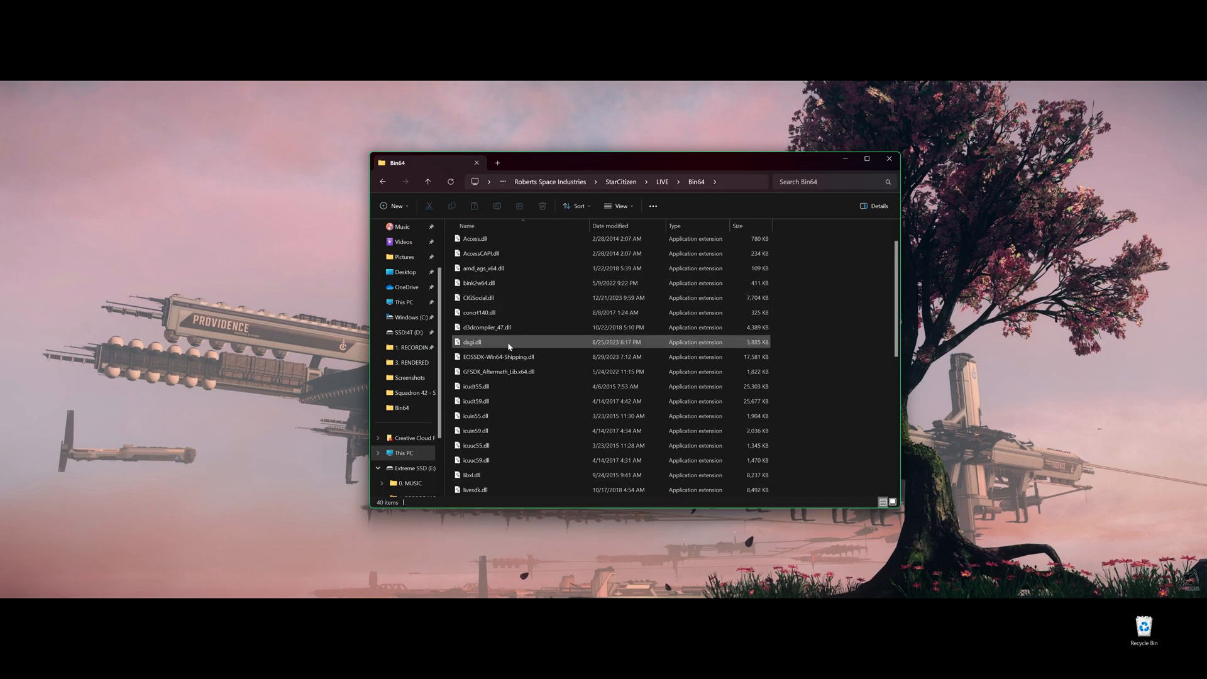
scroll("down", 3)
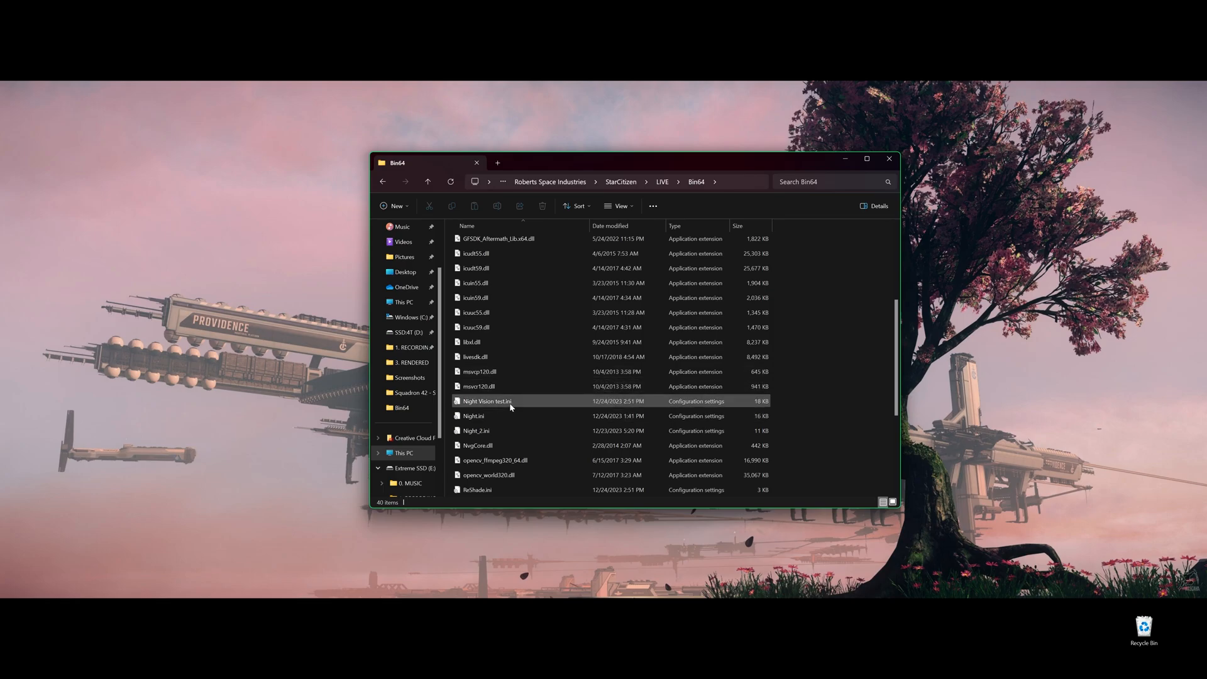
left_click(806, 345)
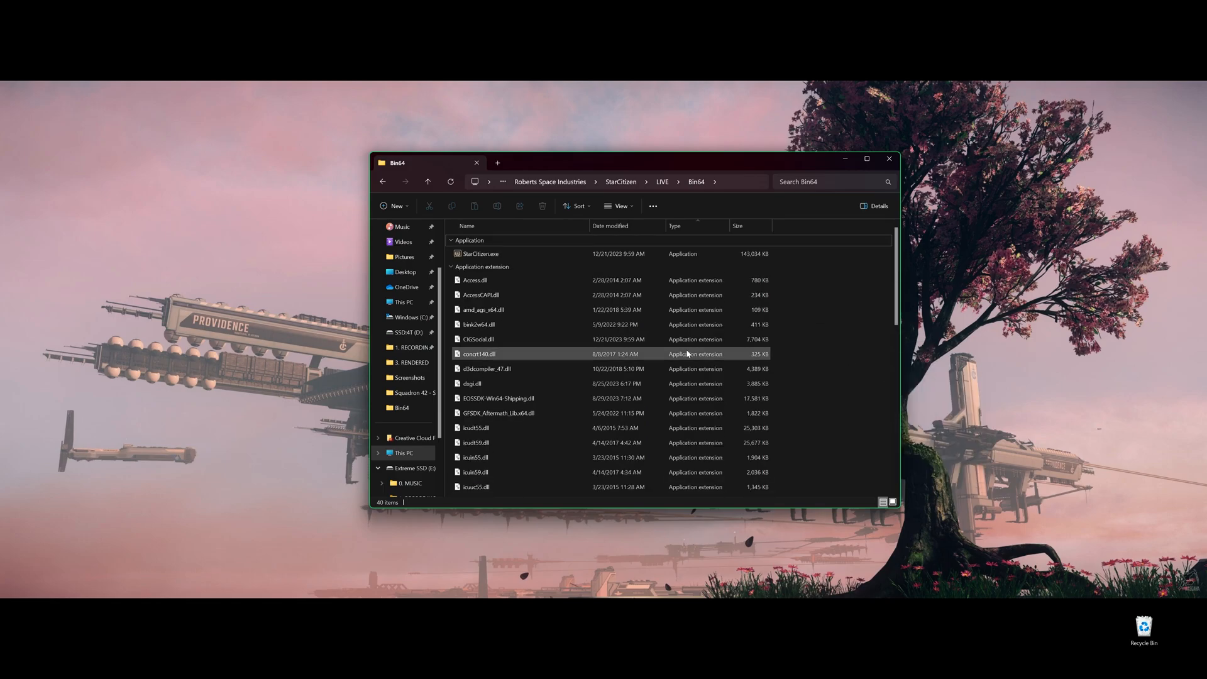
Select Night Vision test.ini and rename it, starting the new name with 'Crea'
scroll("down", 3)
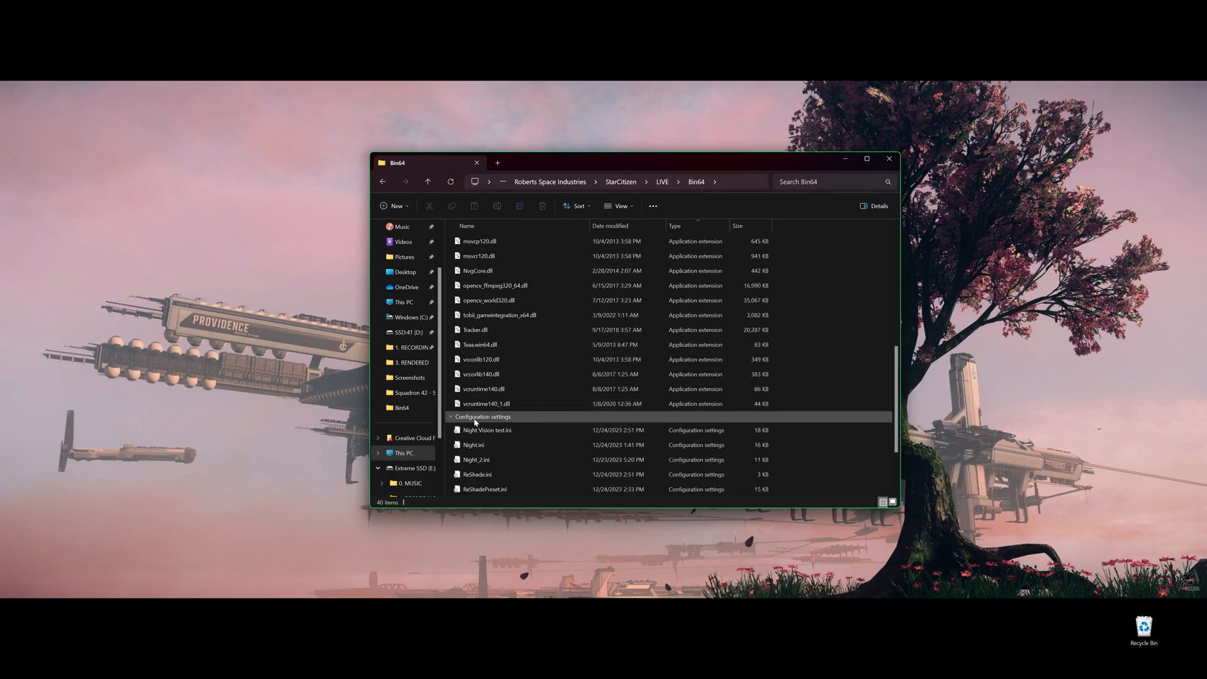
scroll("down", 3)
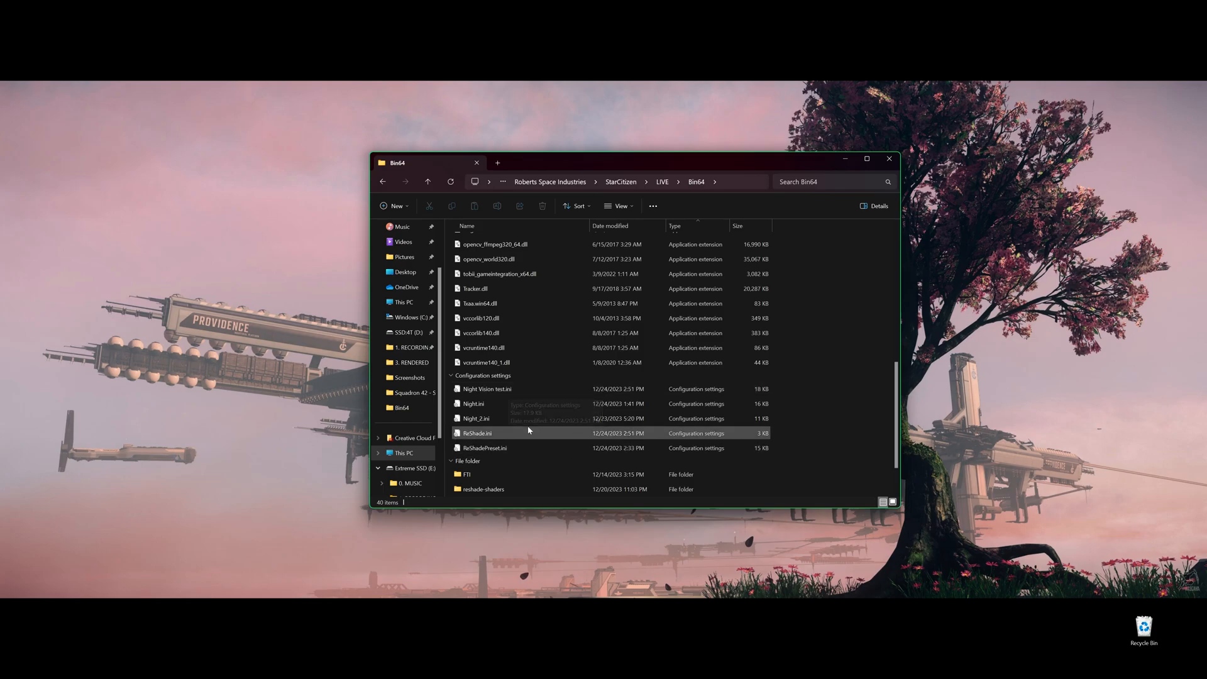
left_click(485, 389)
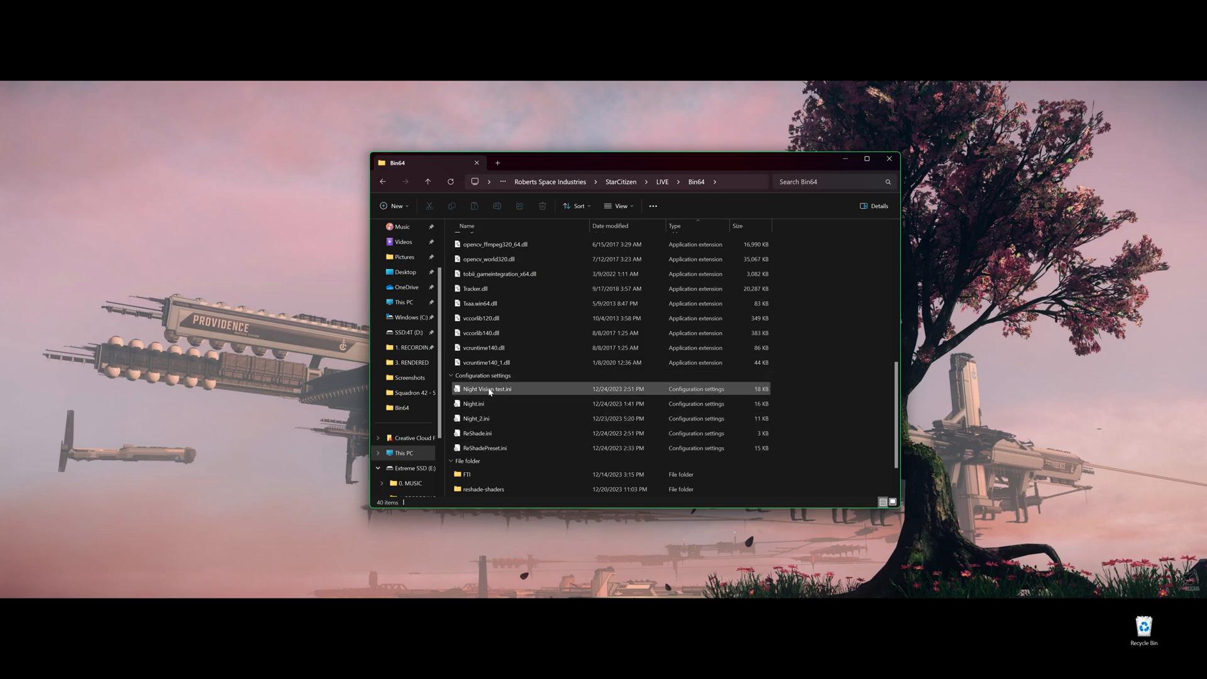
mouse_move(485, 389)
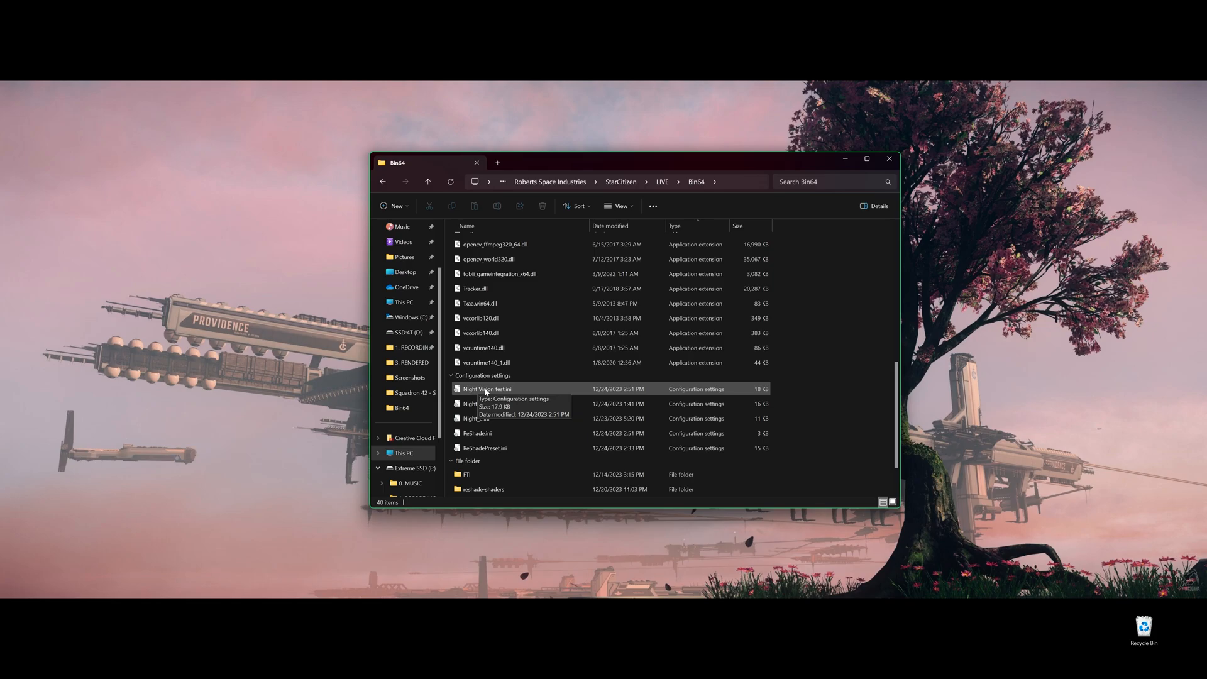
key("F2")
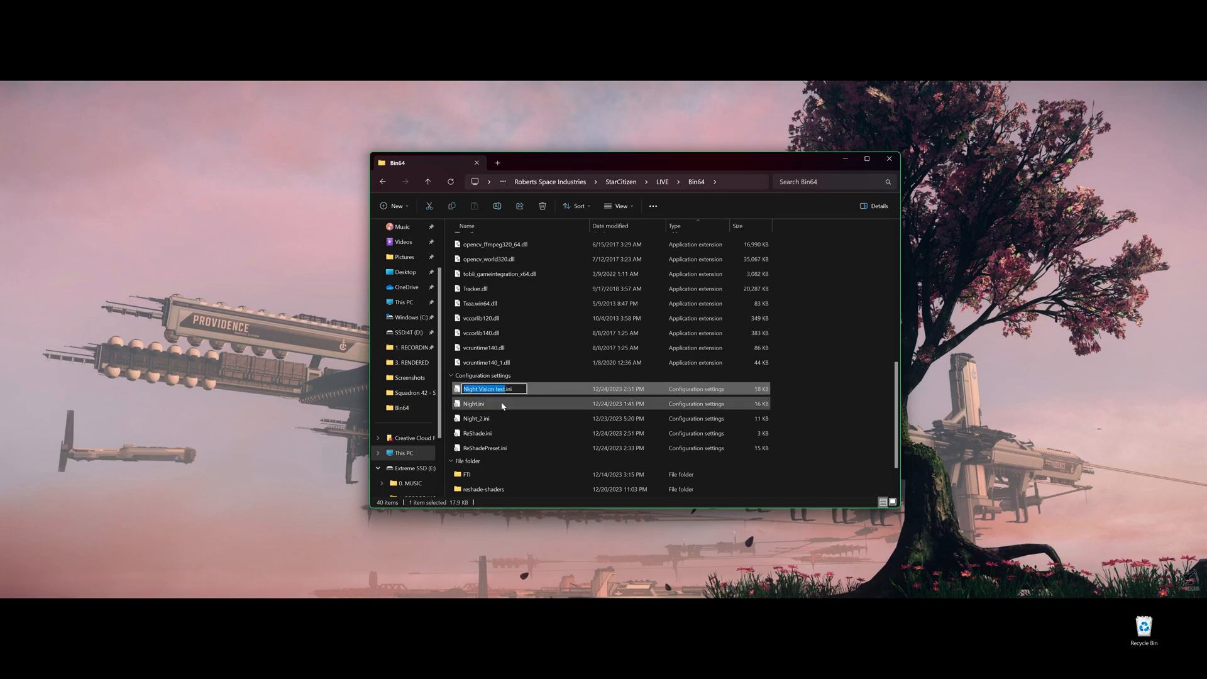
type("Creative_1.ini")
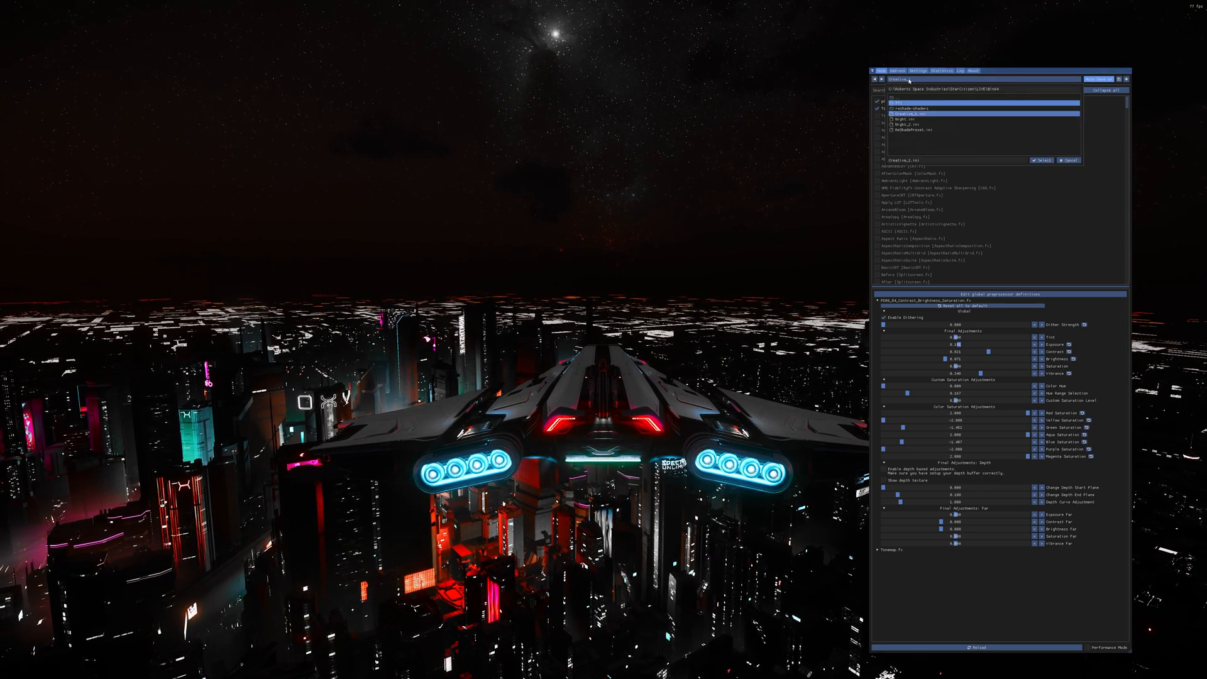
Load the renamed .ini preset from ReShade's preset selector
left_click(1041, 159)
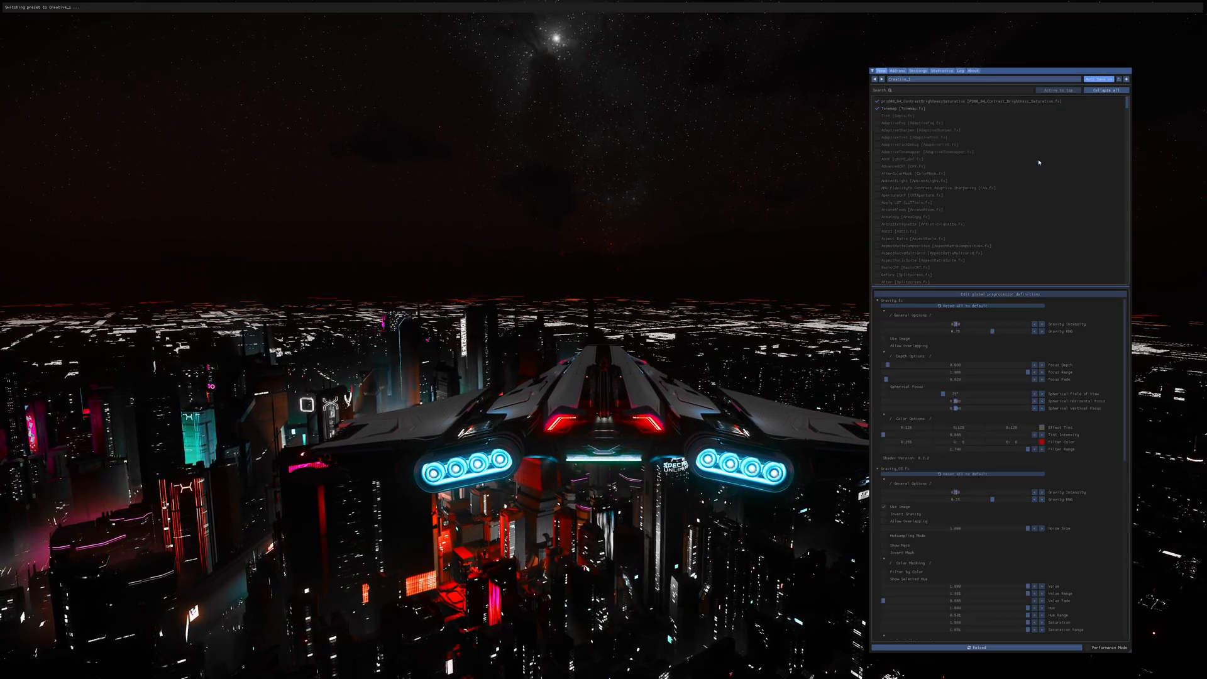